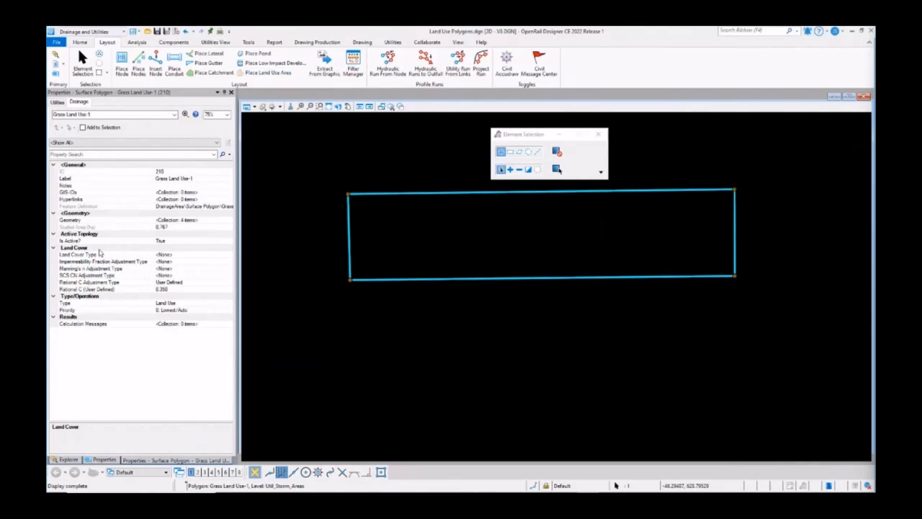
mouse_move(121, 292)
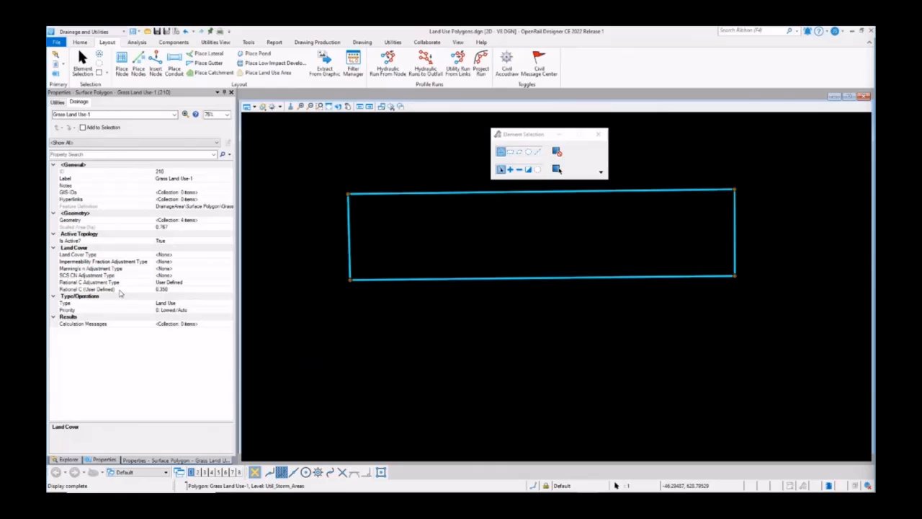
- Review the grass polygon's rational C values and import the Land Use definitions from Engineering Libraries
left_click(87, 288)
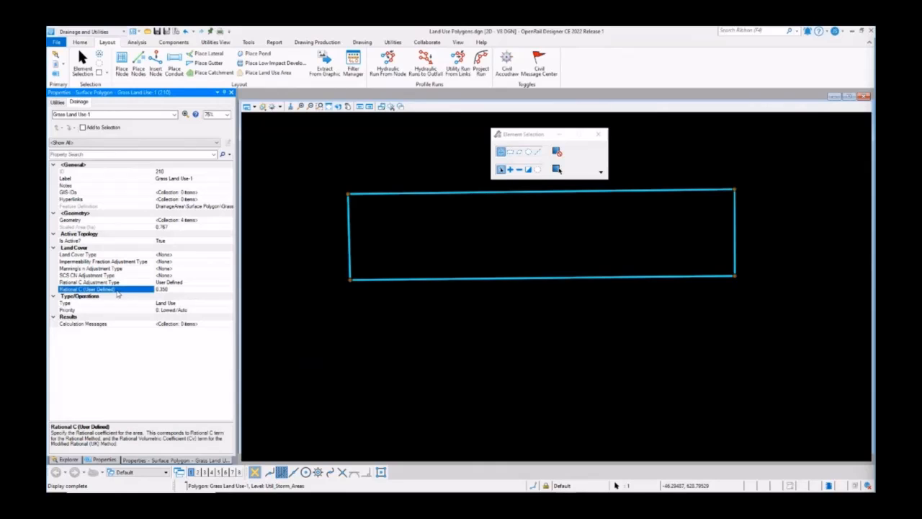
left_click(101, 281)
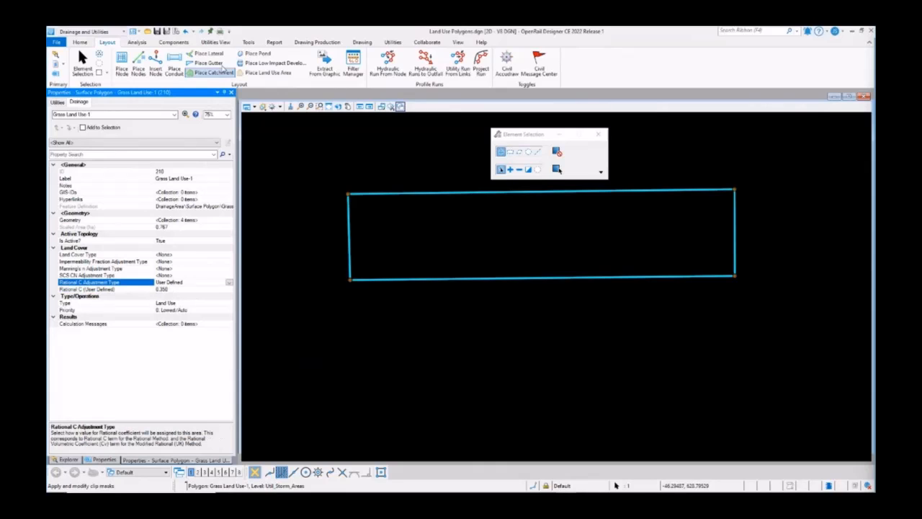
left_click(173, 42)
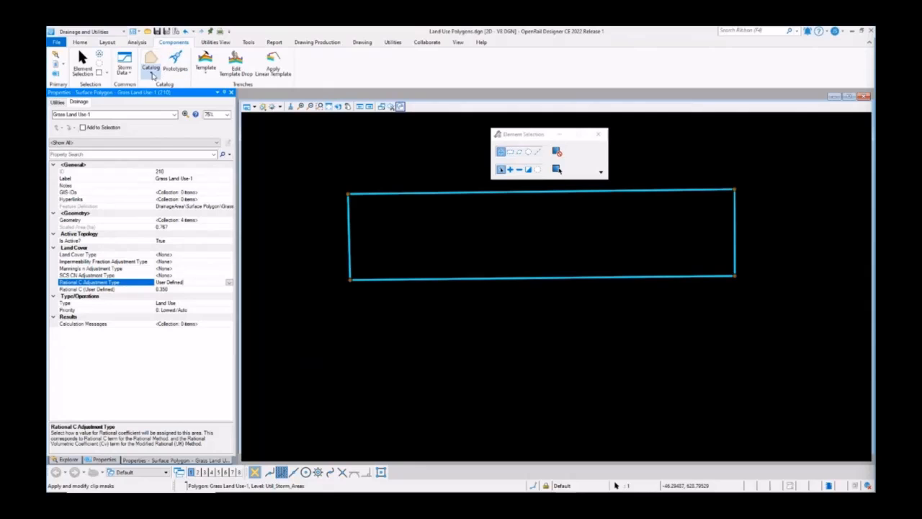
left_click(149, 63)
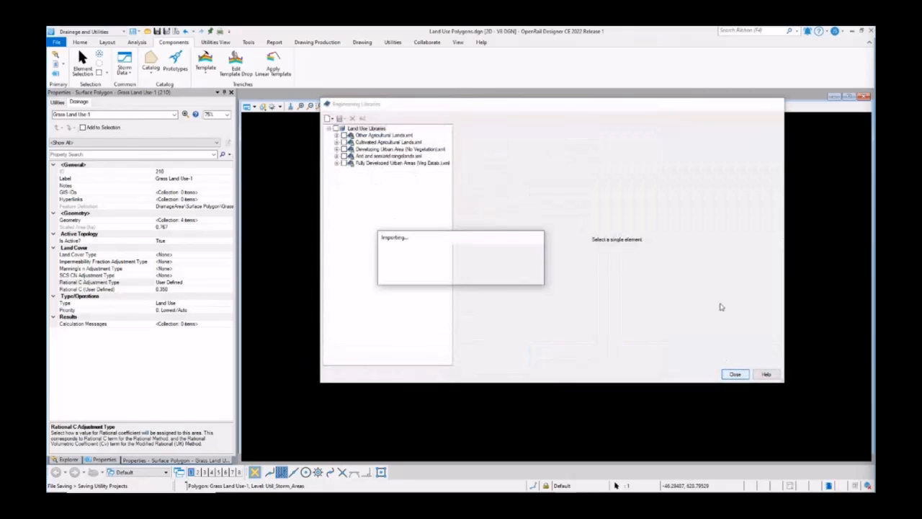
left_click(735, 375)
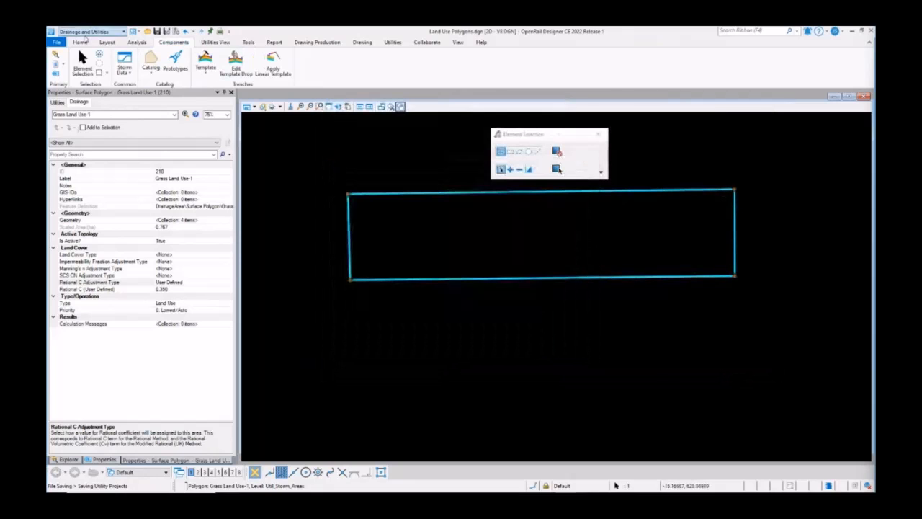
- Place a Pavement land-use polygon below the grass one and check its rational C value
left_click(107, 42)
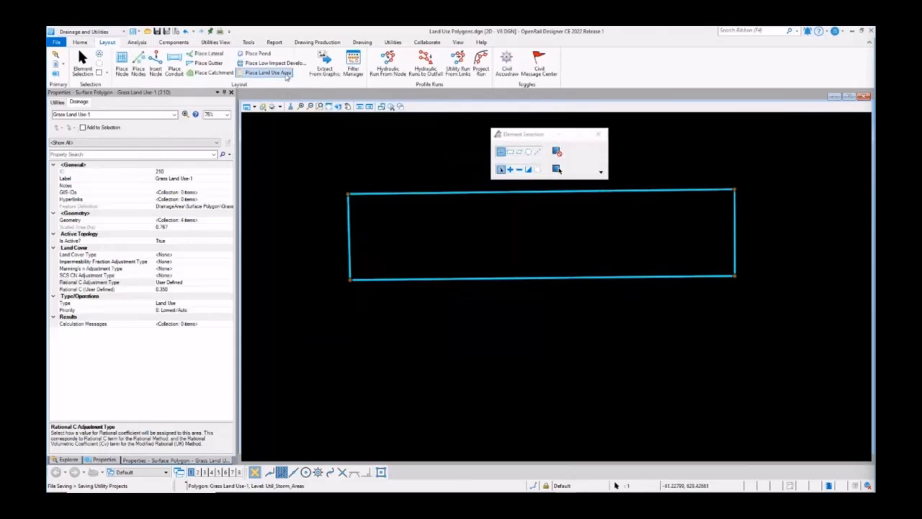
left_click(265, 72)
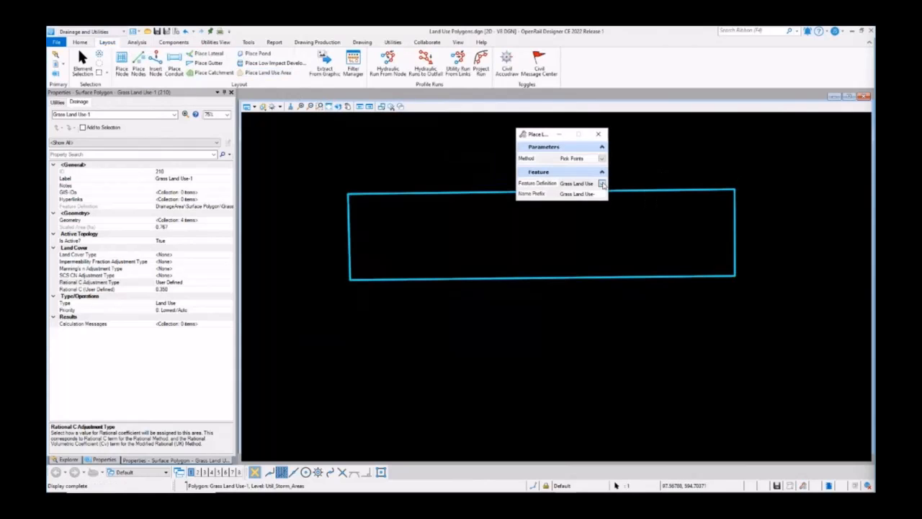
left_click(602, 183)
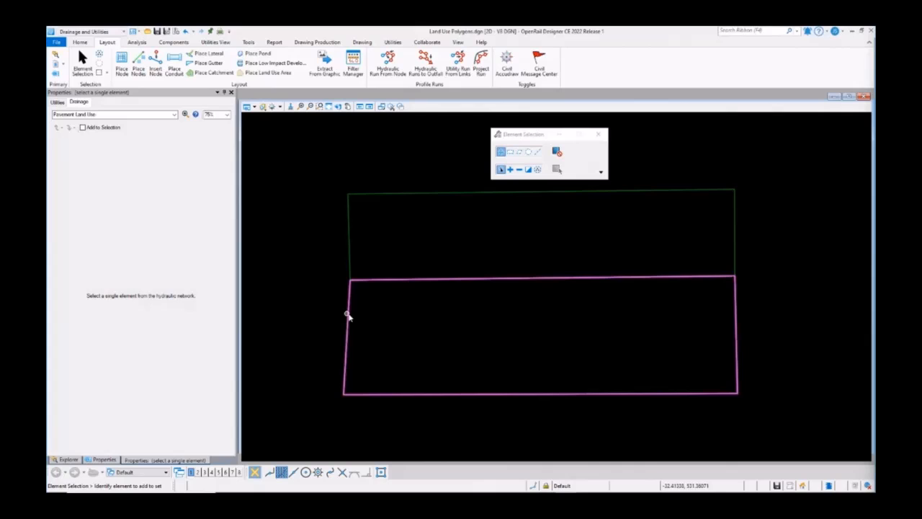
left_click(348, 315)
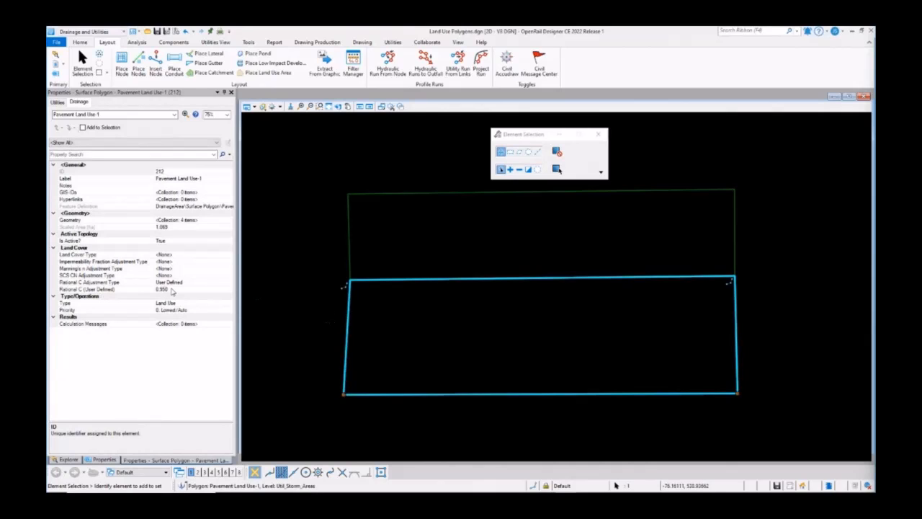
left_click(87, 288)
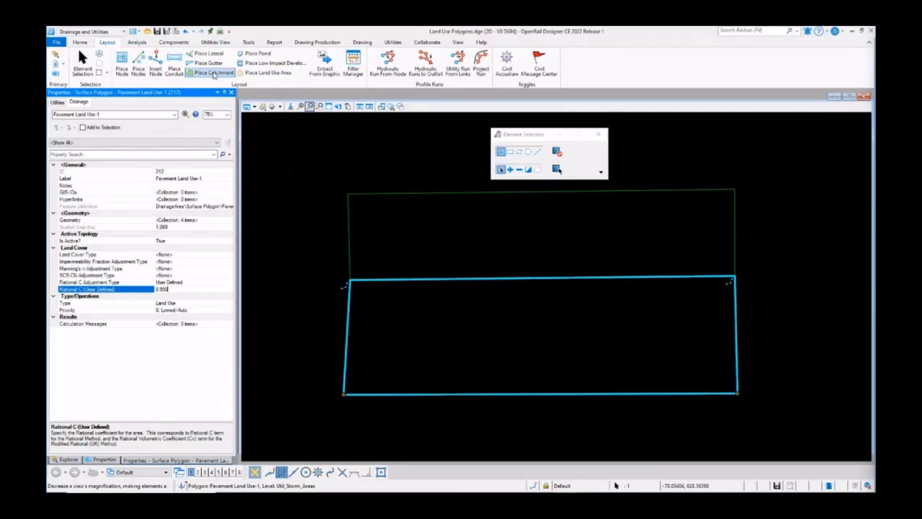
- Place a catchment spanning both land-use polygons and check how its area is defined
left_click(210, 72)
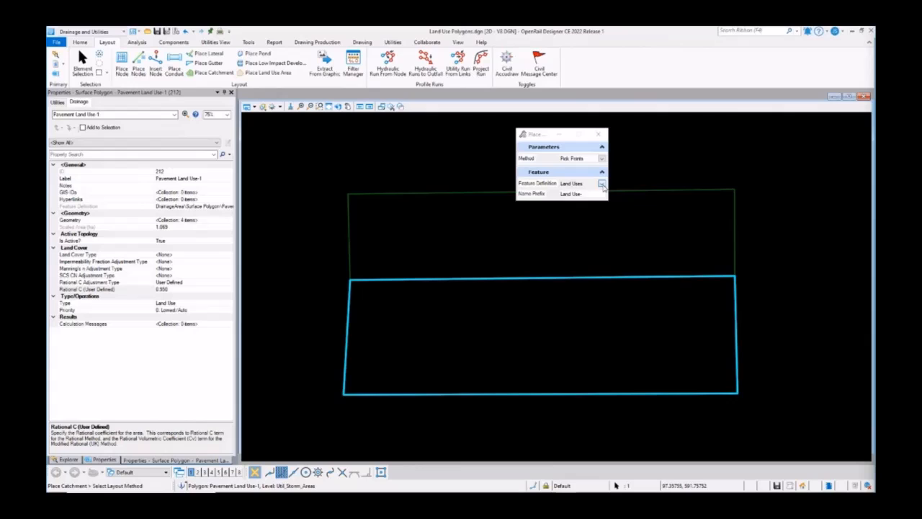
left_click(602, 183)
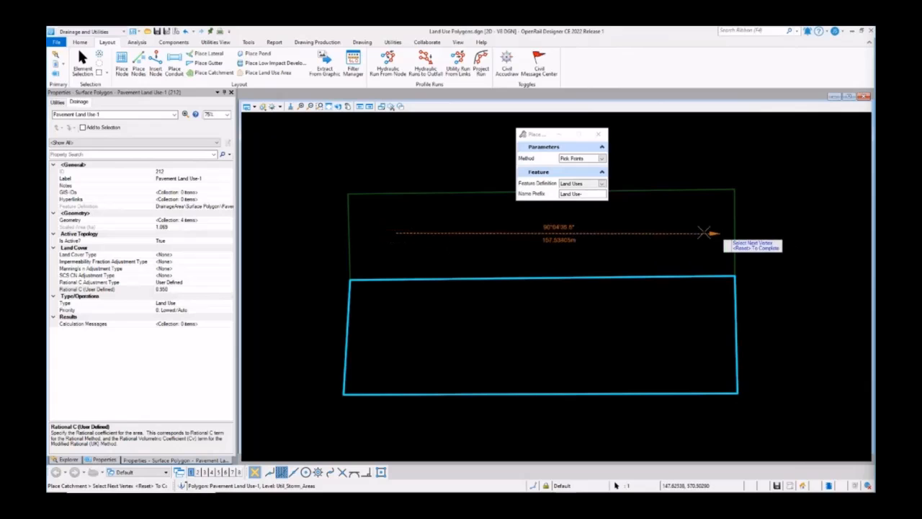
left_click(415, 334)
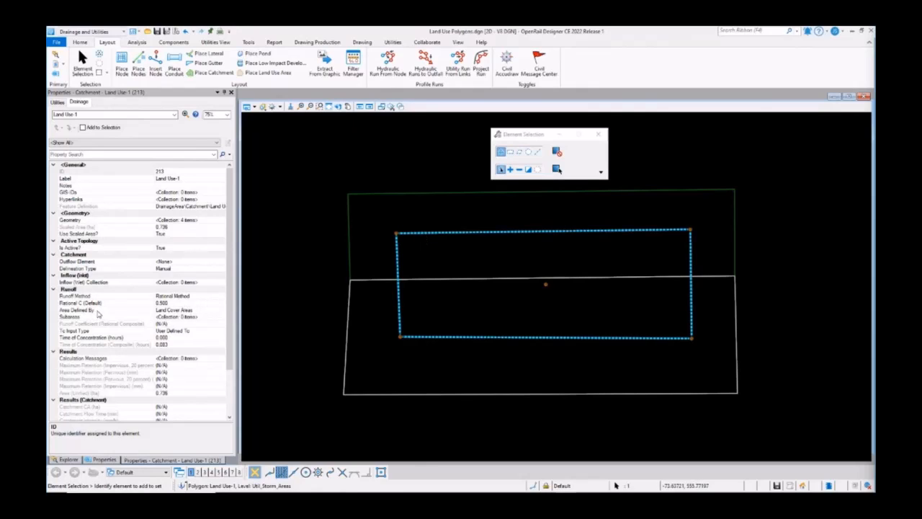
left_click(80, 310)
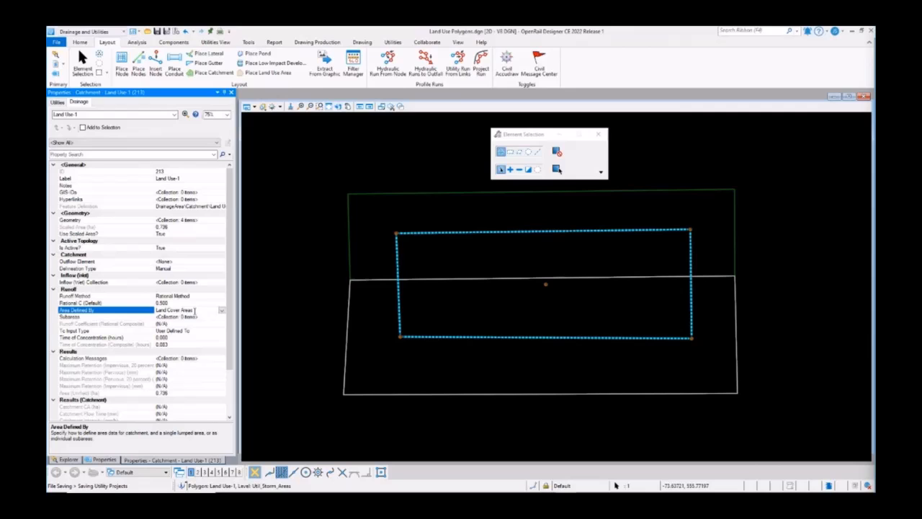
- Compute hydrology and show the catchment's subareas with grass and pavement runoff coefficients
left_click(135, 42)
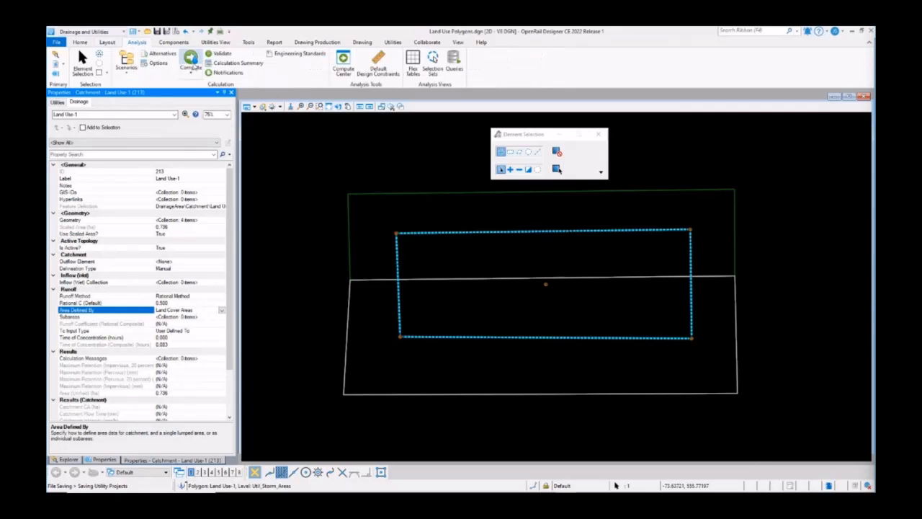
left_click(190, 64)
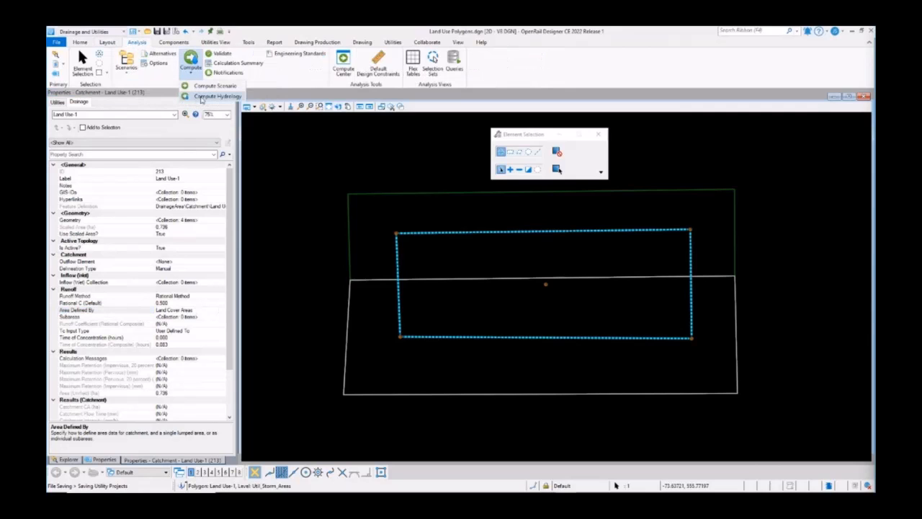
left_click(216, 96)
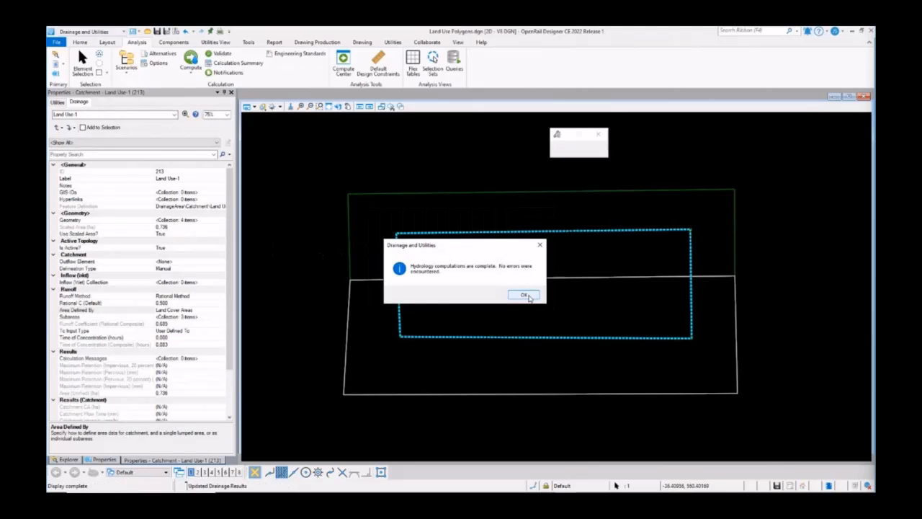
left_click(524, 294)
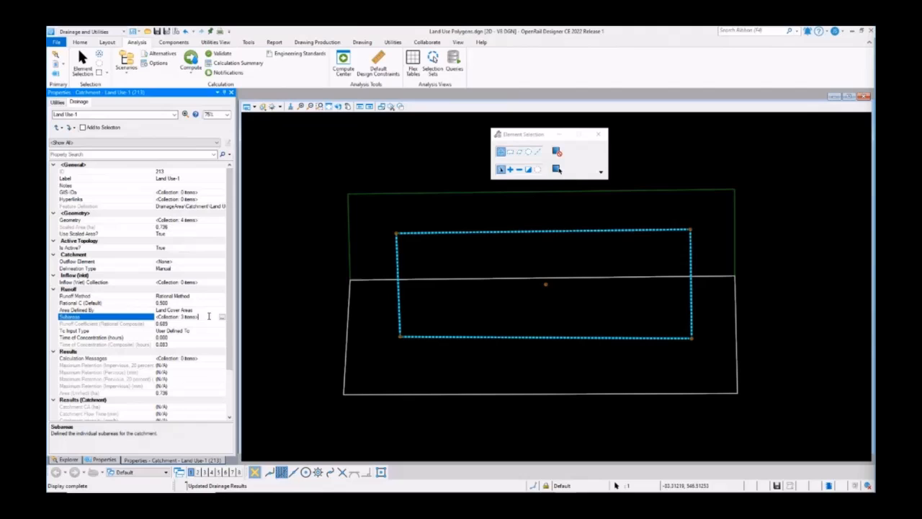
left_click(222, 317)
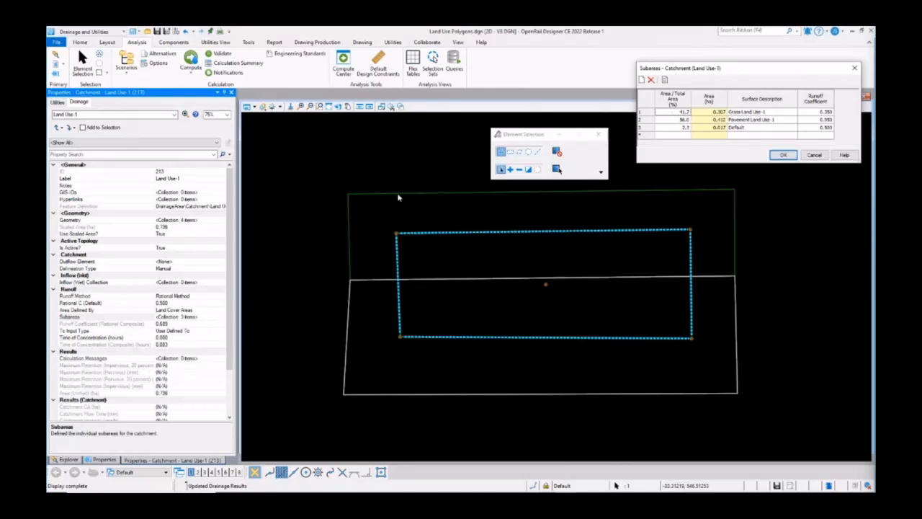
mouse_move(397, 248)
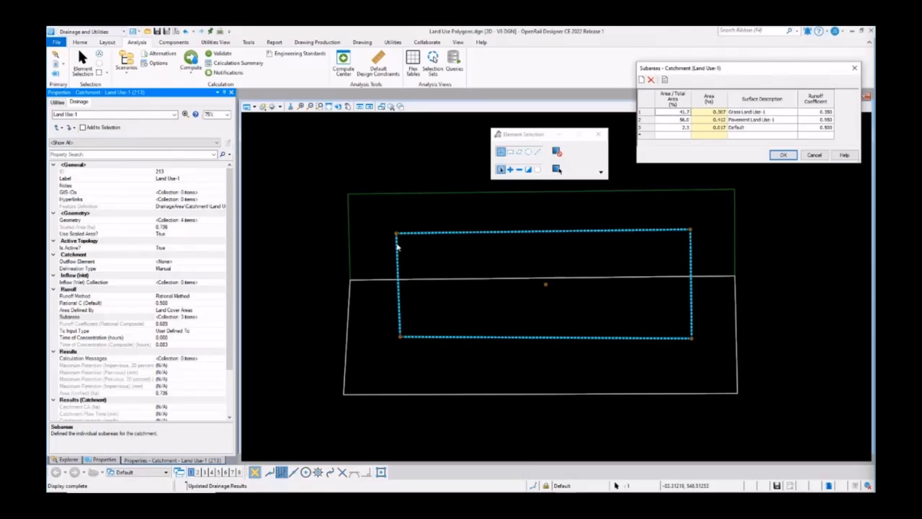
mouse_move(771, 225)
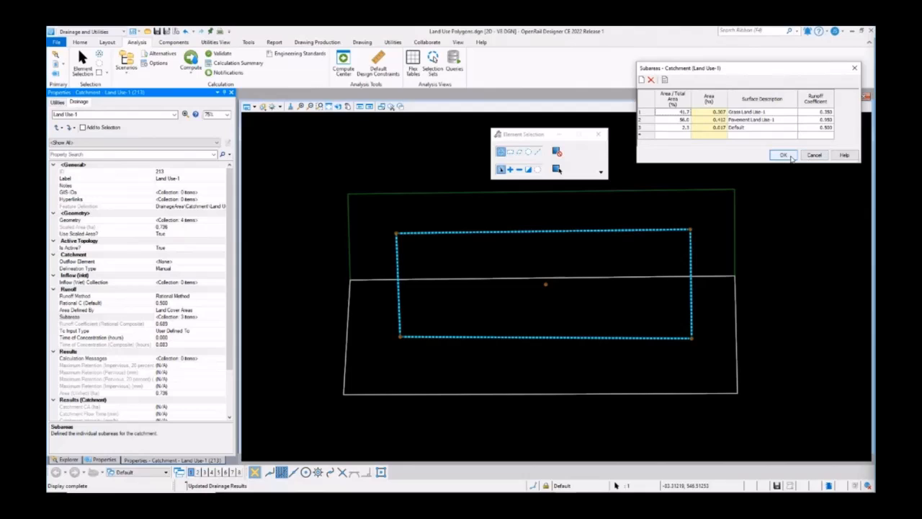
- Check the composite rational C, enlarge the catchment corner and recompute hydrology
left_click(784, 155)
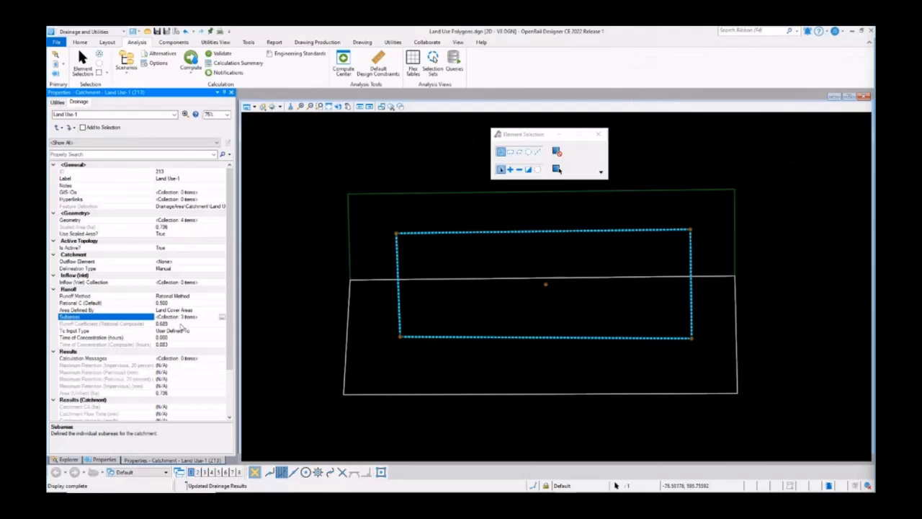
left_click(101, 323)
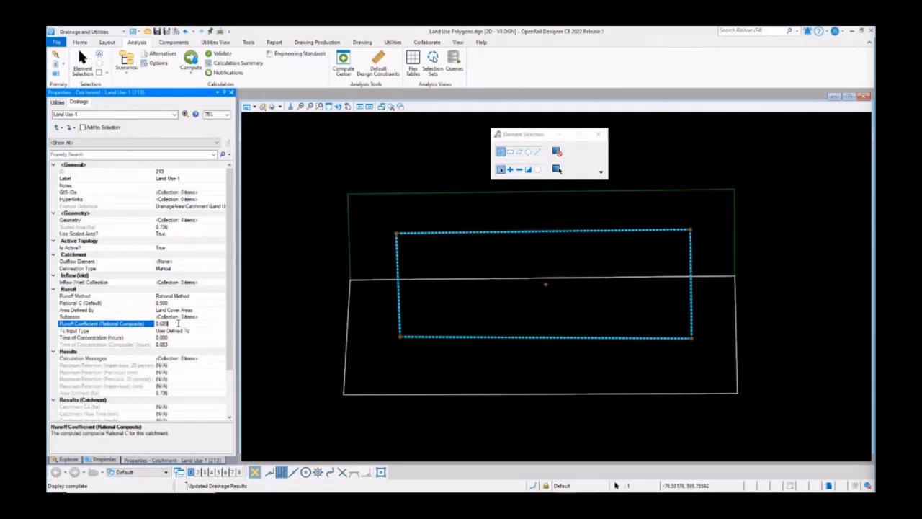
mouse_move(690, 339)
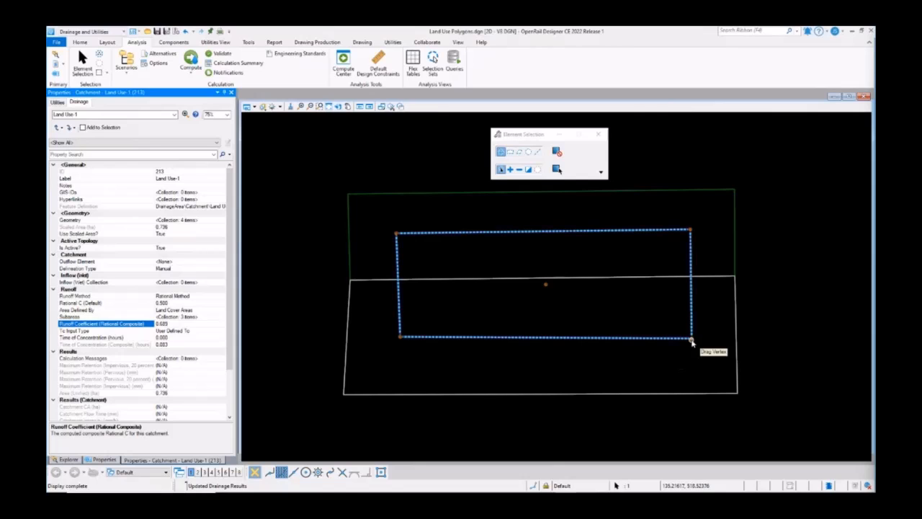
left_click_drag(690, 339, 719, 374)
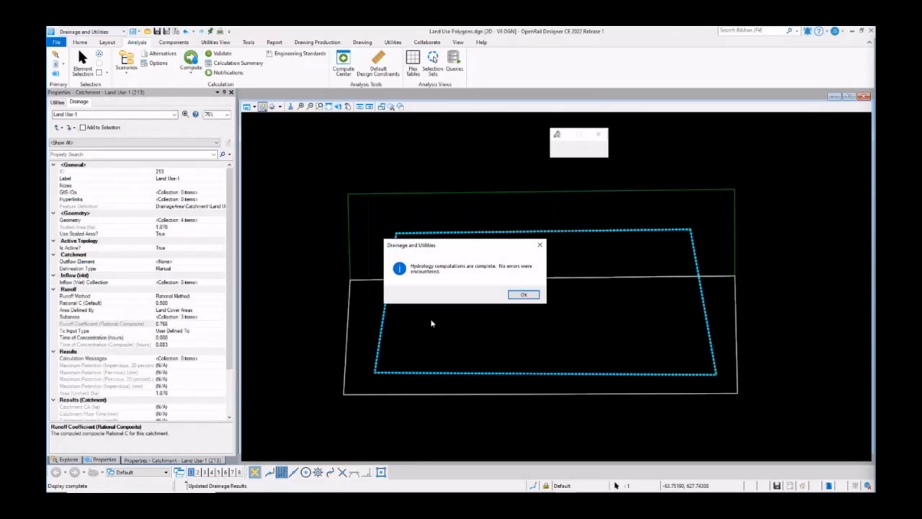
left_click(524, 294)
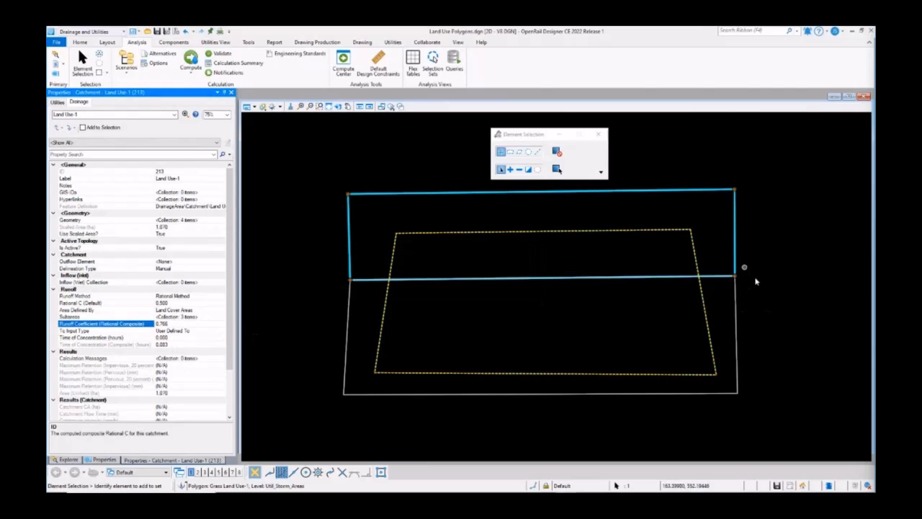
- Stretch the grass polygon's corner outward and acknowledge the completed hydrology recomputation
left_click(735, 279)
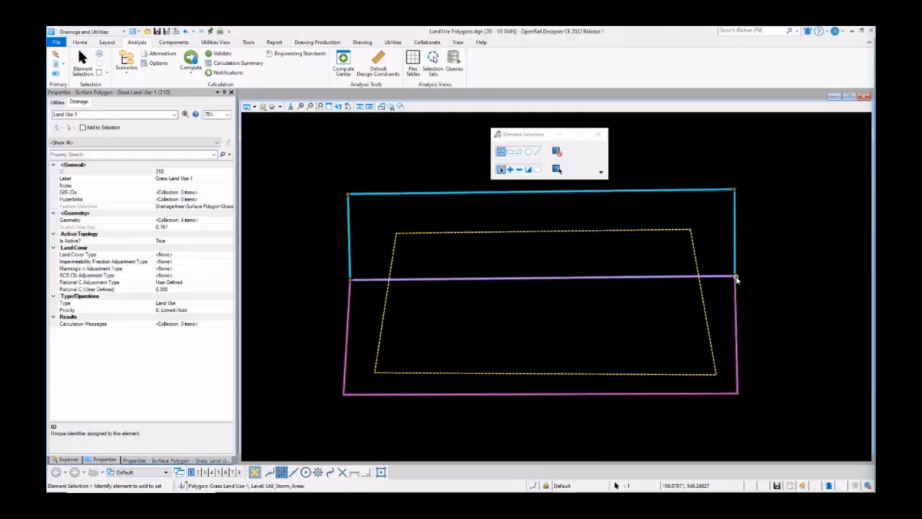
left_click_drag(735, 278, 761, 335)
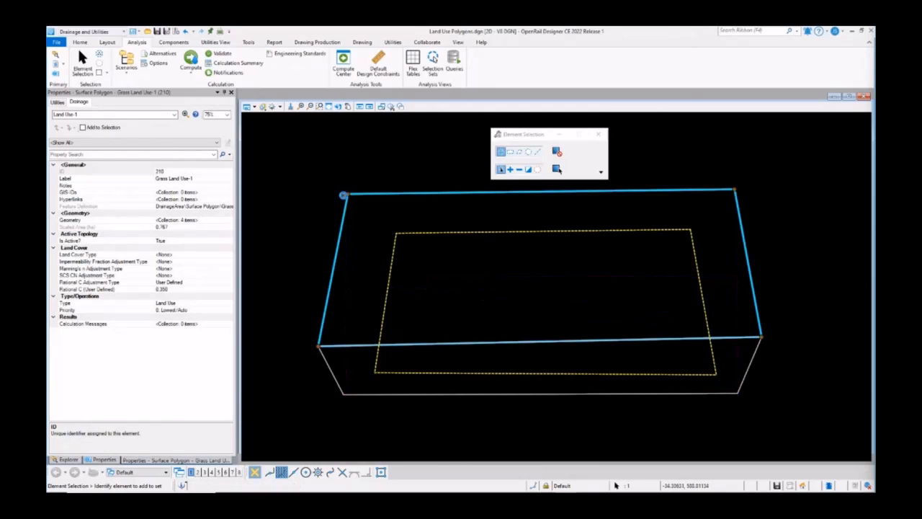
mouse_move(323, 395)
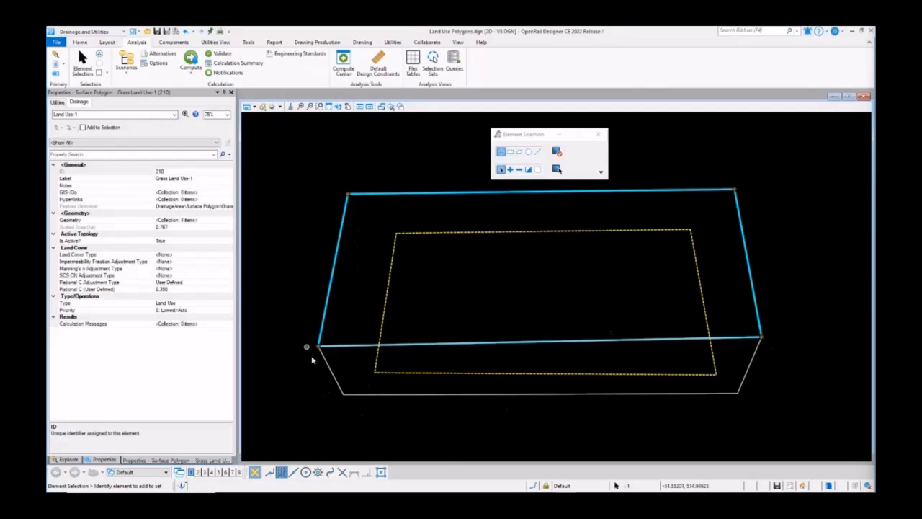
mouse_move(328, 242)
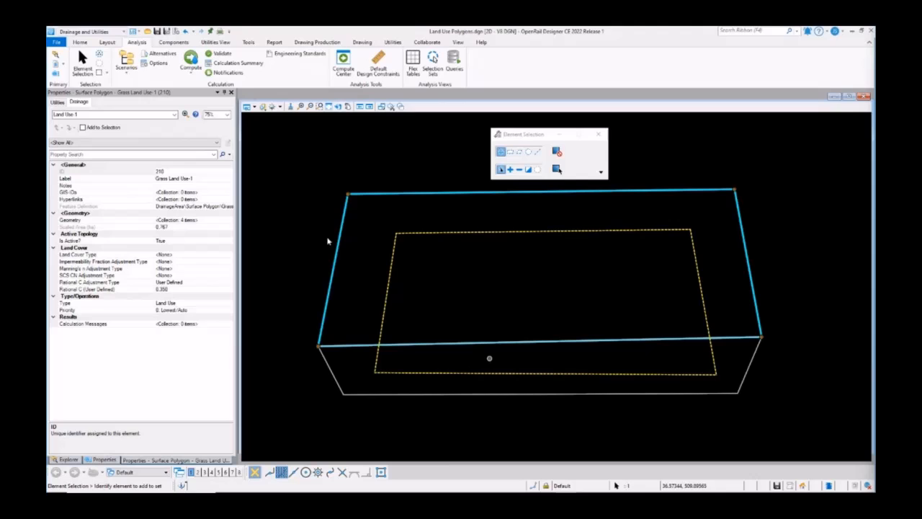
mouse_move(190, 60)
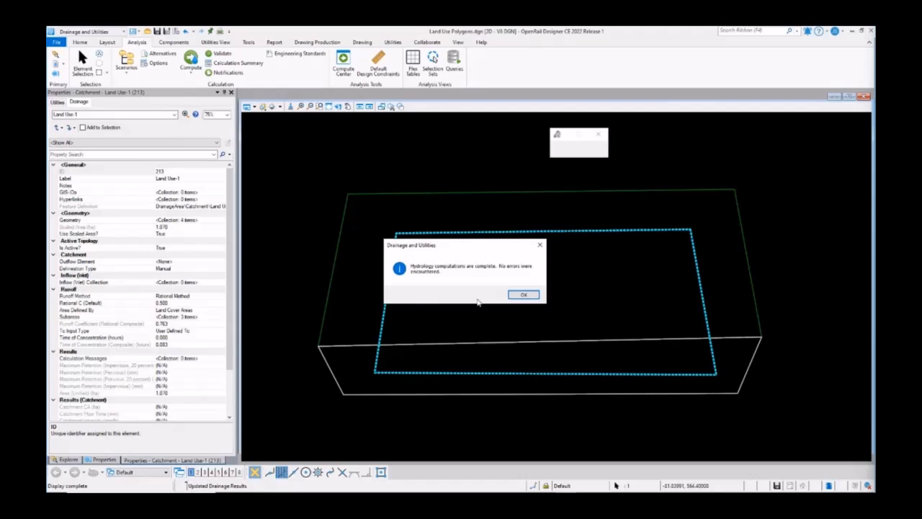
left_click(524, 294)
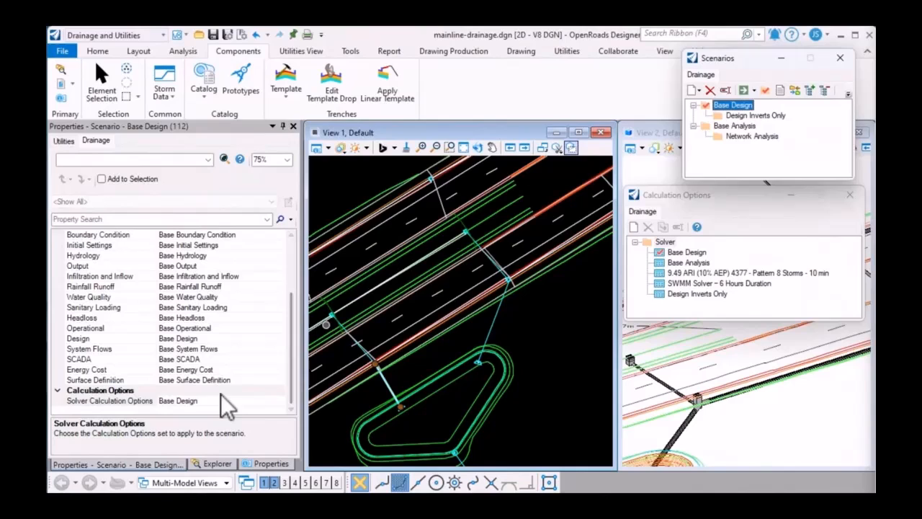
- Review the Base Design solver setting and the Cover tab of the Default Design Constraints
right_click(685, 251)
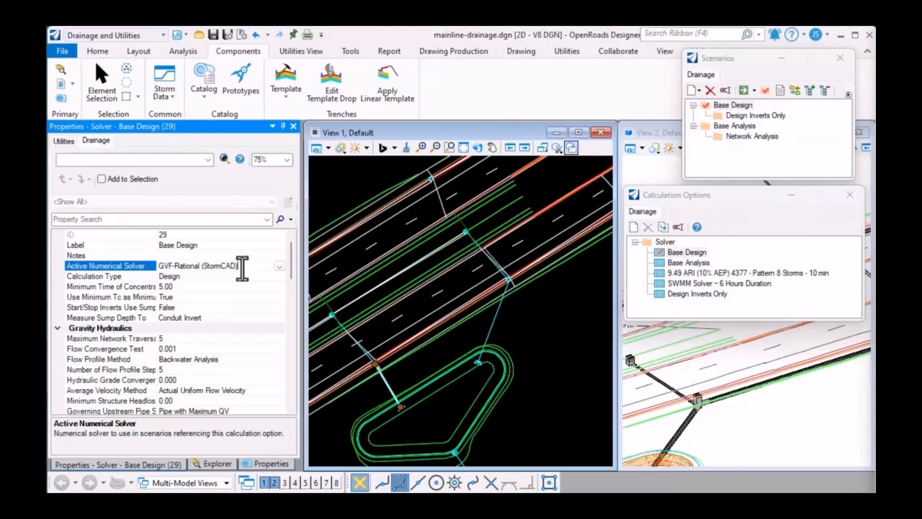
left_click(94, 277)
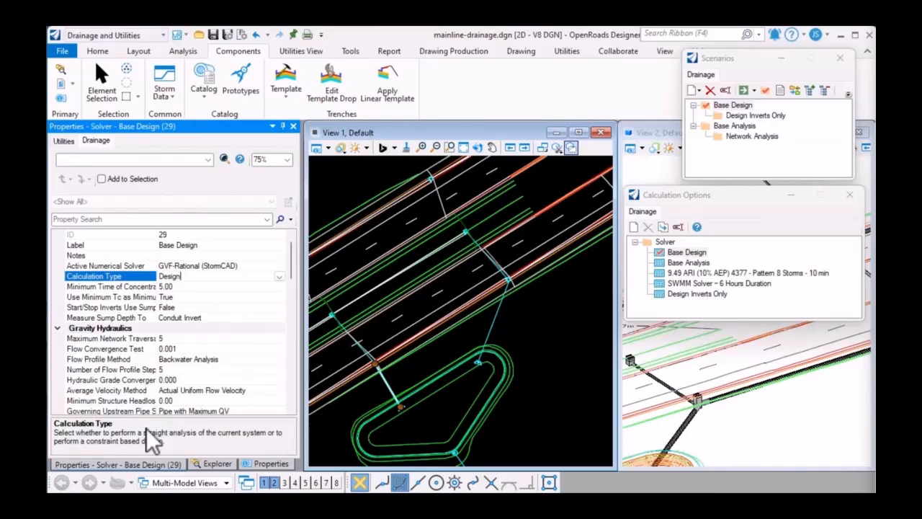
left_click(183, 50)
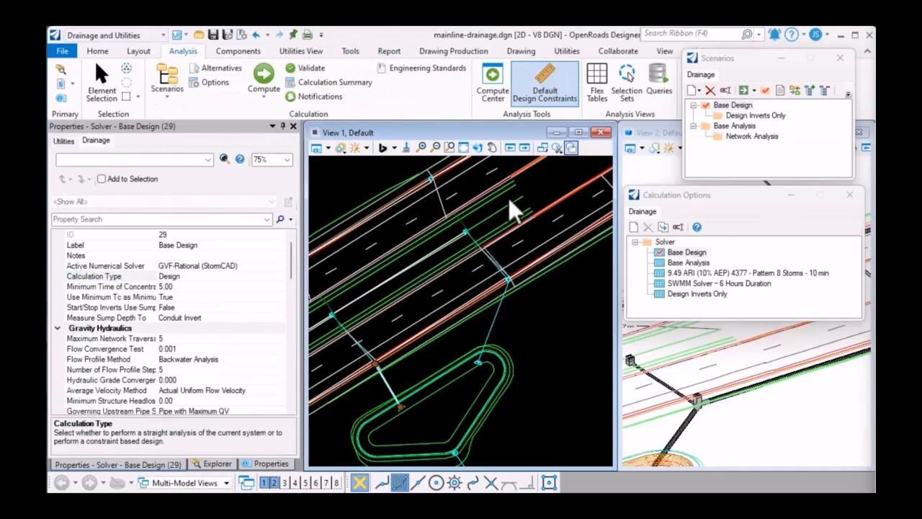
left_click(544, 82)
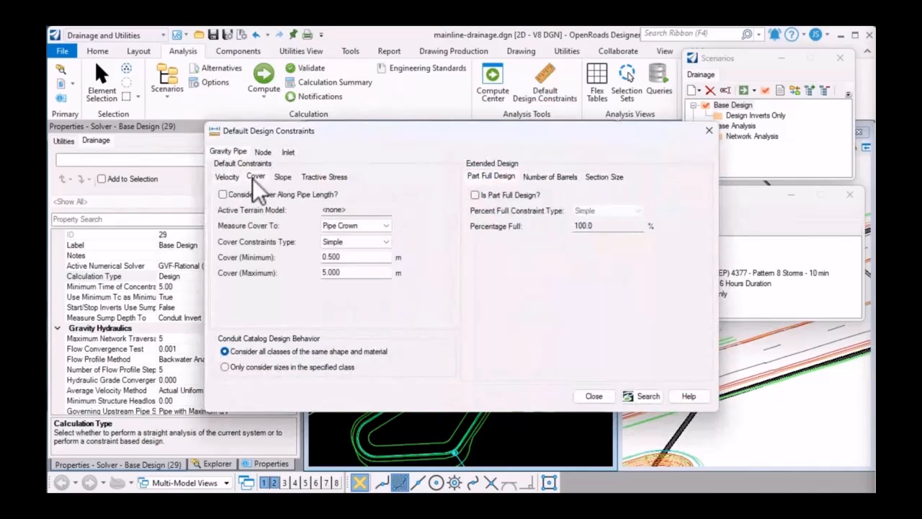
left_click(283, 176)
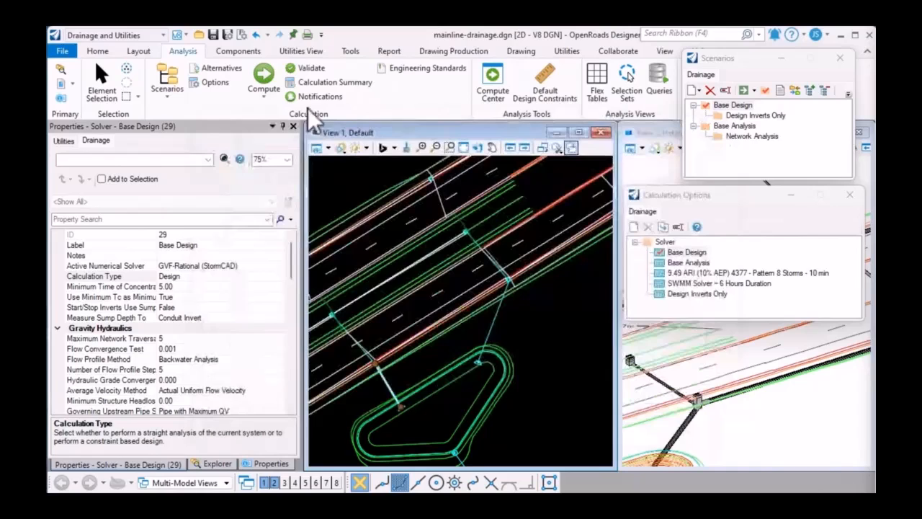
- Open the Conduit Catalog's concrete class, then select storm pipe SS-12 near the loop ramp
left_click(238, 51)
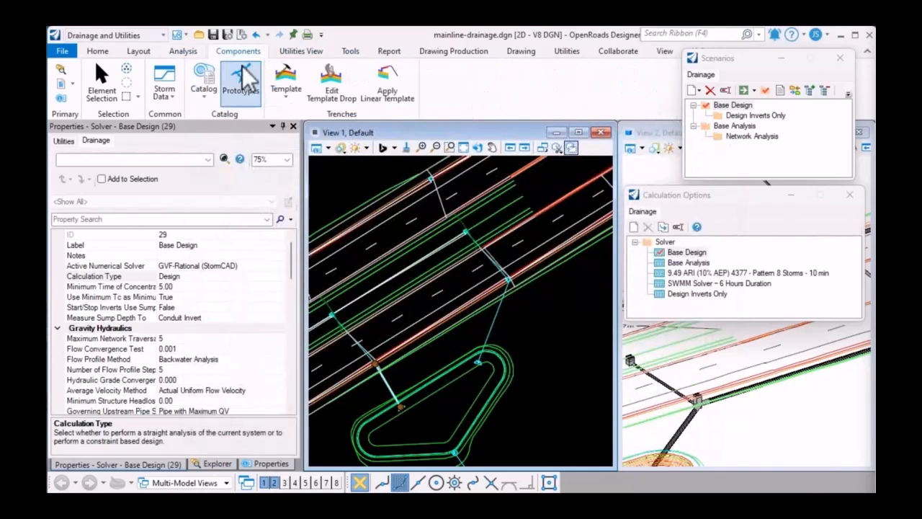
left_click(203, 80)
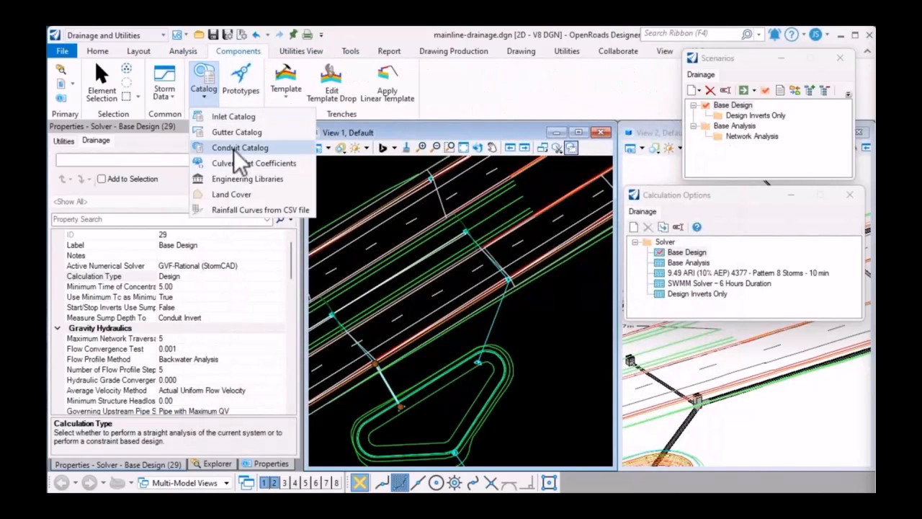
left_click(240, 147)
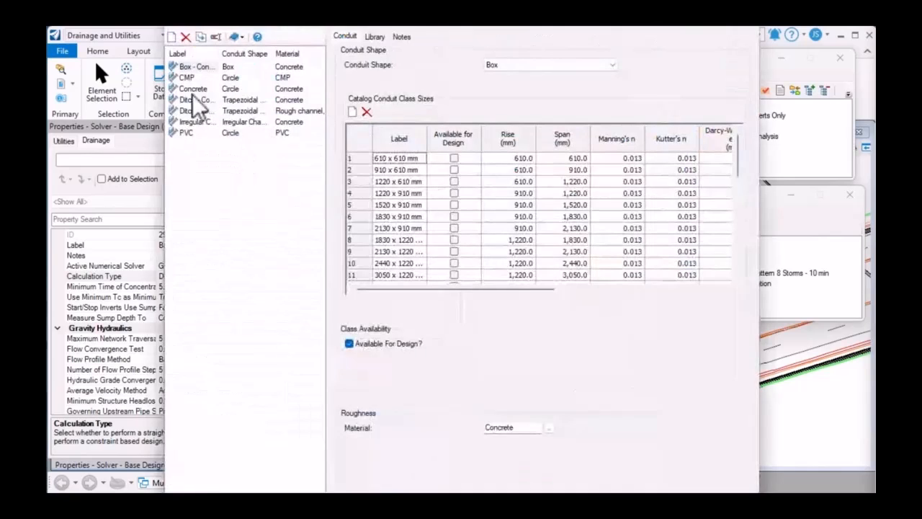
left_click(193, 88)
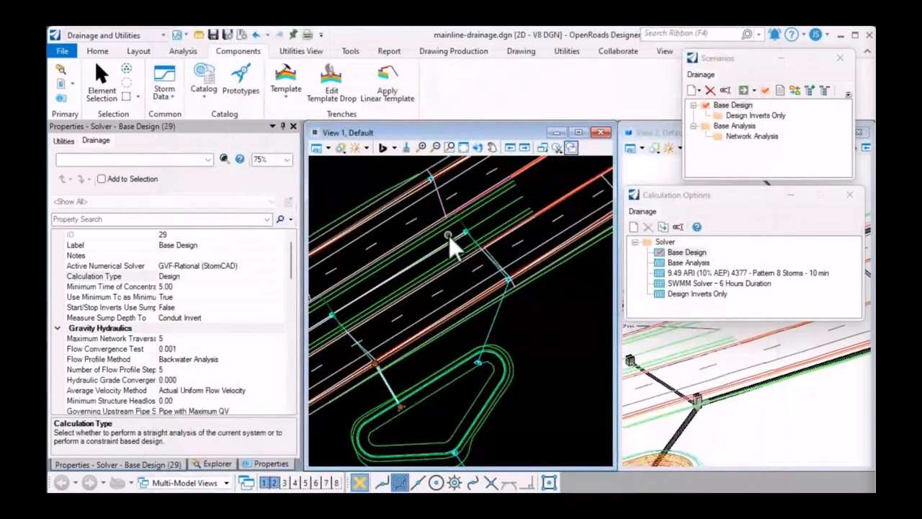
left_click(389, 396)
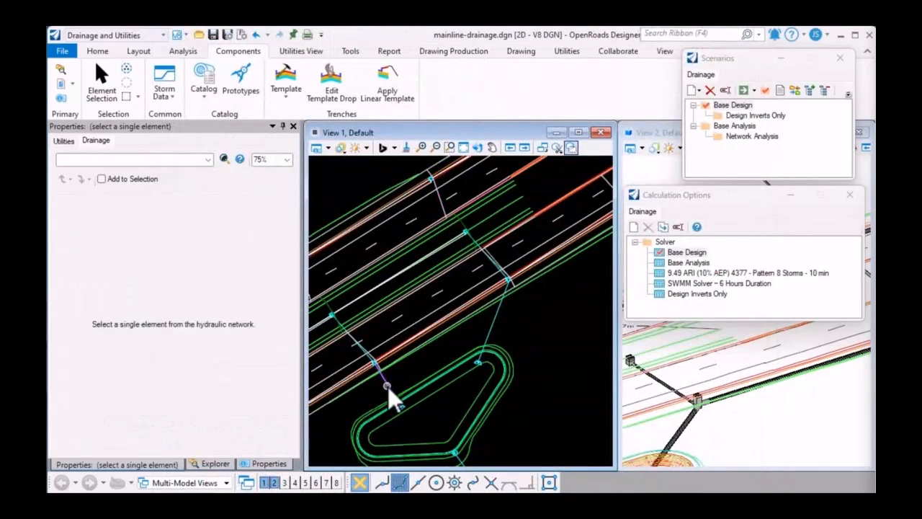
left_click(386, 389)
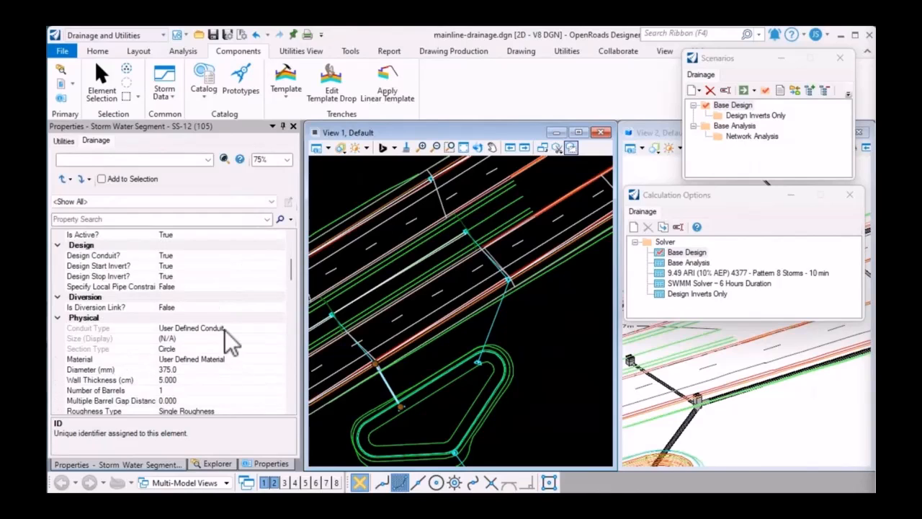
mouse_move(256, 344)
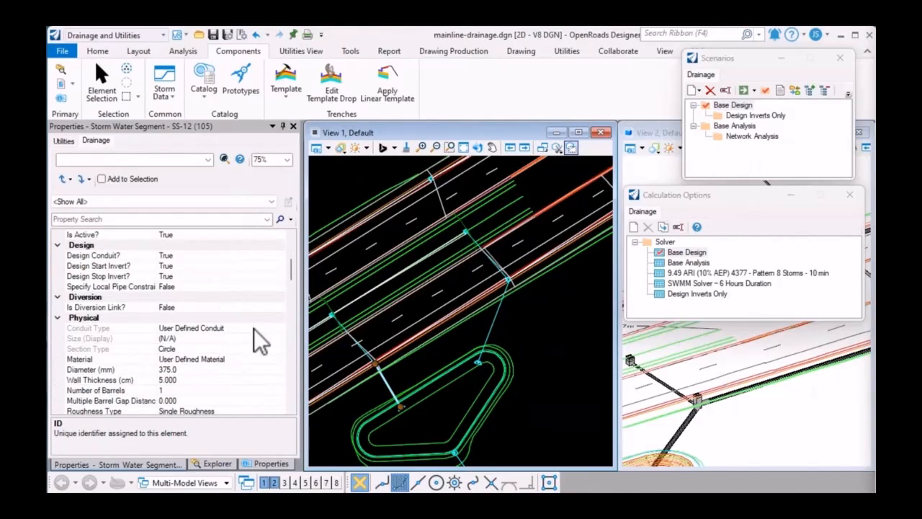
mouse_move(281, 129)
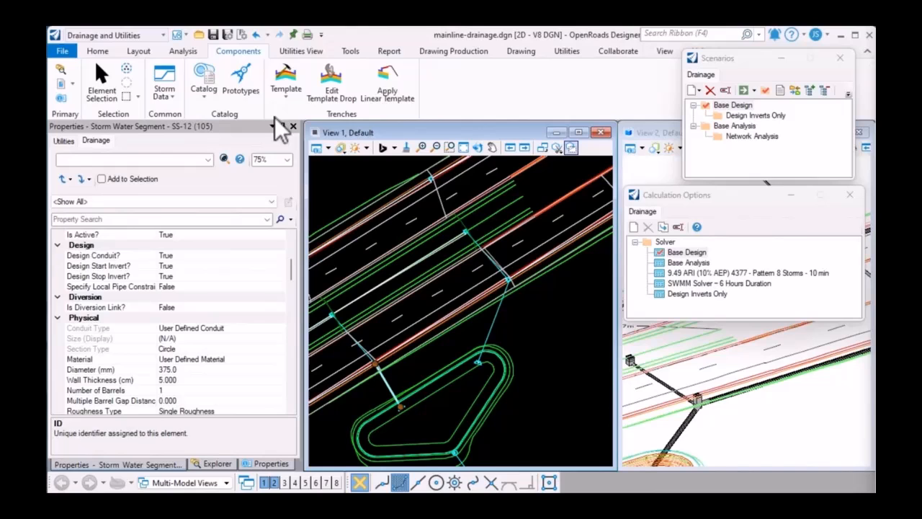
- Review the slope design constraints and the Design Inverts Only scenario's solver settings
left_click(182, 51)
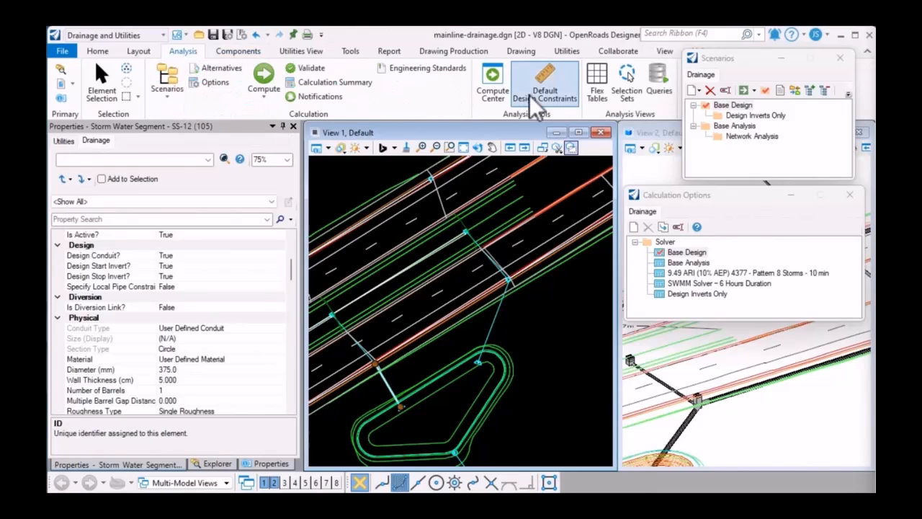
left_click(545, 82)
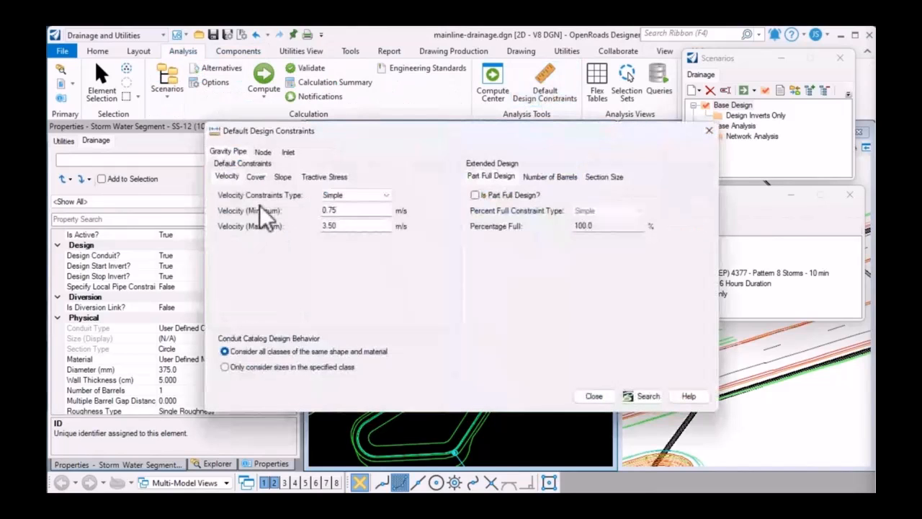
left_click(282, 175)
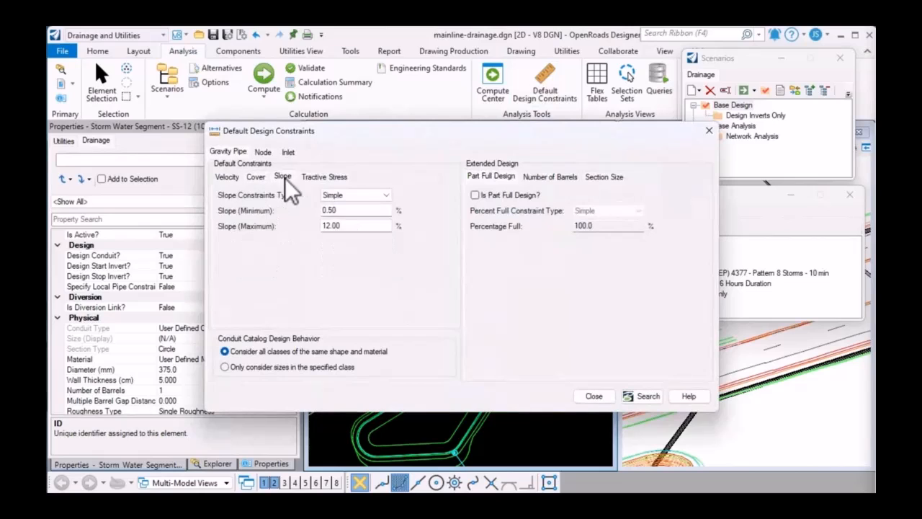
mouse_move(709, 130)
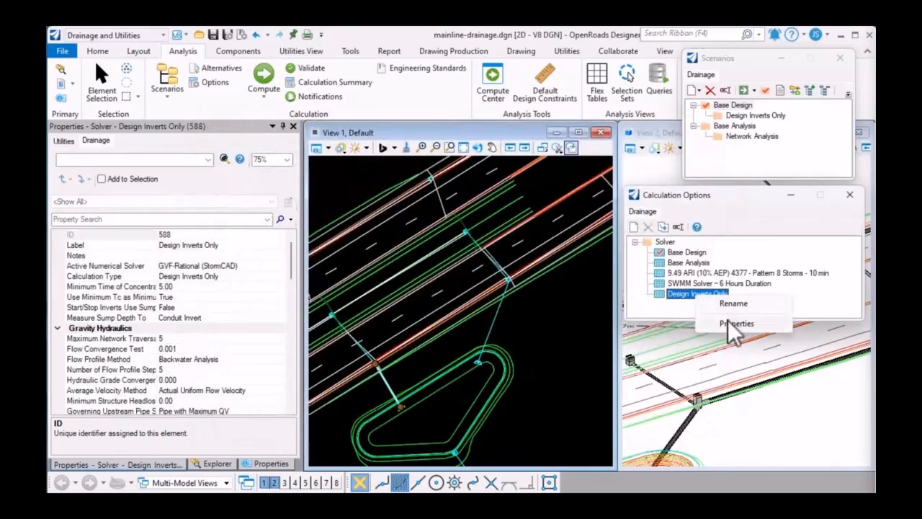
left_click(736, 322)
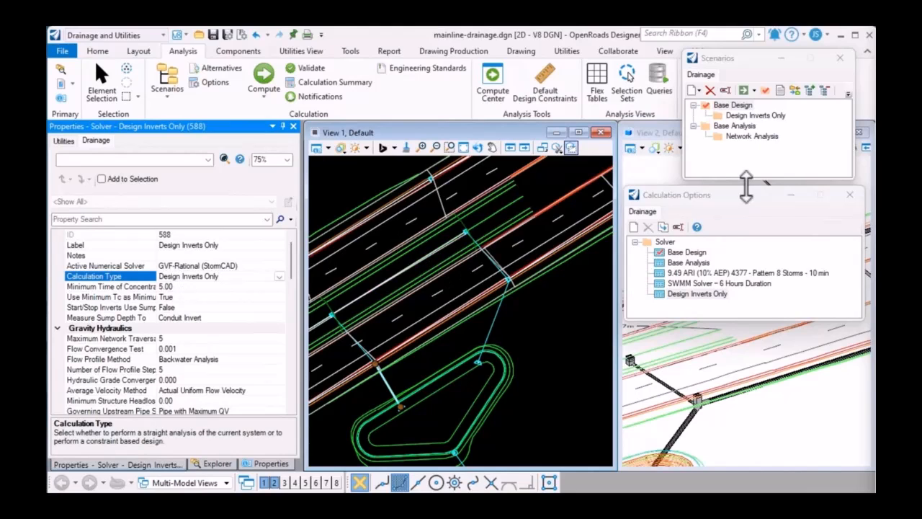
right_click(755, 116)
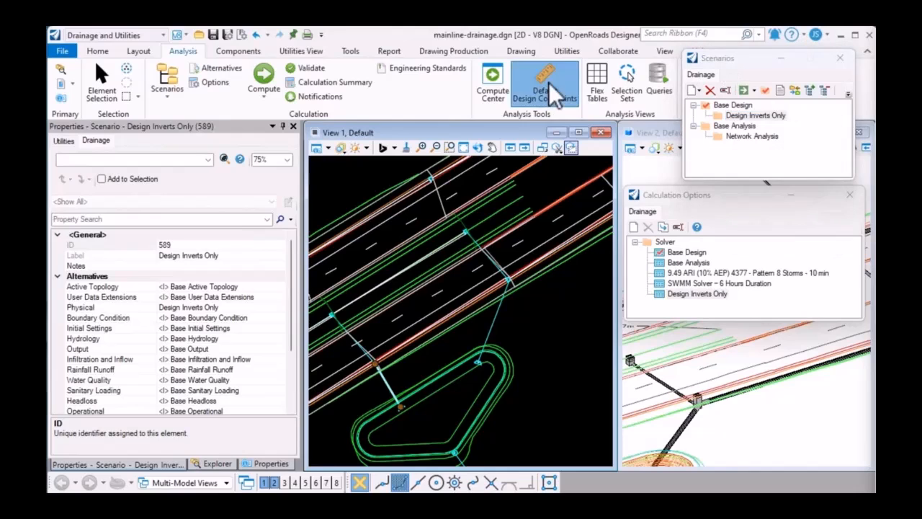
- Edit the minimum cover in Default Design Constraints for Design Inverts Only and close the dialog
left_click(544, 83)
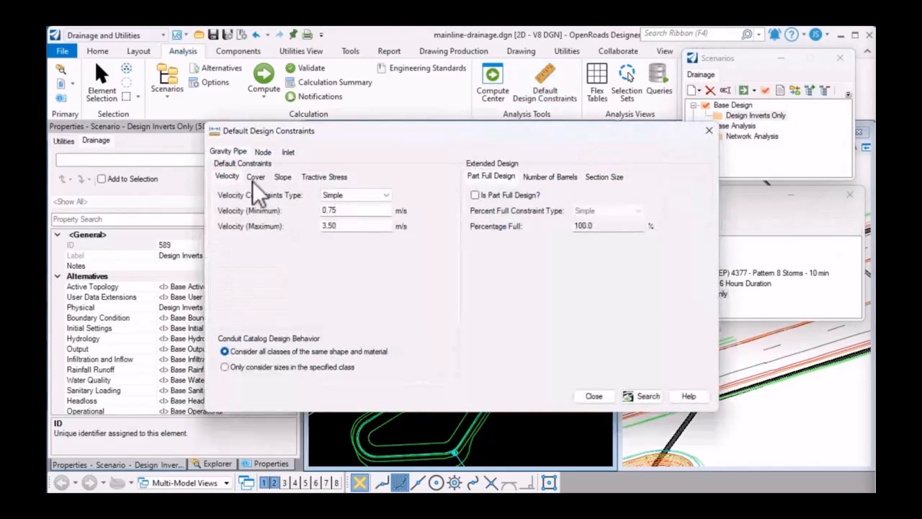
left_click(255, 175)
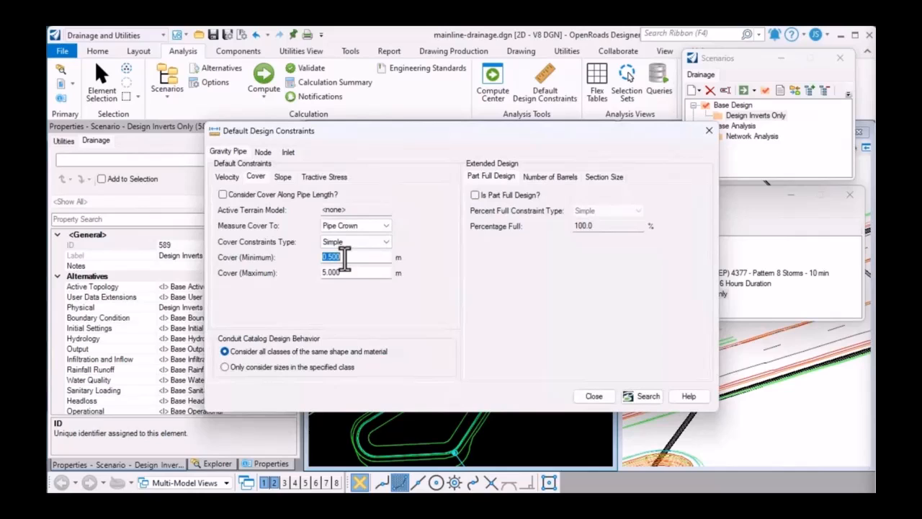
left_click(282, 175)
type("1")
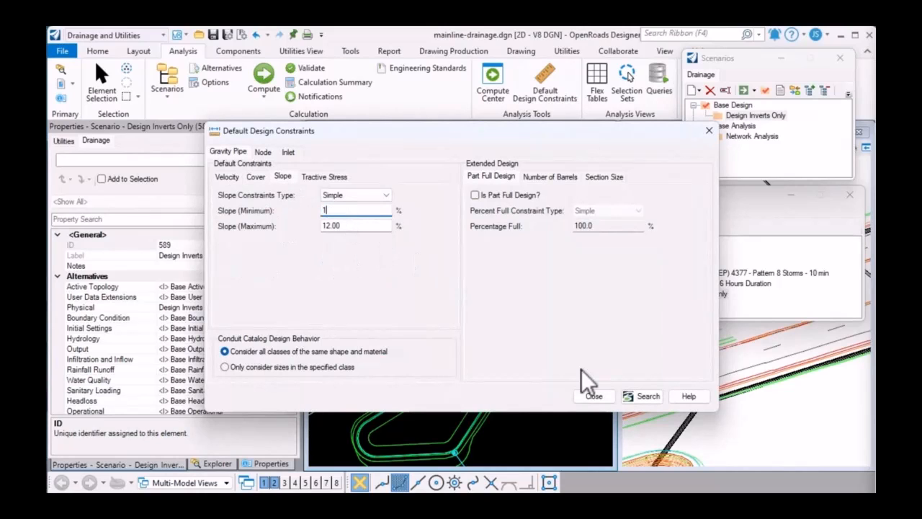
left_click(594, 395)
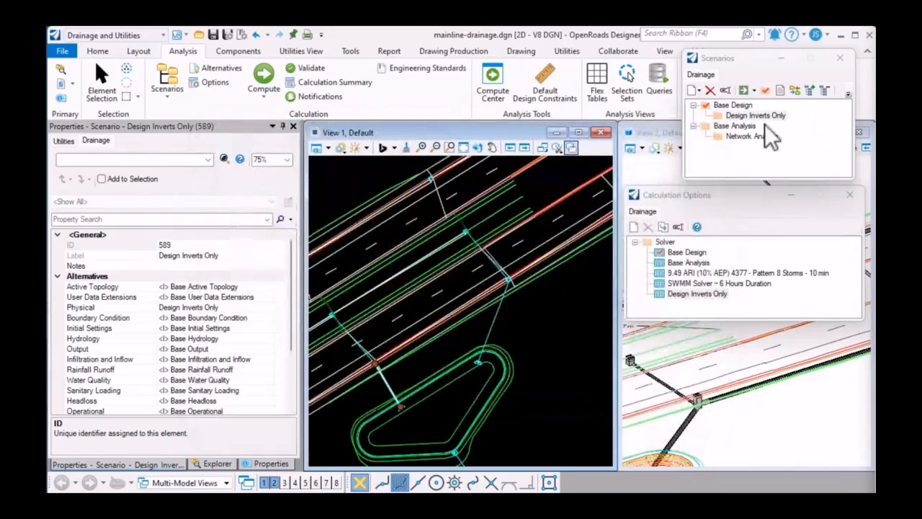
- Compute the Design Inverts Only scenario for the selected elements and close the GVF-Rational summary
right_click(755, 115)
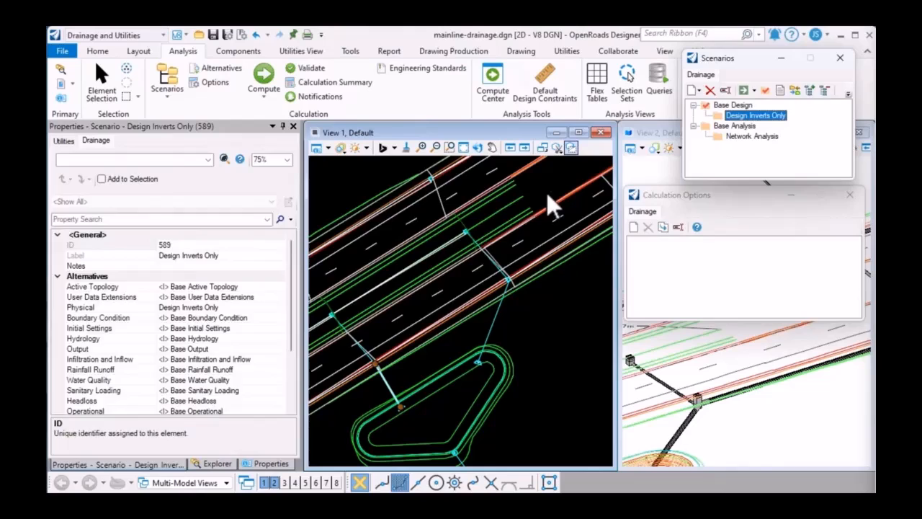
left_click(262, 79)
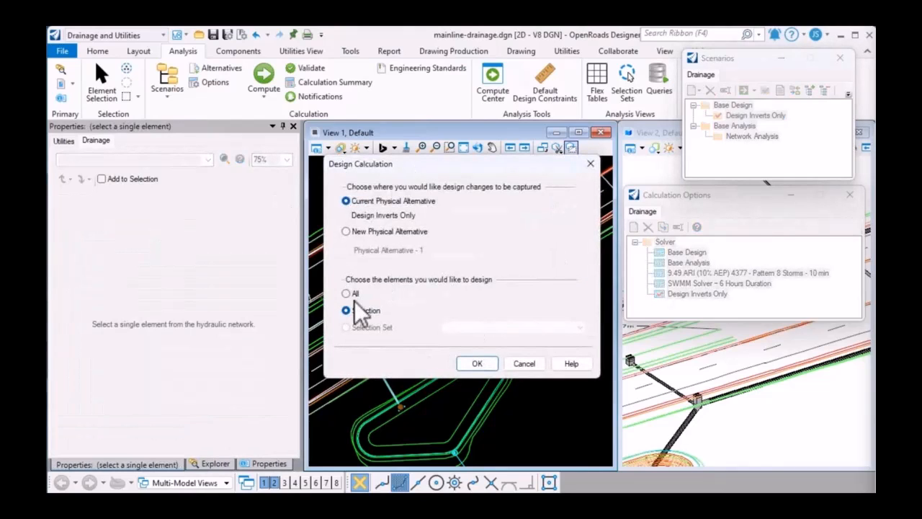
left_click(475, 364)
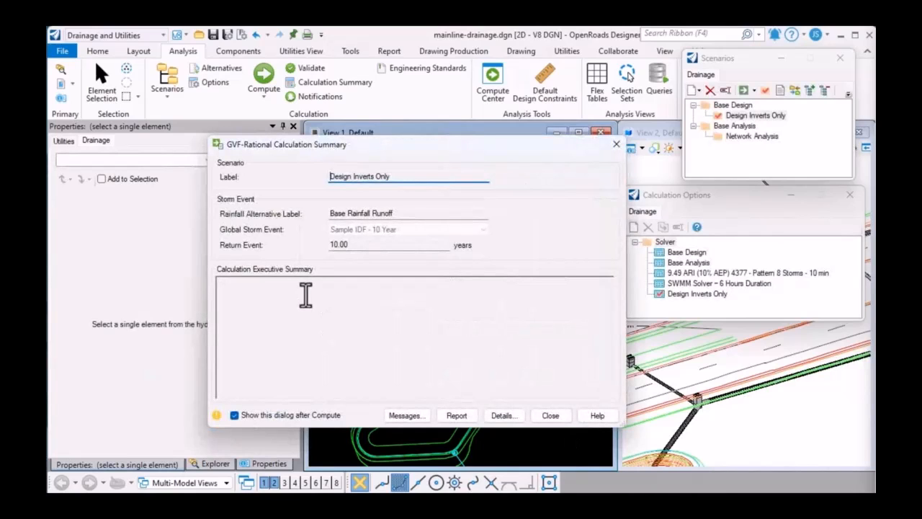
mouse_move(240, 287)
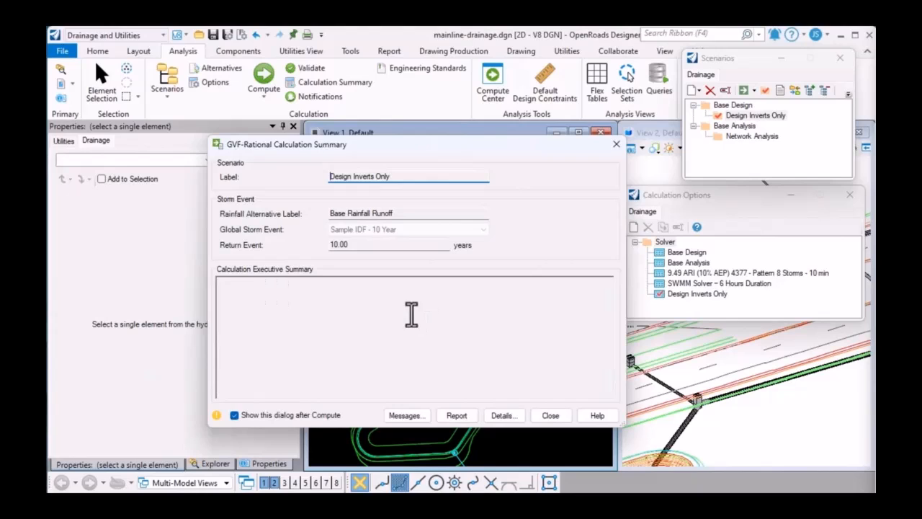
left_click(406, 415)
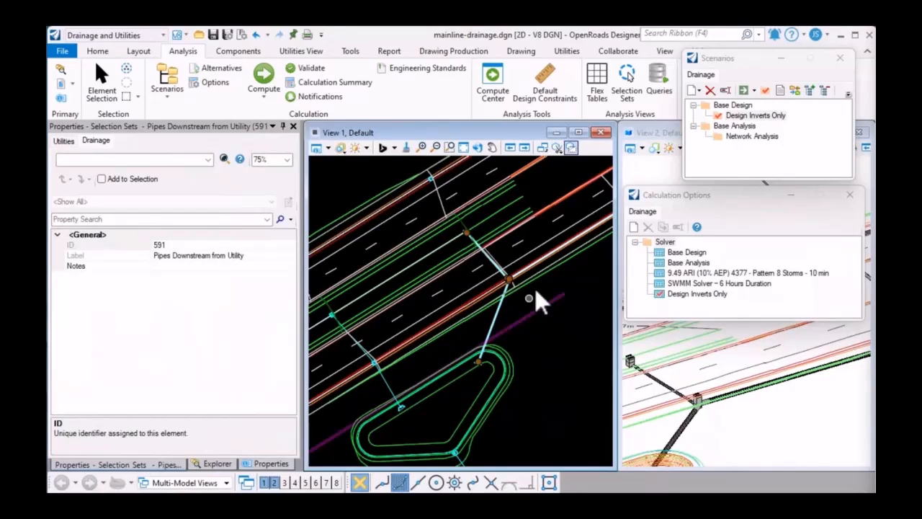
- Run the design calculation on the saved Pipes Downstream from Utility selection set
right_click(755, 116)
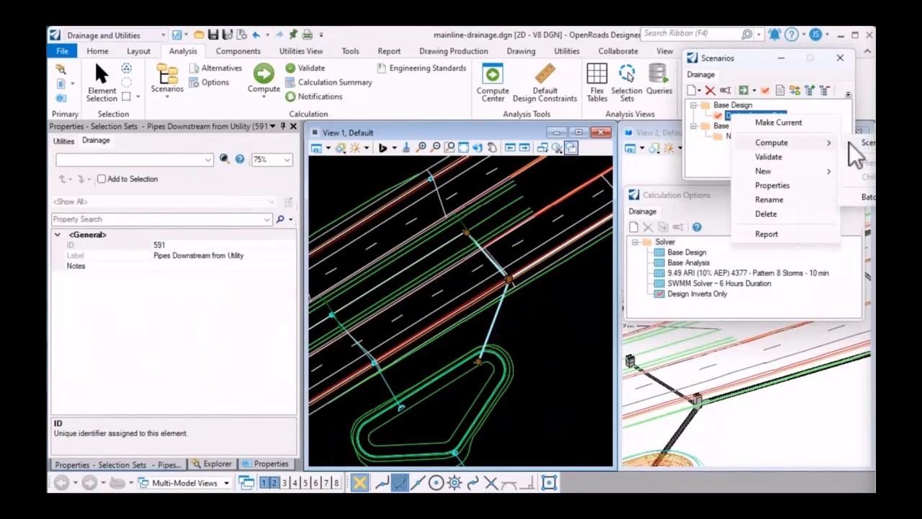
left_click(773, 142)
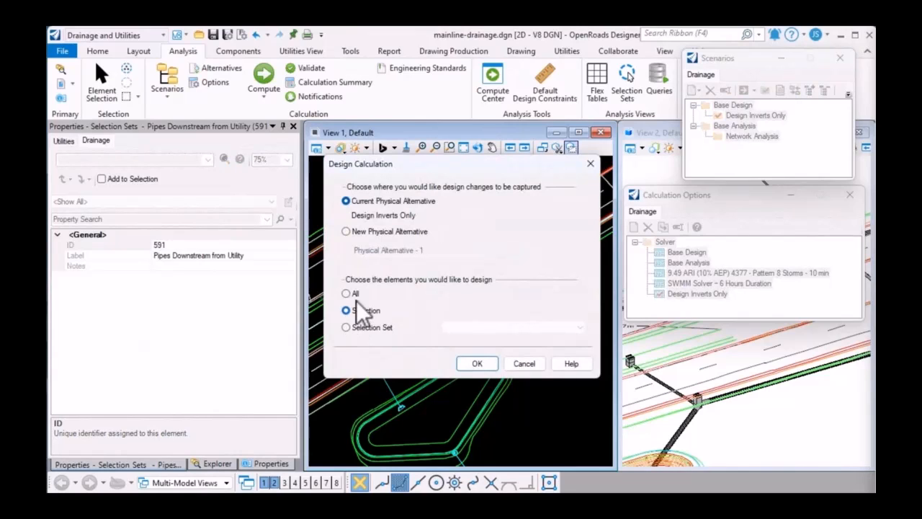
left_click(346, 294)
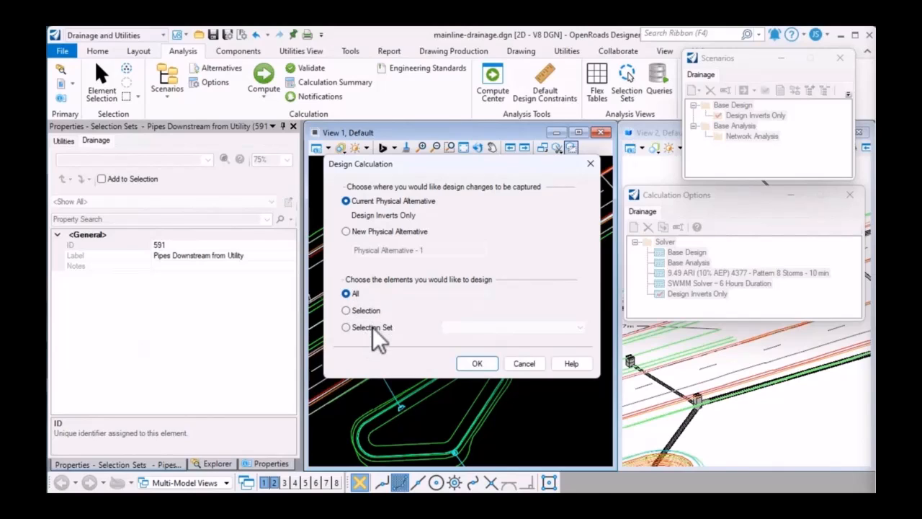
left_click(346, 327)
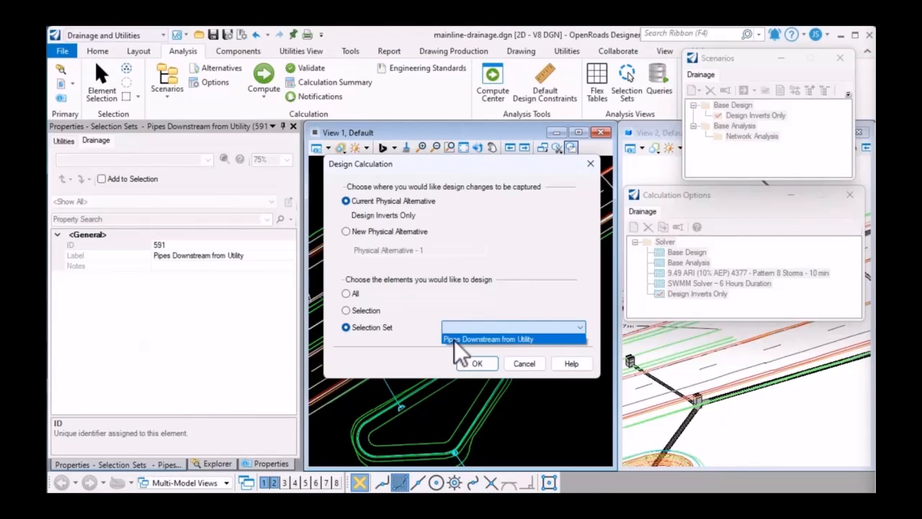
left_click(477, 363)
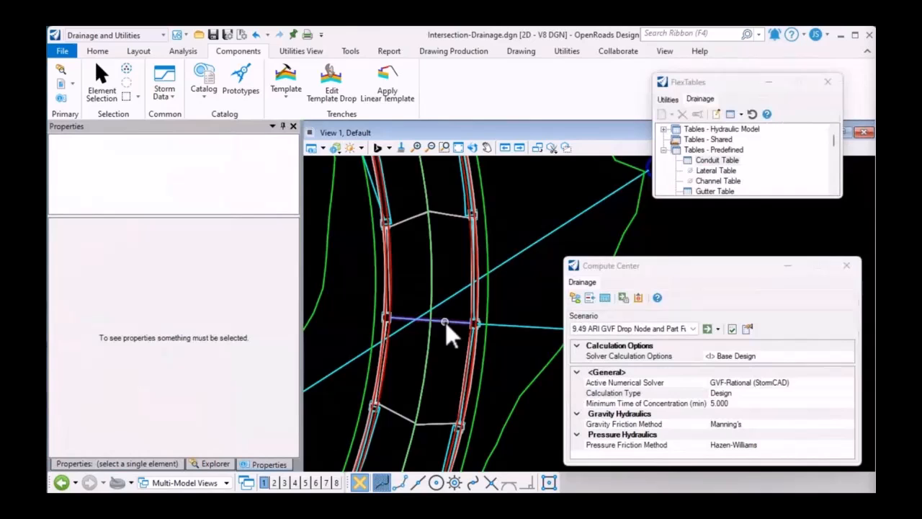
left_click(445, 323)
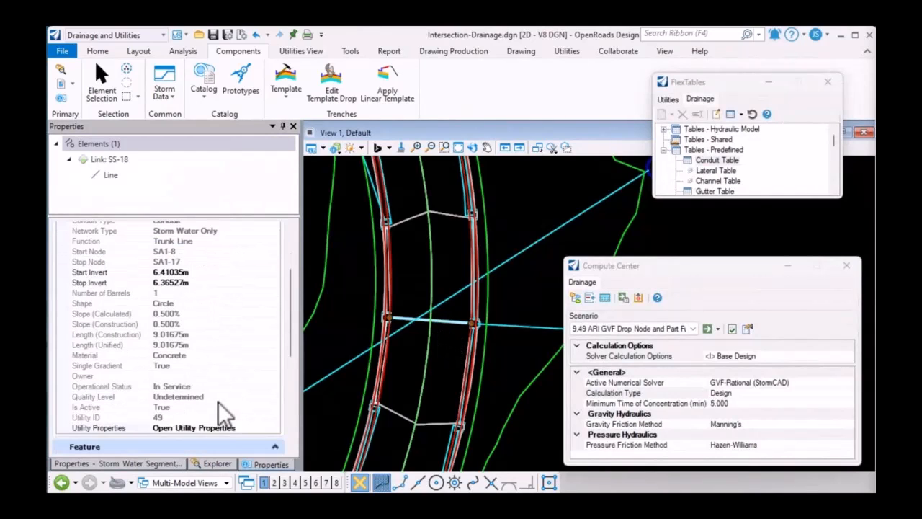
scroll("down", 3)
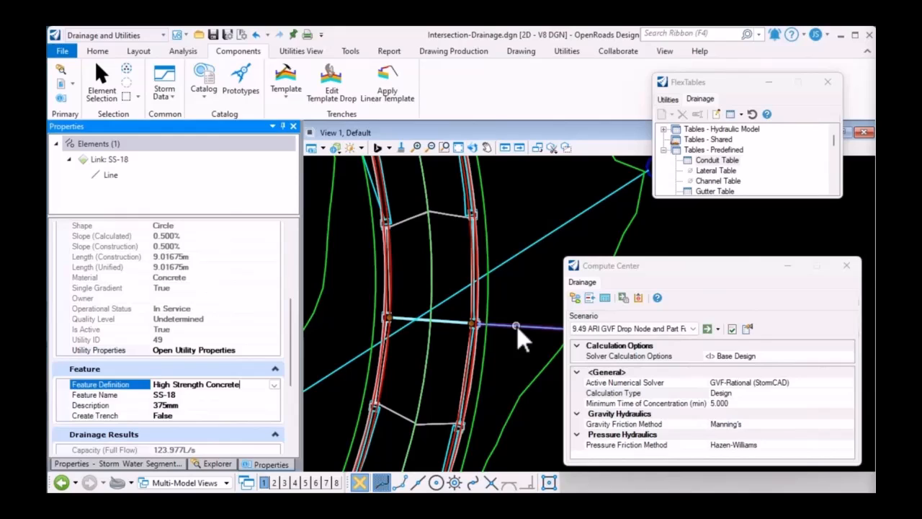
left_click(518, 329)
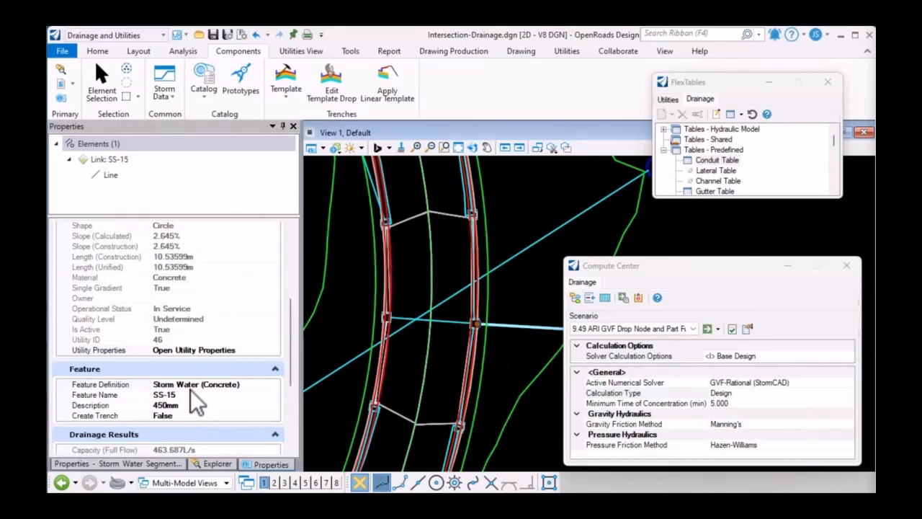
mouse_move(259, 400)
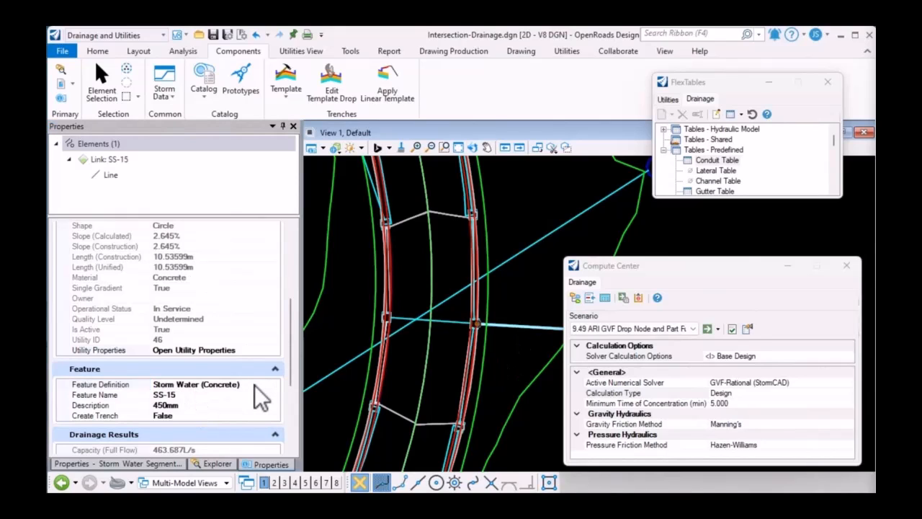
left_click(717, 160)
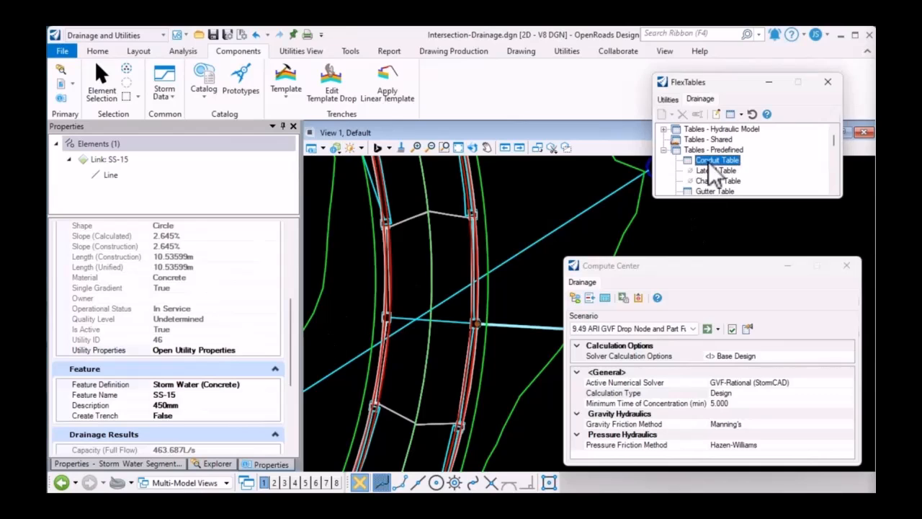
double_click(718, 158)
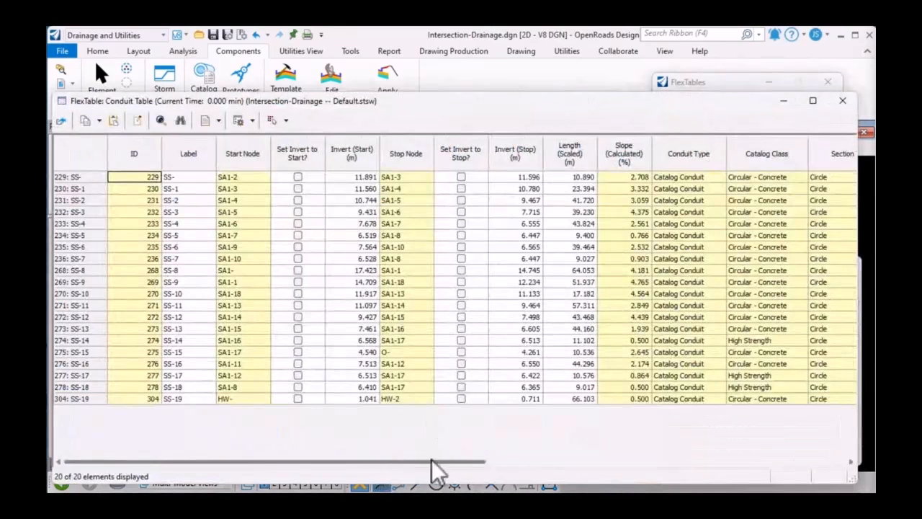
scroll("right", 3)
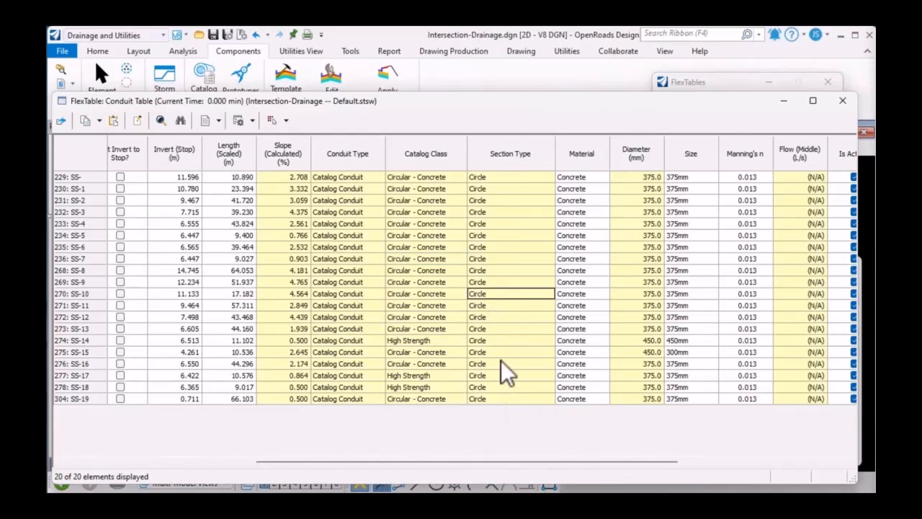
left_click_drag(510, 293, 510, 386)
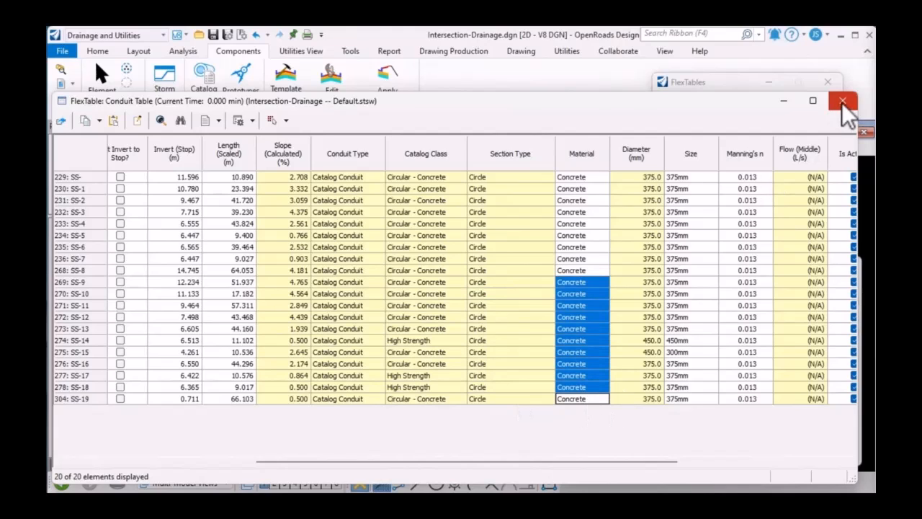
left_click(841, 101)
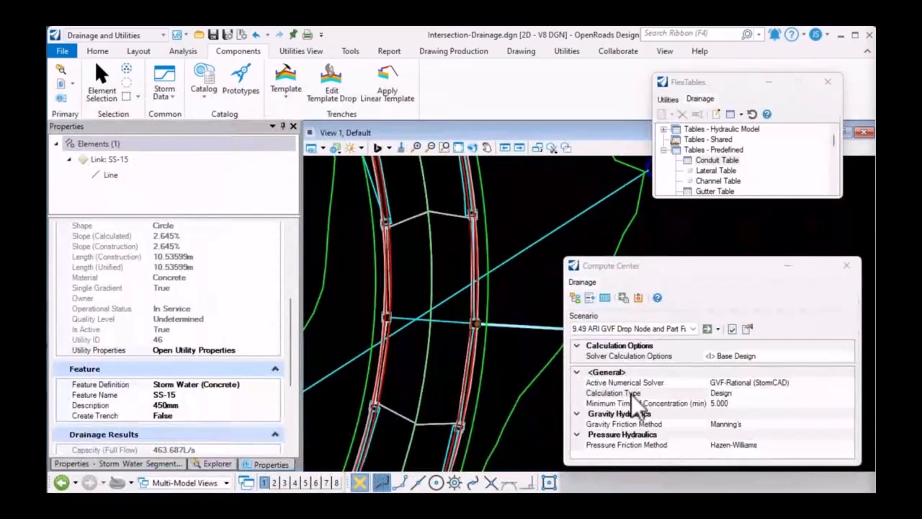
- Check the calculation type and review the Circular concrete class sizes in the Conduit Catalog
left_click(612, 392)
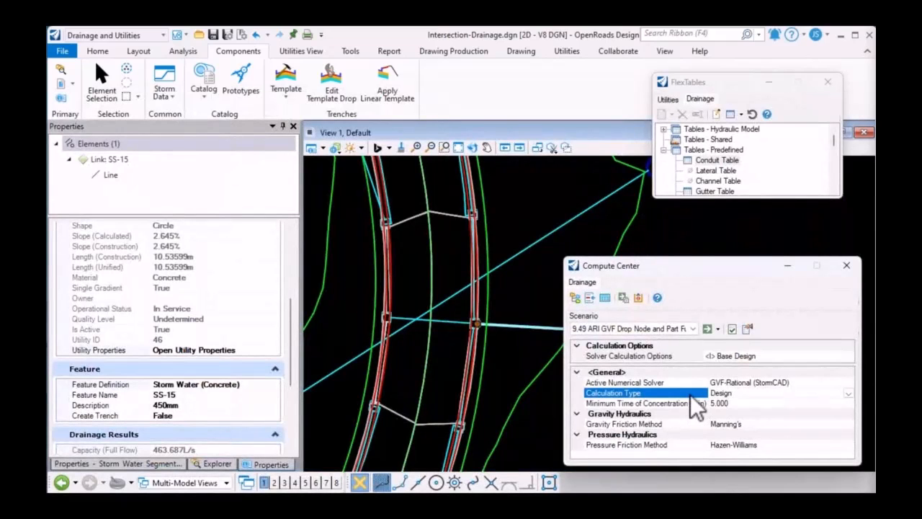
left_click(203, 80)
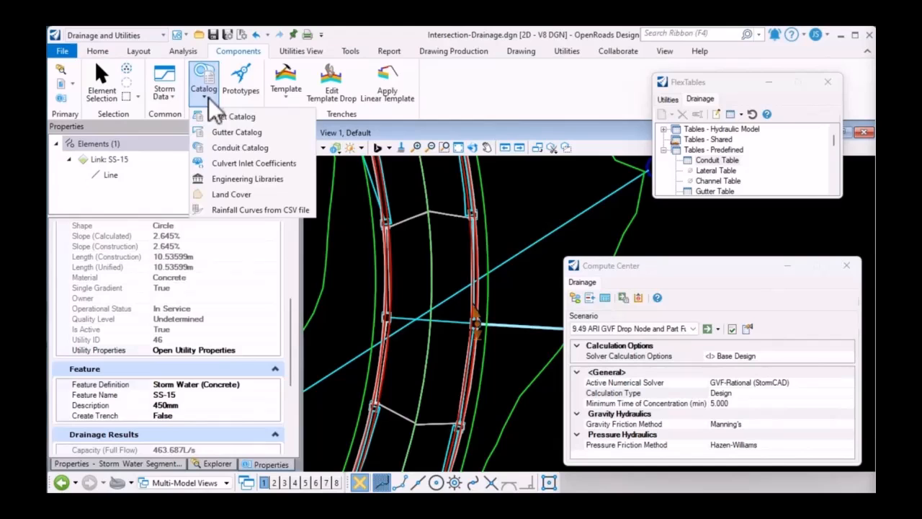
left_click(239, 147)
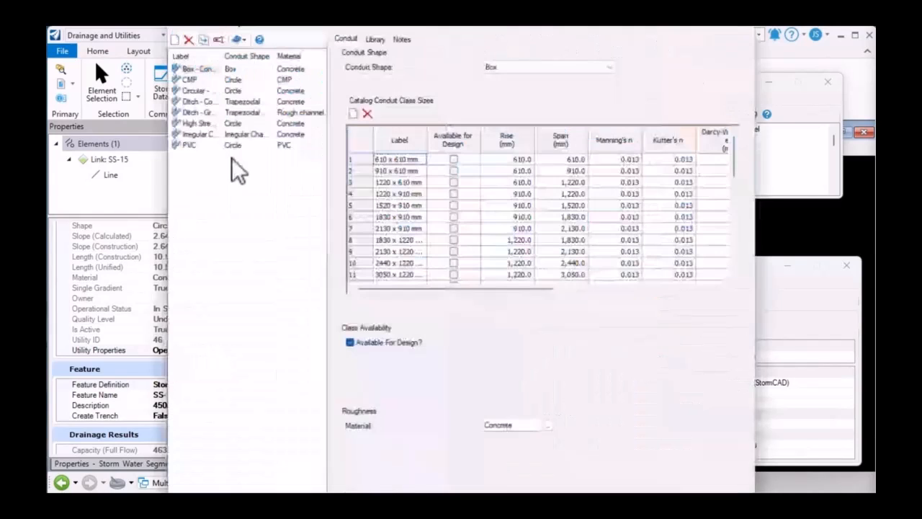
left_click(195, 88)
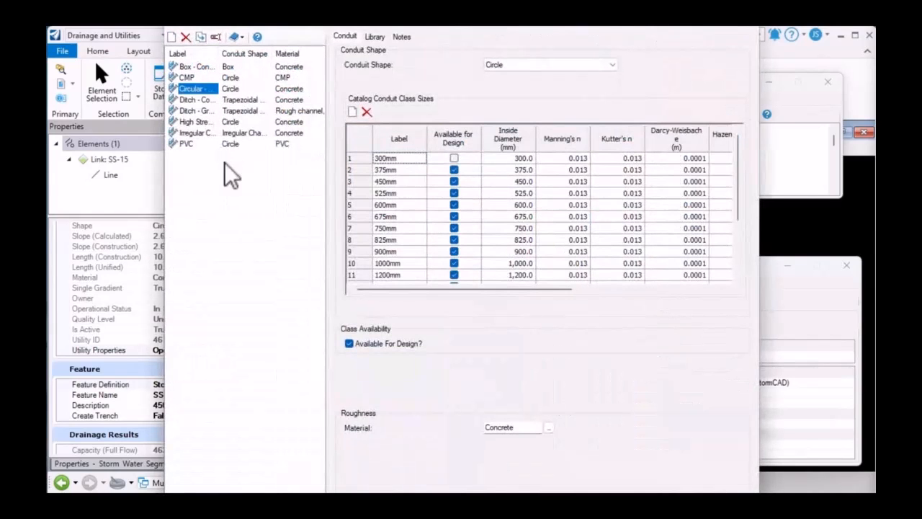
mouse_move(200, 150)
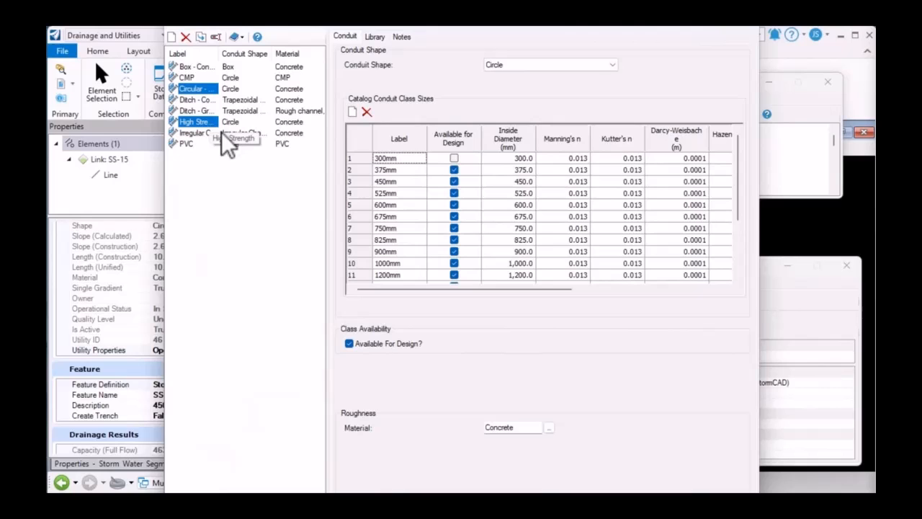
mouse_move(666, 58)
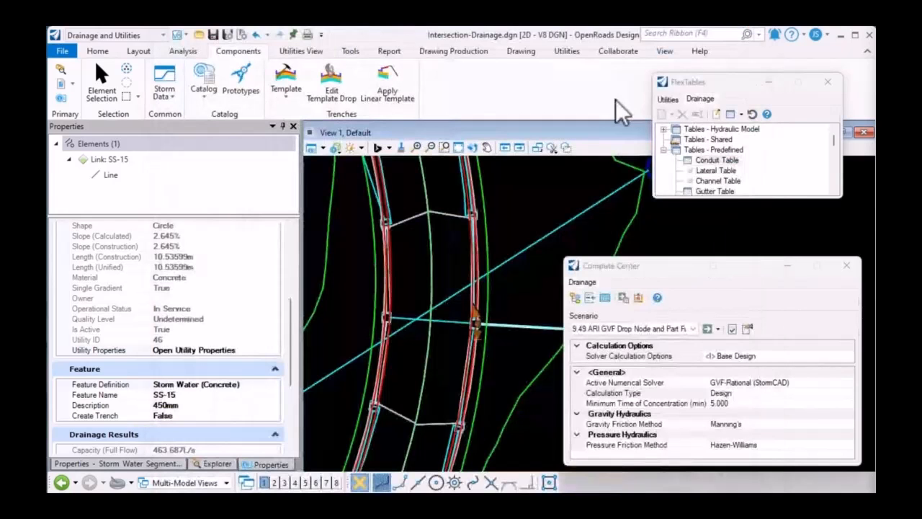
- Set Default Design Constraints to only consider sizes in each conduit's specified class
left_click(182, 50)
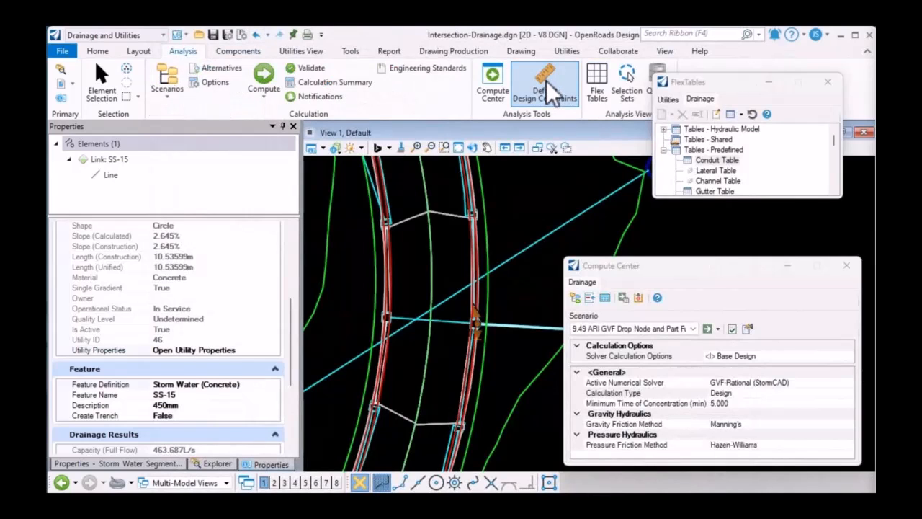
left_click(545, 83)
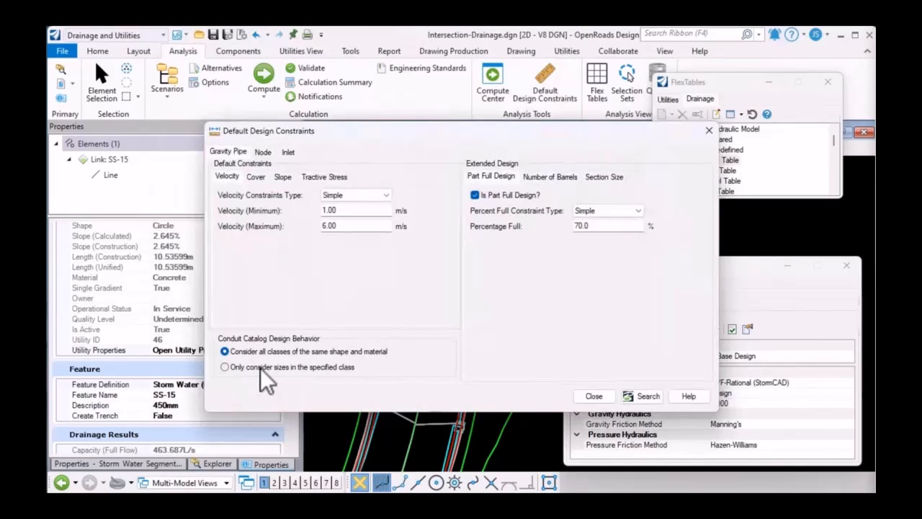
left_click(225, 367)
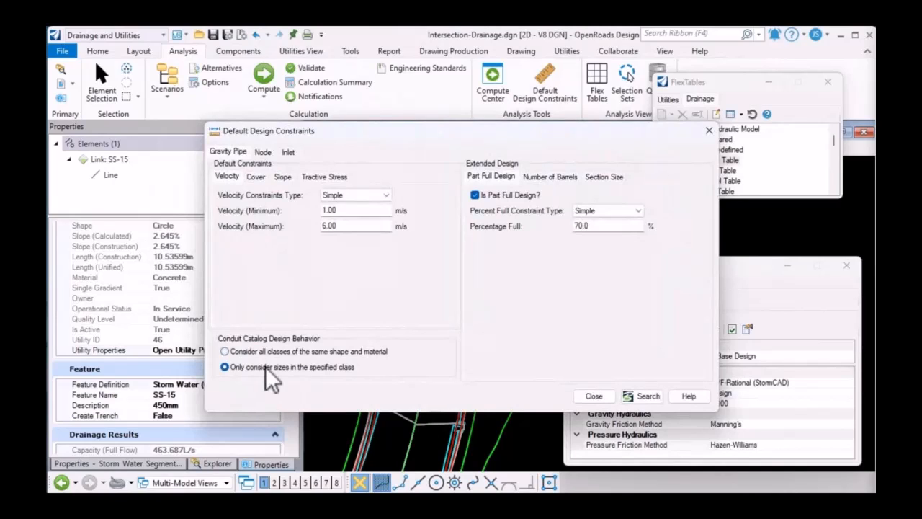
mouse_move(450, 382)
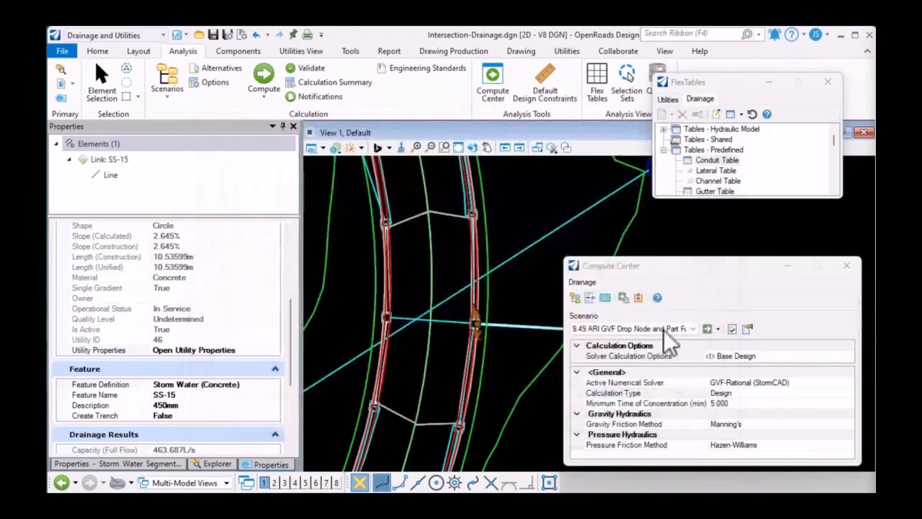
- Run the design calculation for All elements, close the summary and verify catalog classes in the Conduit Table
left_click(709, 328)
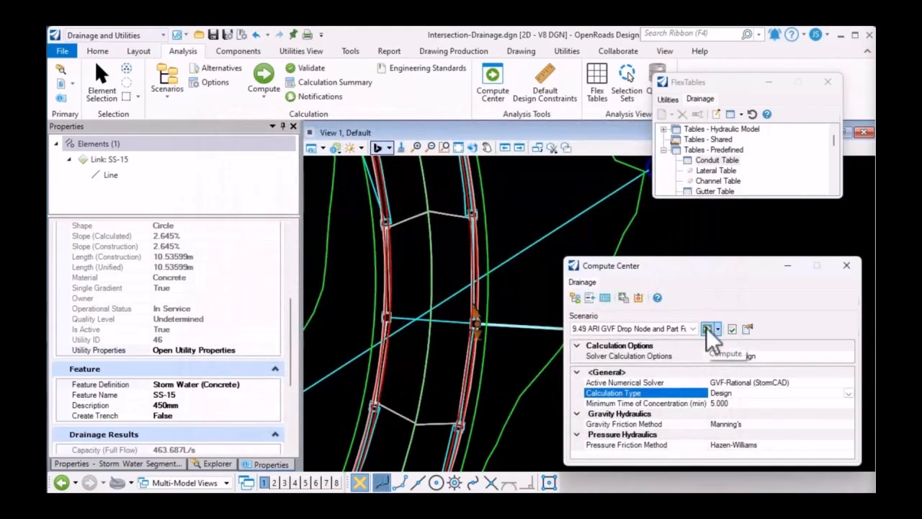
left_click(707, 328)
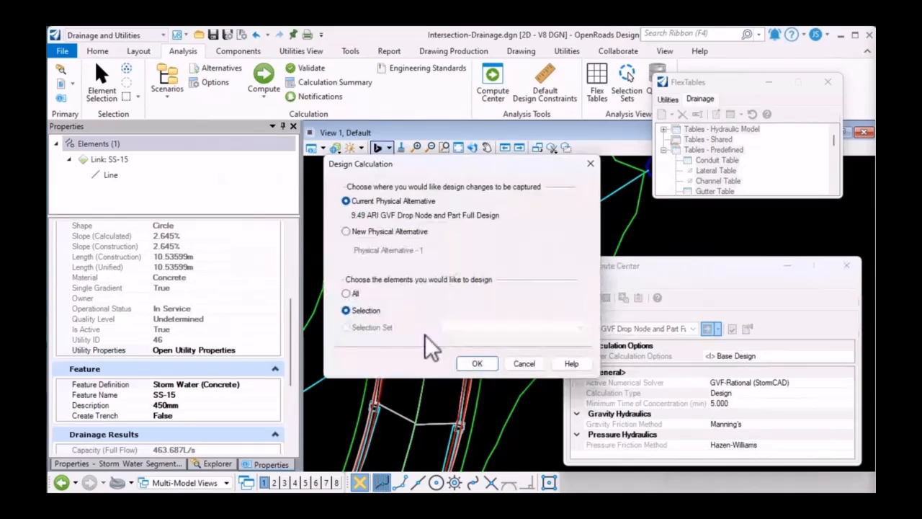
left_click(346, 294)
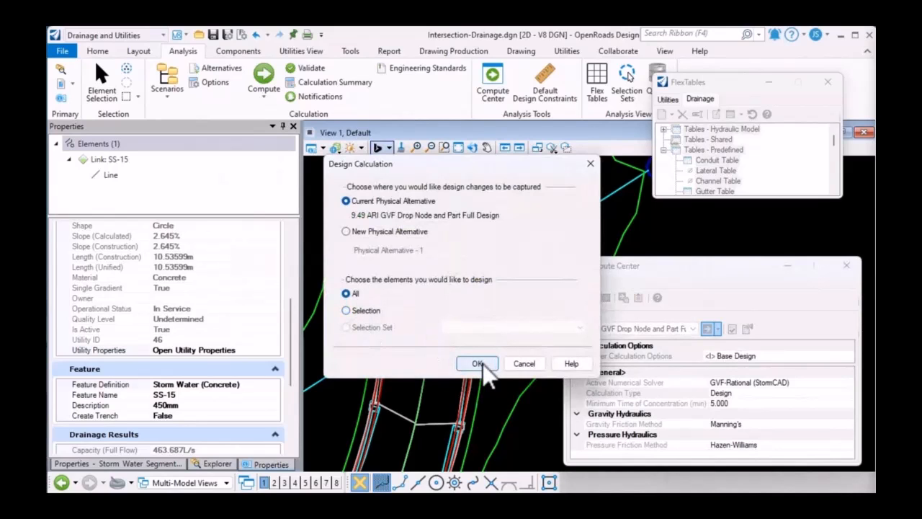
left_click(478, 363)
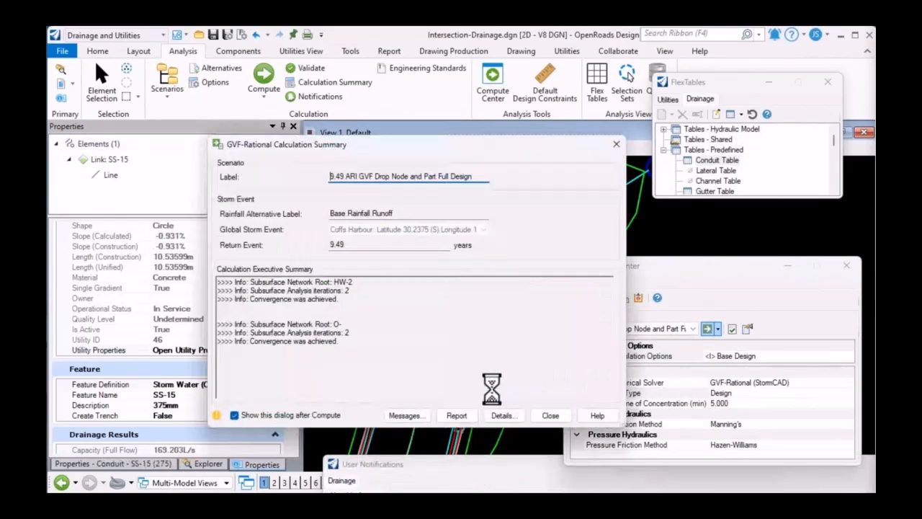
left_click(550, 415)
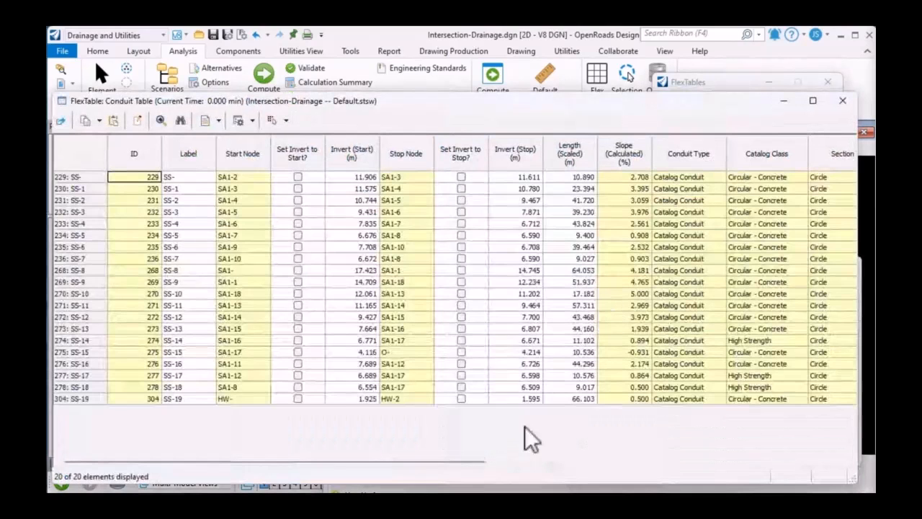
scroll("right", 3)
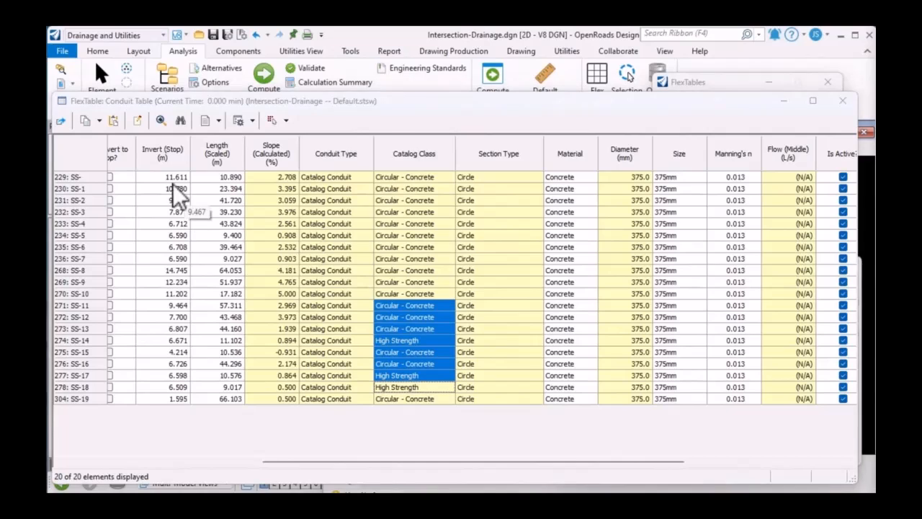
left_click(238, 50)
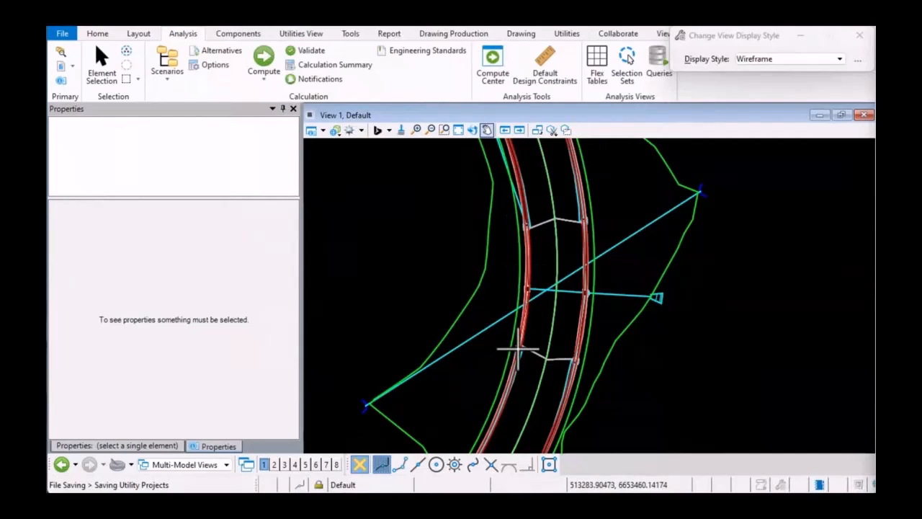
mouse_move(661, 309)
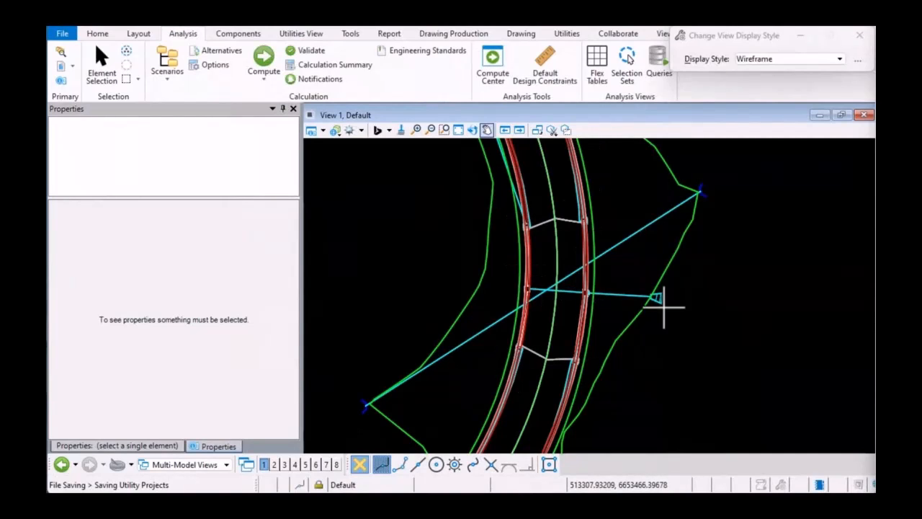
mouse_move(717, 209)
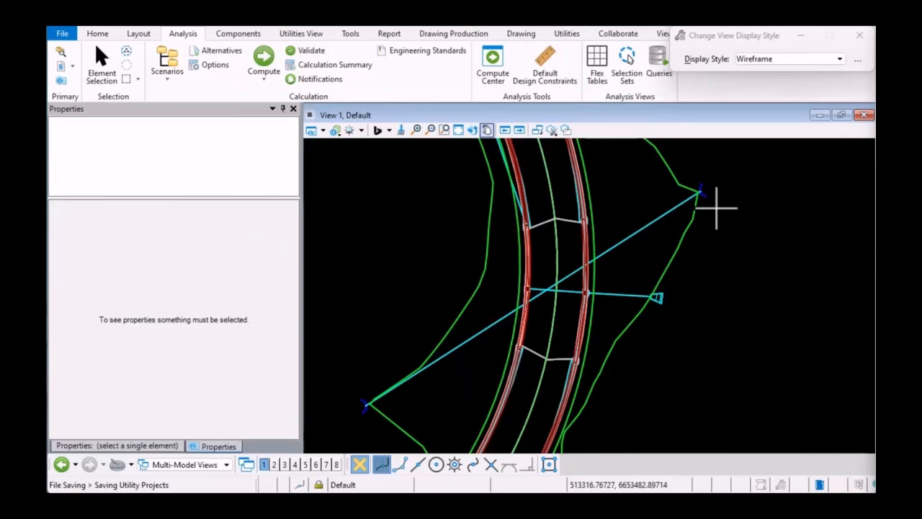
left_click(262, 60)
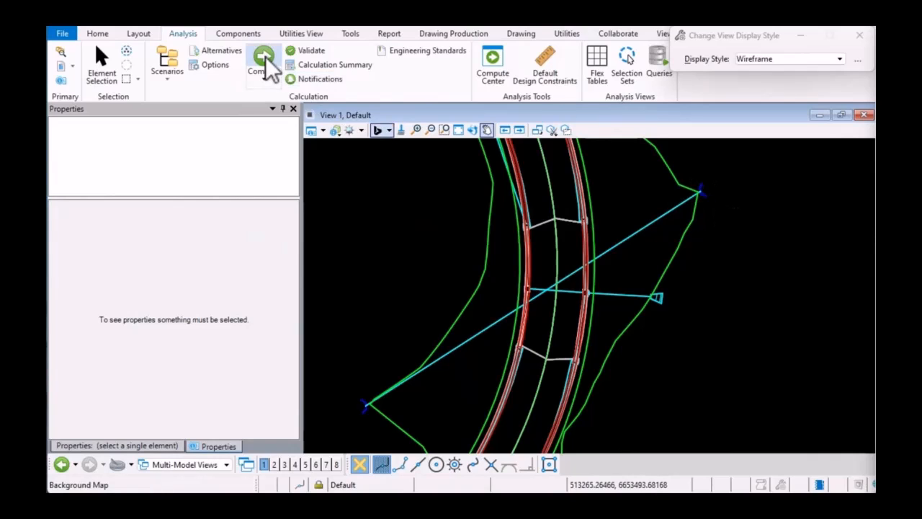
left_click(263, 64)
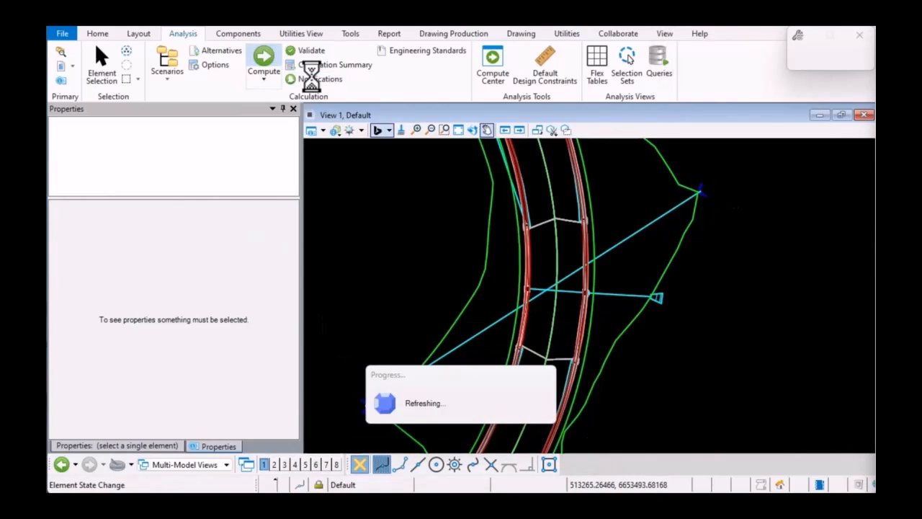
- Compute the rational drainage model, review the summary lines and the User Notification Details, then close them
left_click(263, 64)
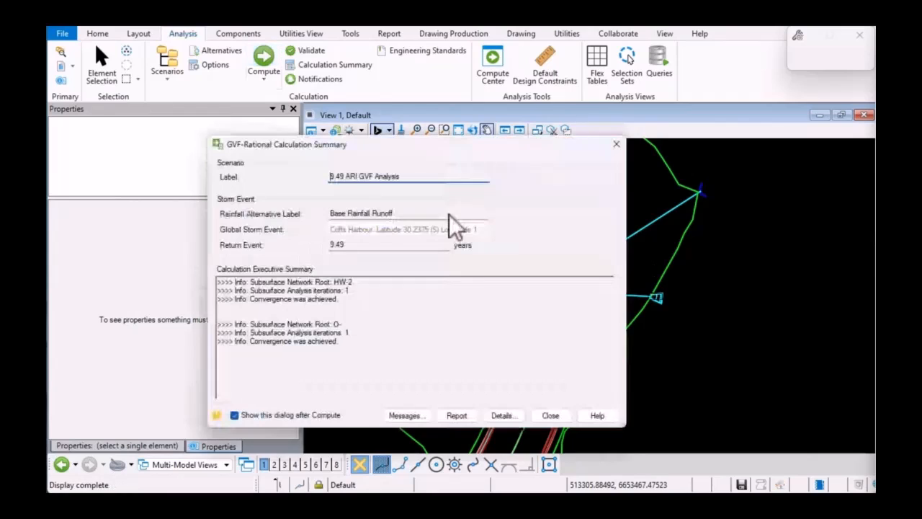
left_click_drag(219, 331, 338, 341)
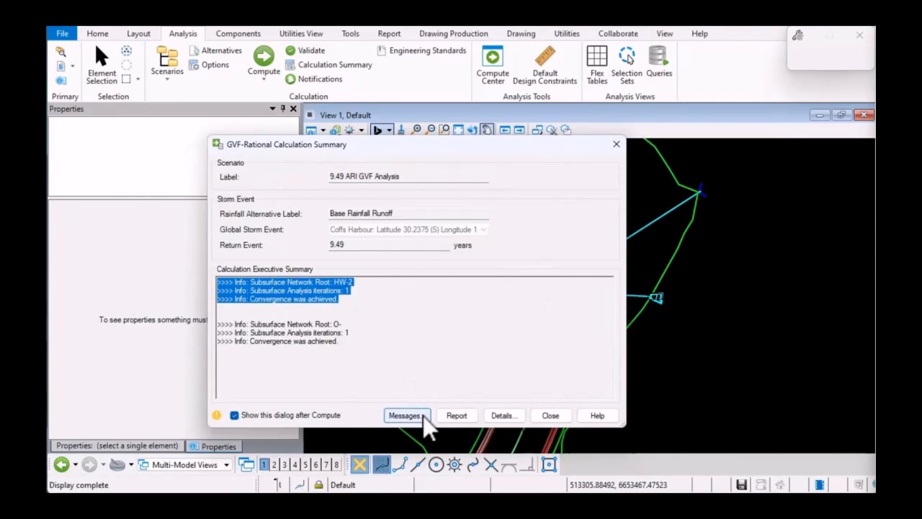
left_click(406, 415)
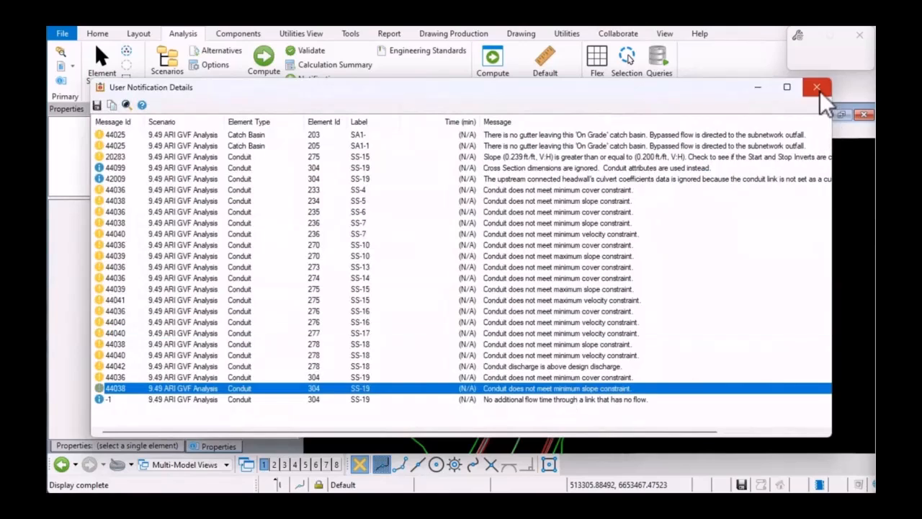
left_click(816, 86)
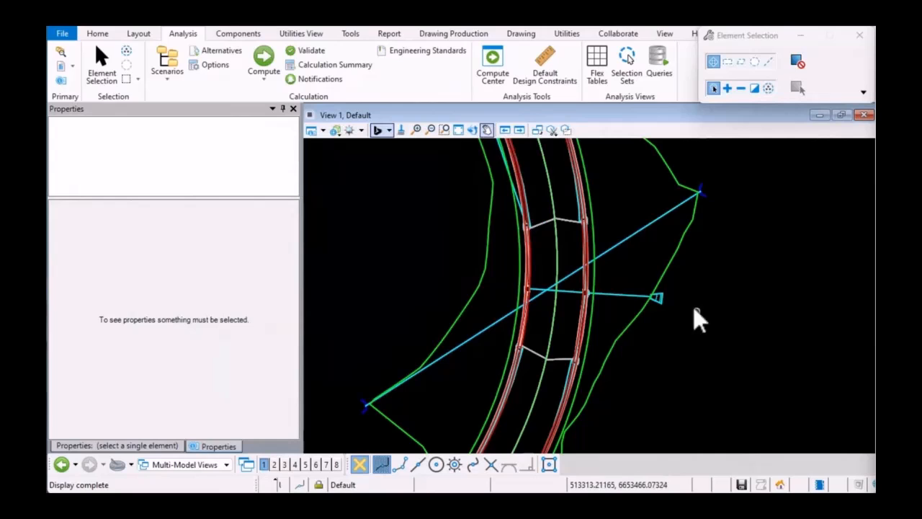
- Inspect the outfall node's properties, then select catchment DR-11 to show its rational-method settings
left_click(657, 296)
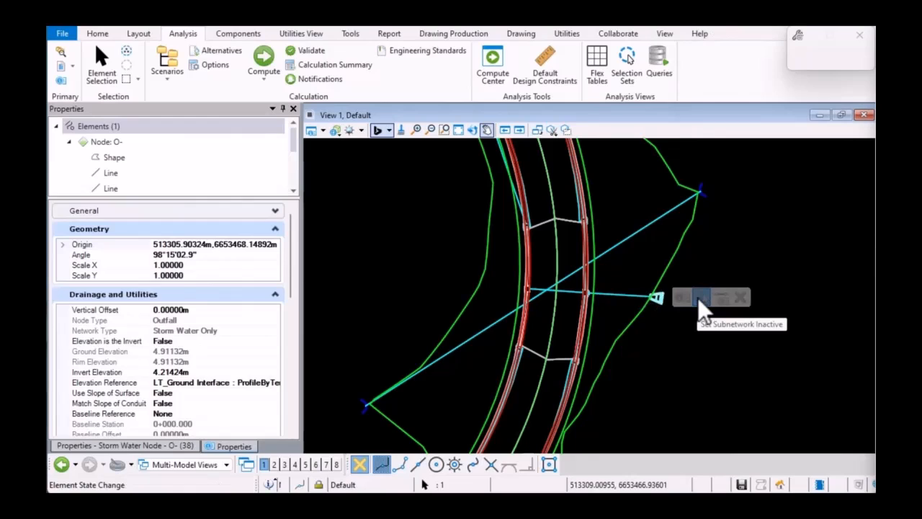
mouse_move(664, 326)
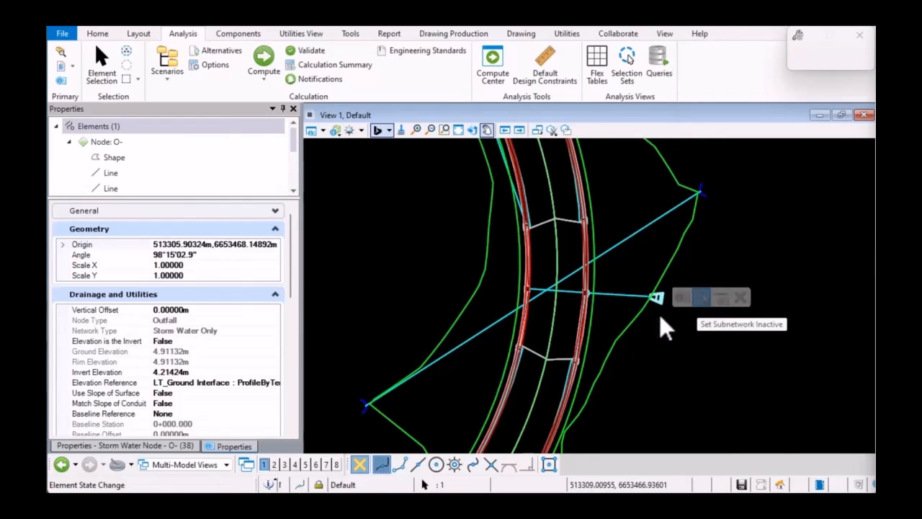
mouse_move(619, 317)
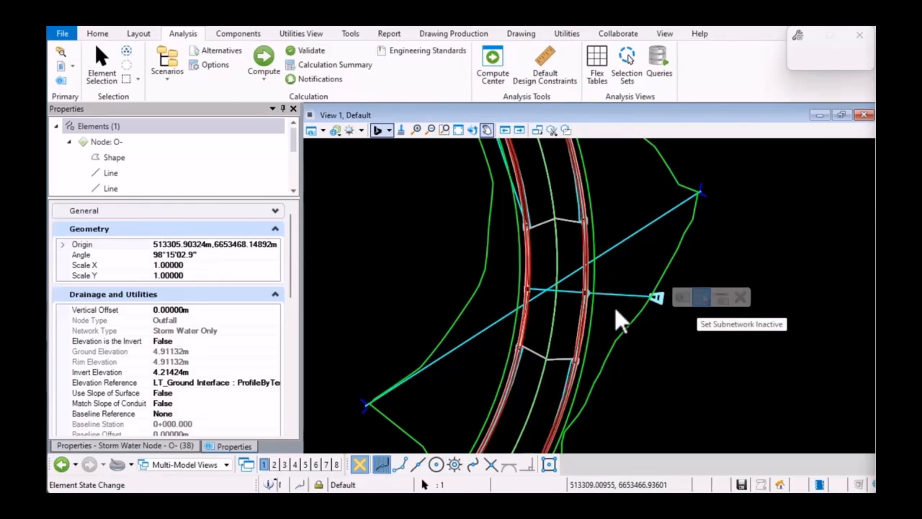
mouse_move(666, 320)
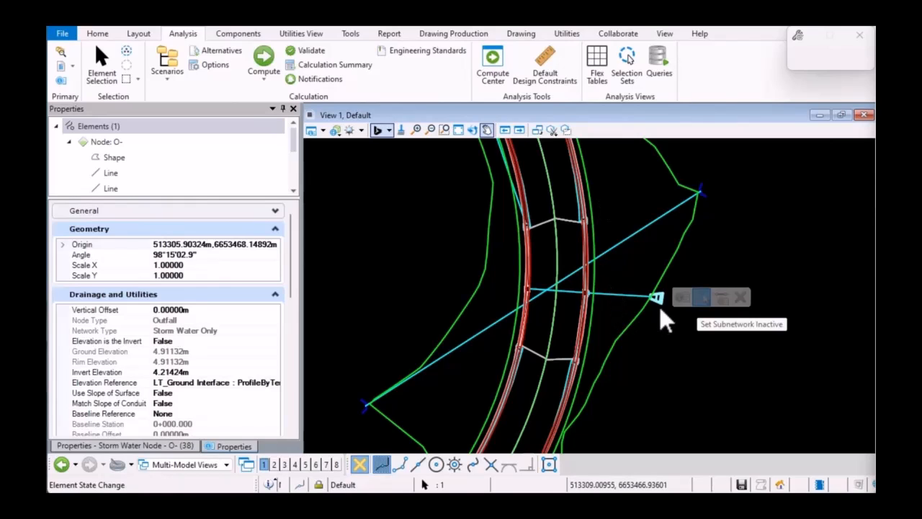
mouse_move(671, 344)
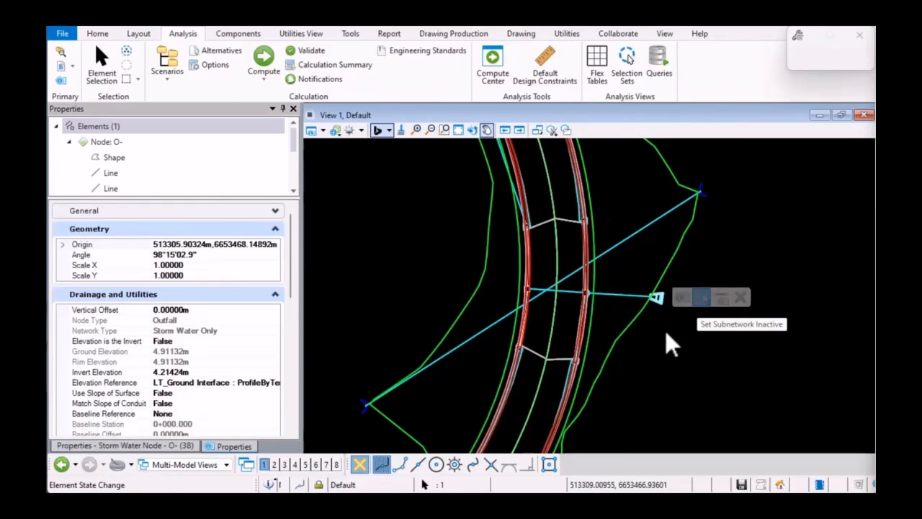
mouse_move(617, 328)
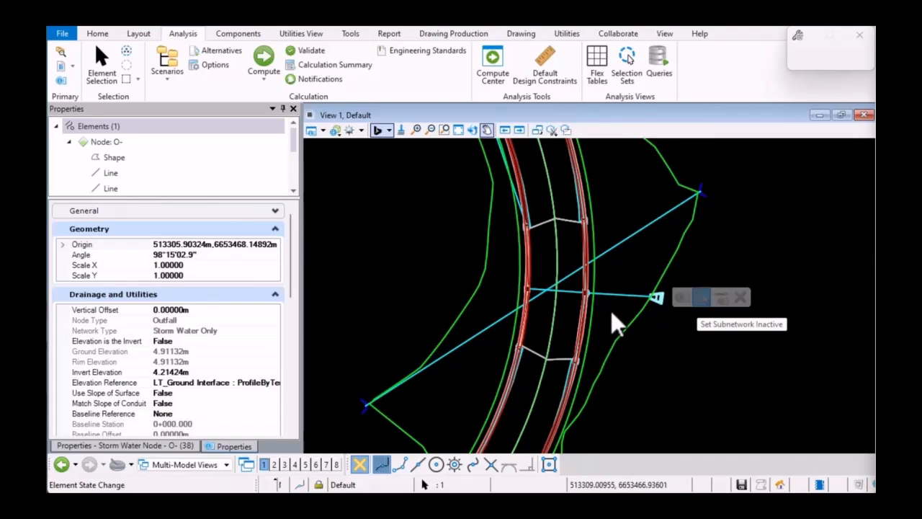
mouse_move(689, 350)
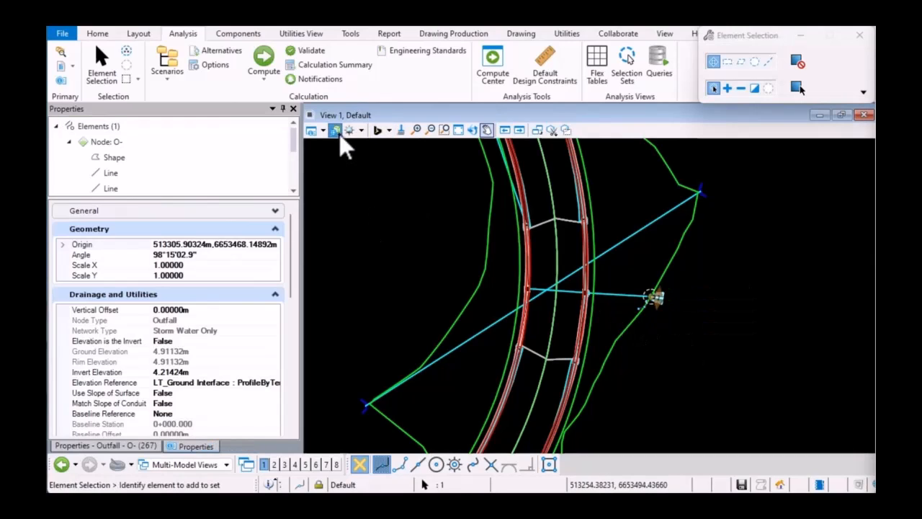
left_click(359, 129)
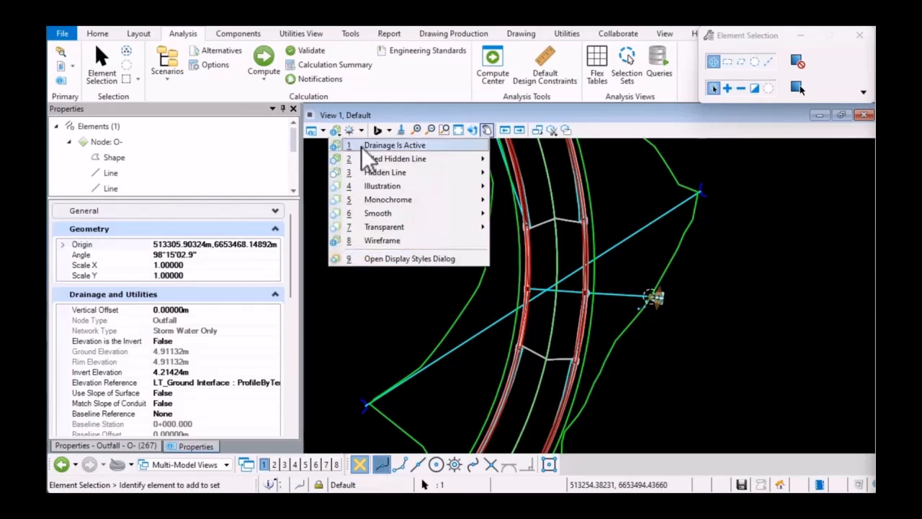
mouse_move(368, 151)
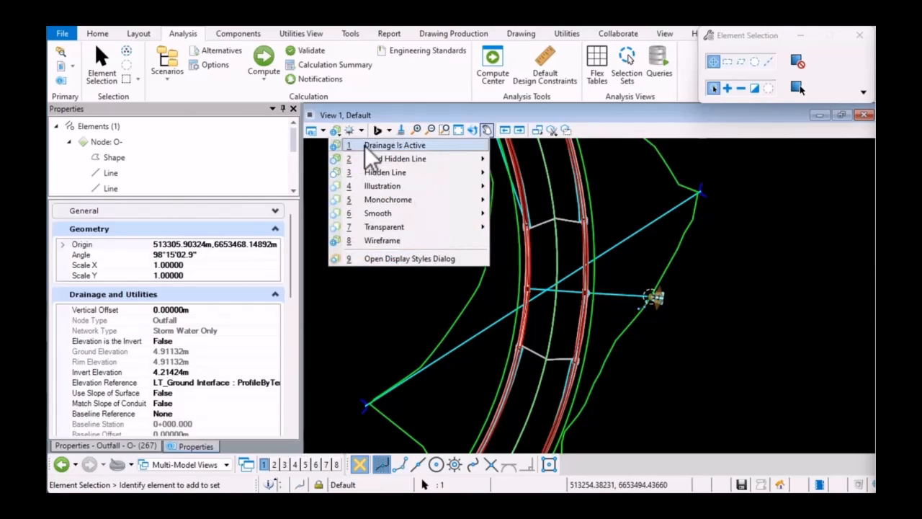
left_click(395, 144)
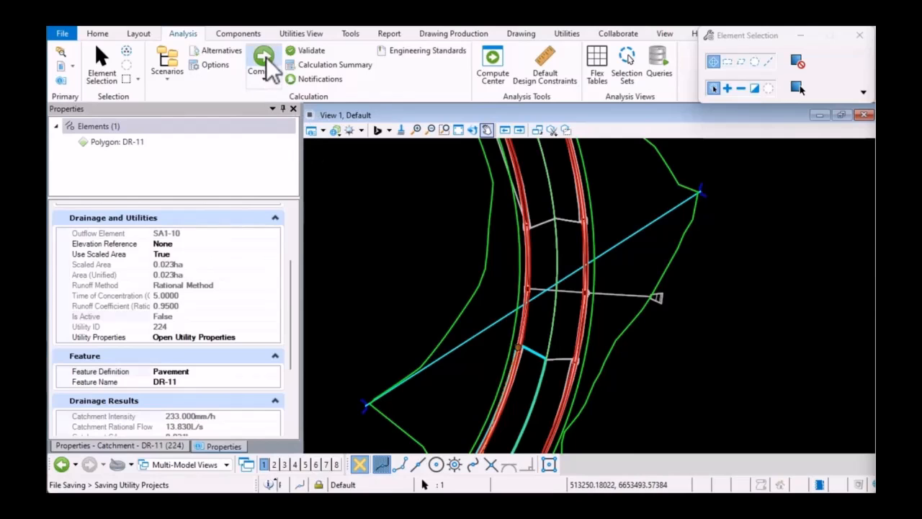
- Recompute the model and review the convergence summary and user notifications
left_click(263, 65)
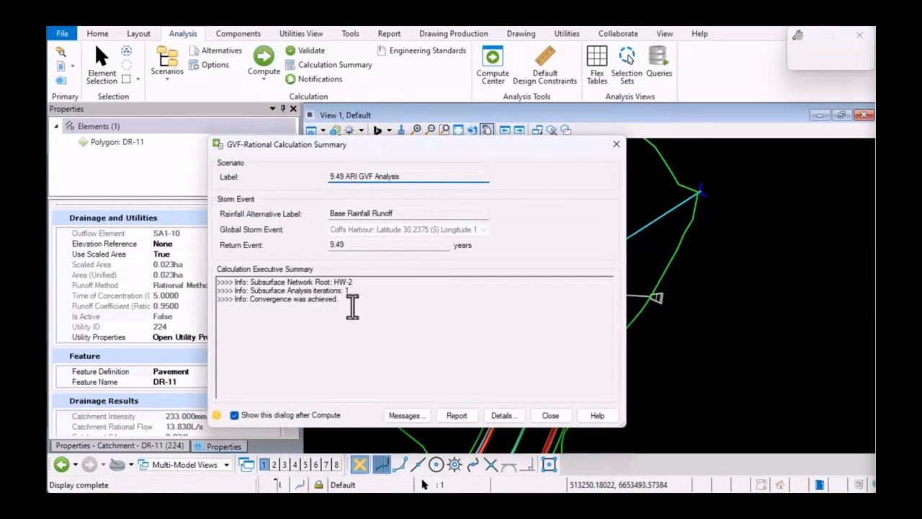
left_click_drag(221, 281, 353, 299)
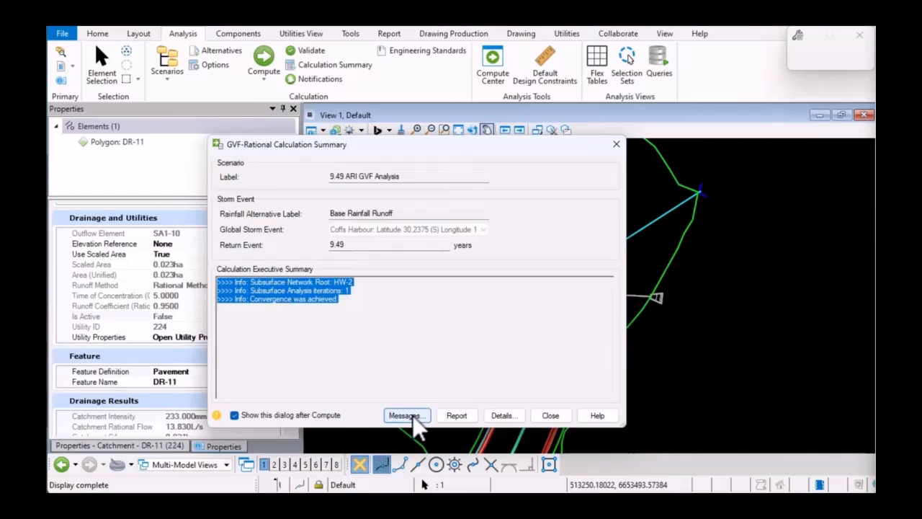
left_click(406, 415)
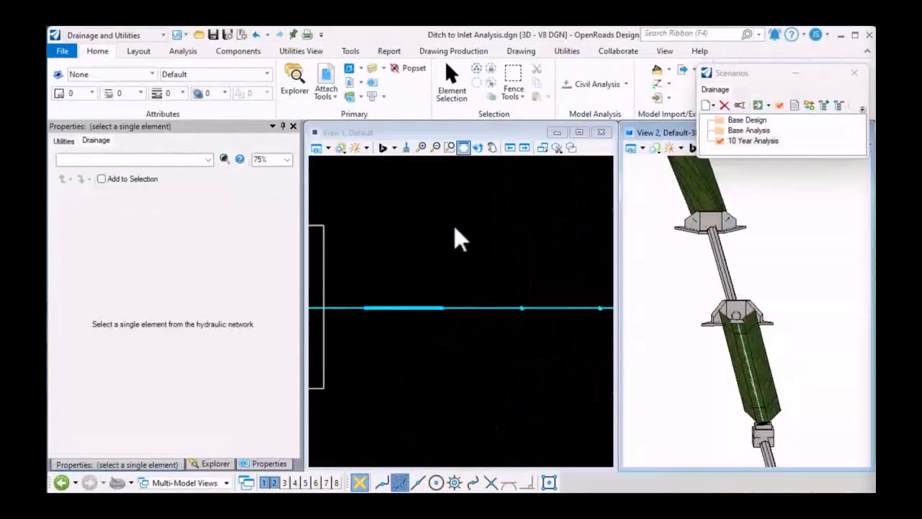
- Select catchment DR-1 in the plan view to review its properties
left_click(325, 273)
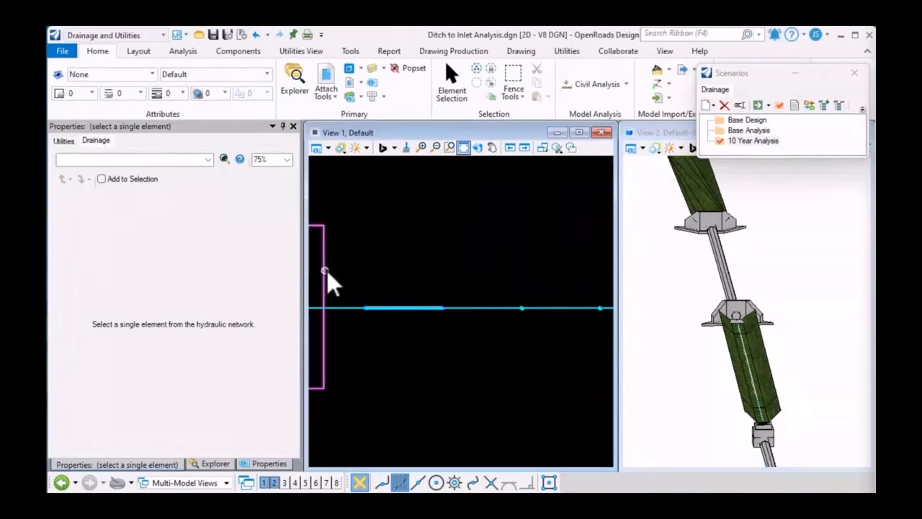
left_click(326, 271)
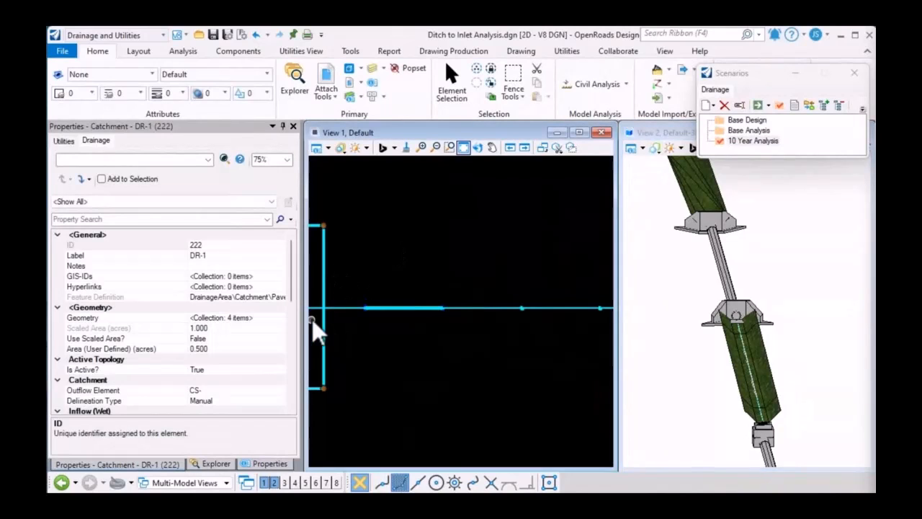
left_click(403, 309)
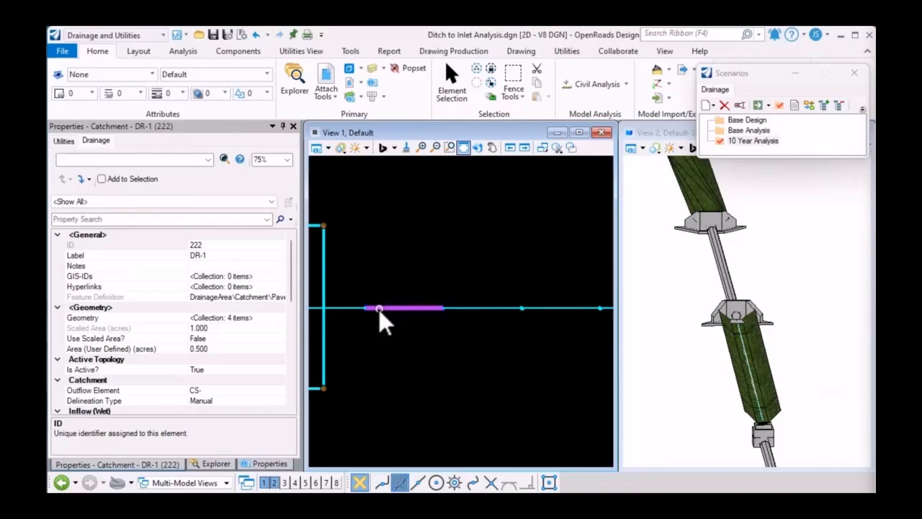
mouse_move(475, 312)
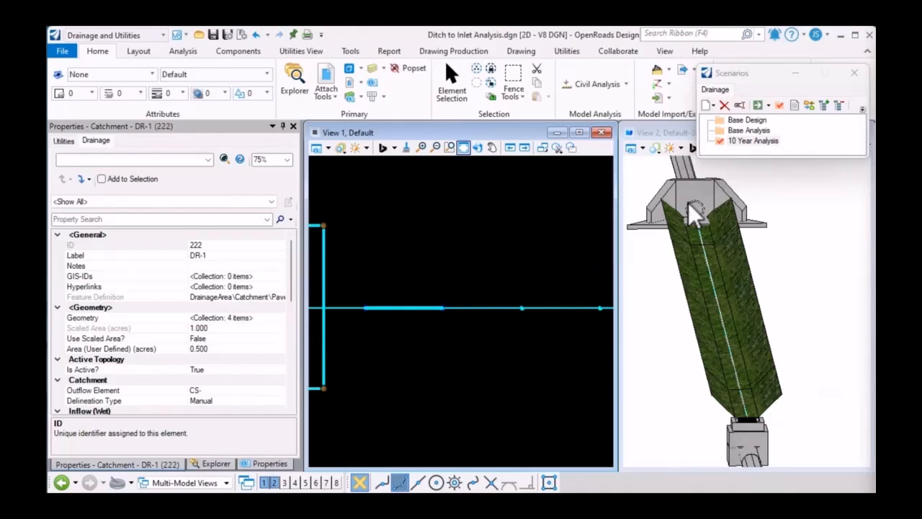
mouse_move(752, 343)
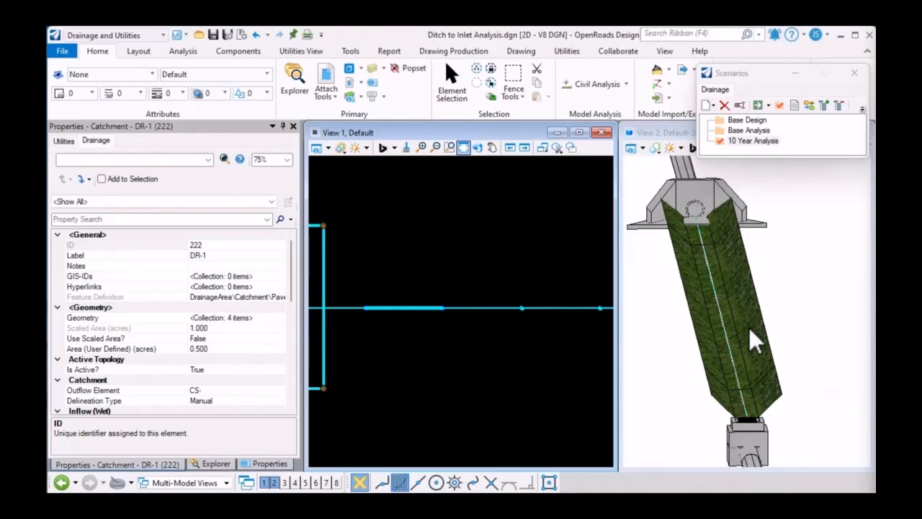
- Select catch basin CB-1 in the 3D view to list its inlet and elevation properties
left_click(742, 440)
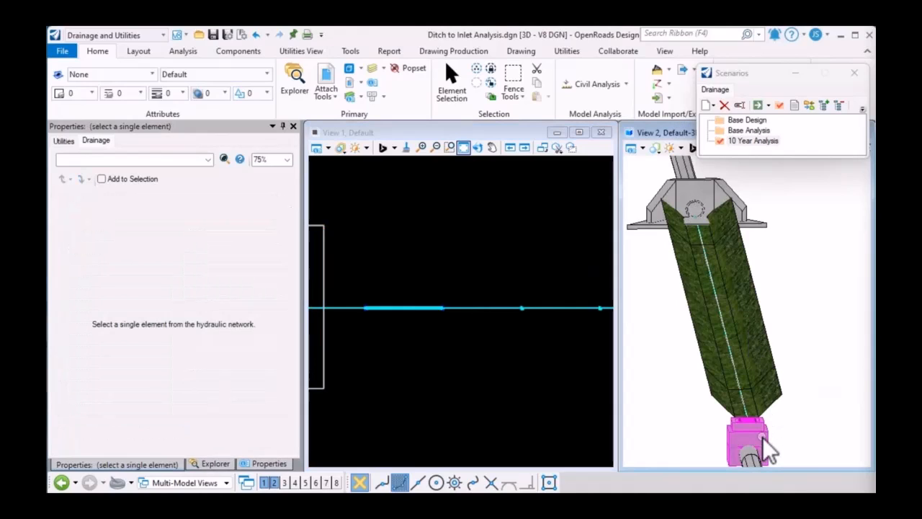
mouse_move(760, 443)
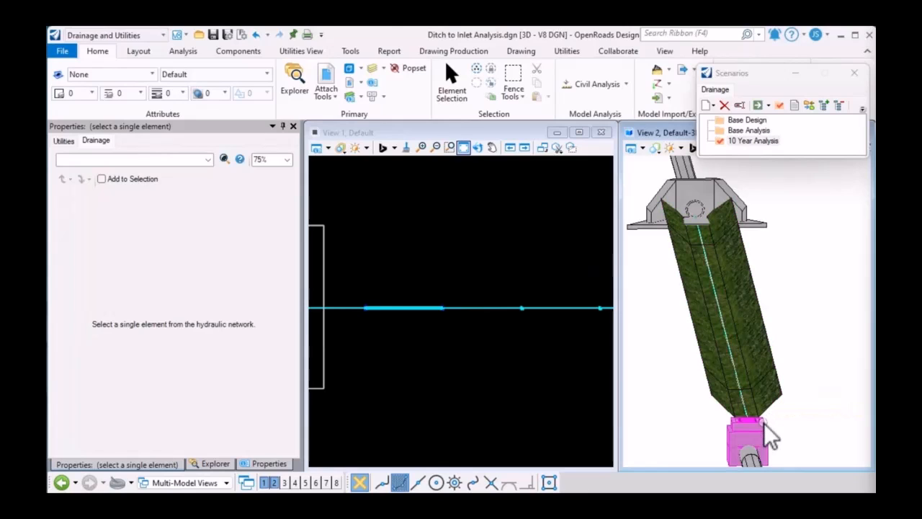
mouse_move(763, 432)
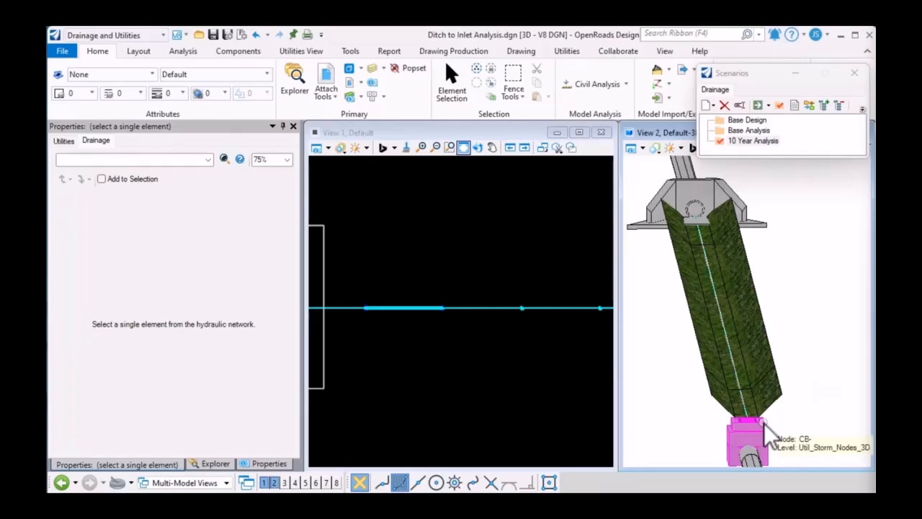
mouse_move(761, 440)
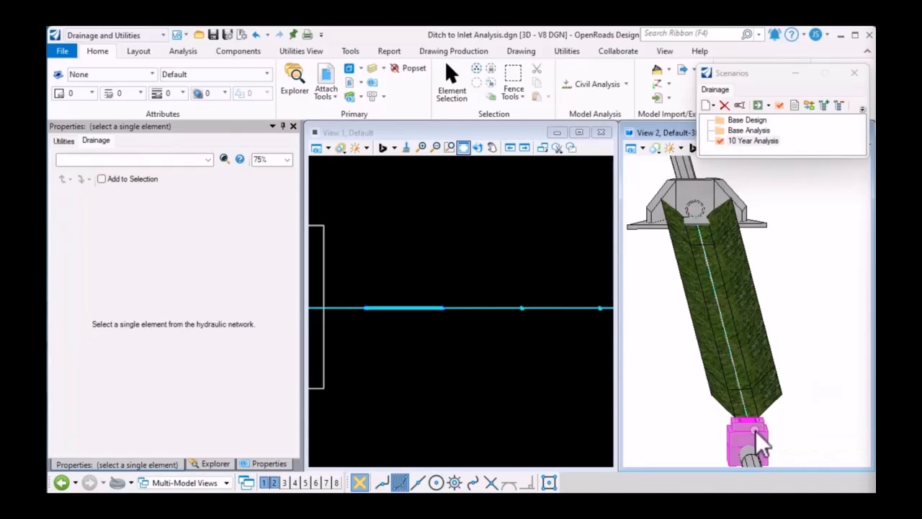
left_click(746, 439)
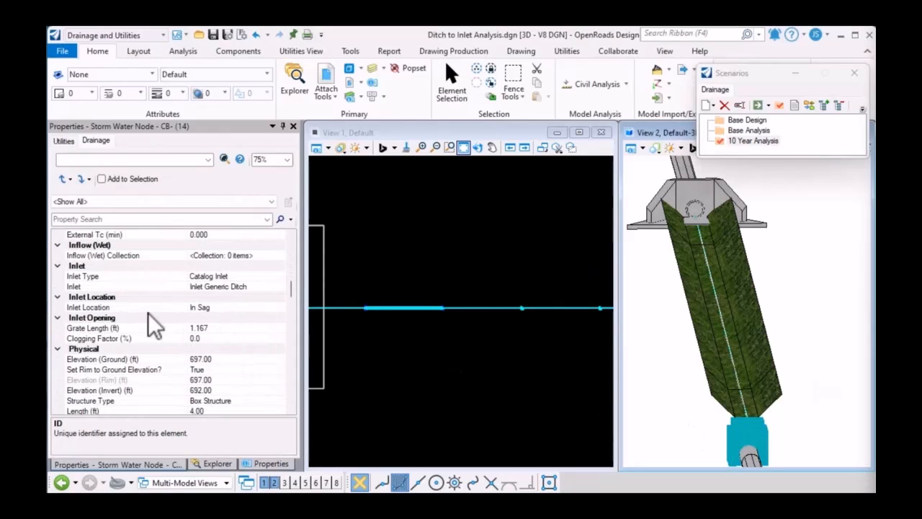
- Set the inlet's gutter type to the upstream channel and make 10 Year Analysis the current scenario
left_click(279, 307)
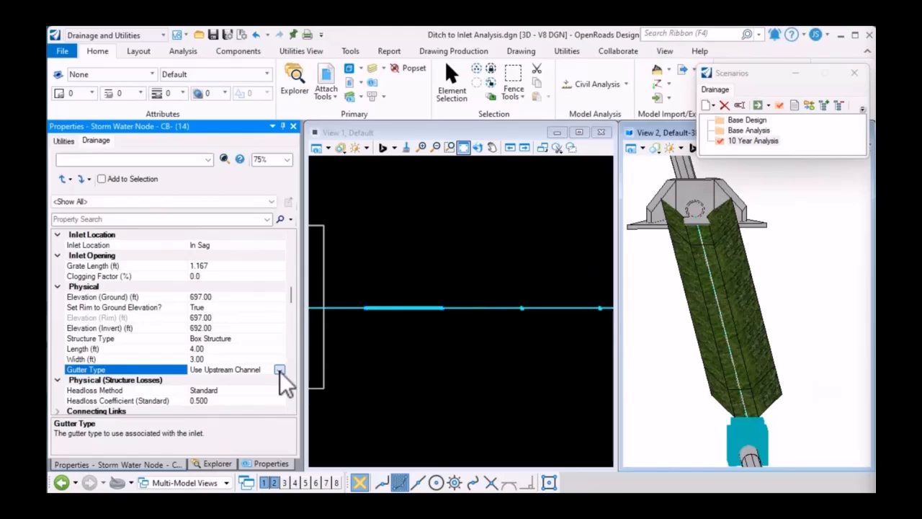
left_click(279, 369)
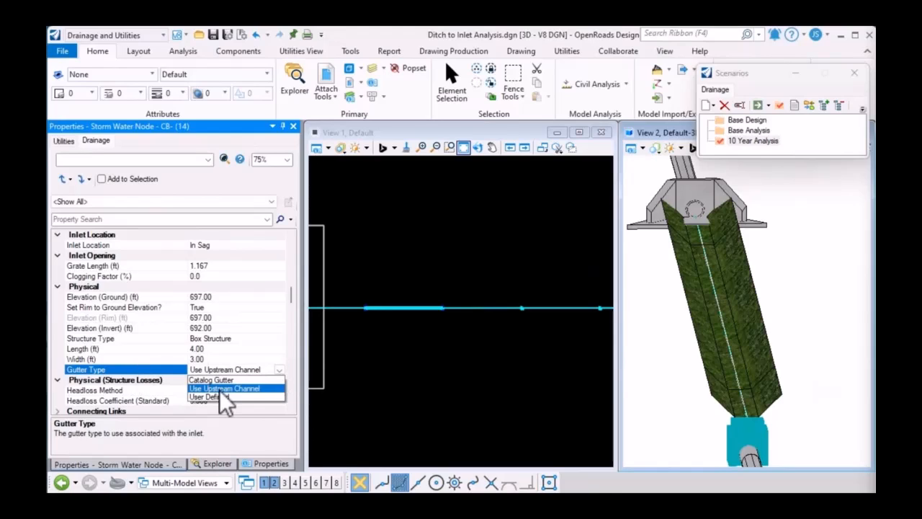
left_click(225, 388)
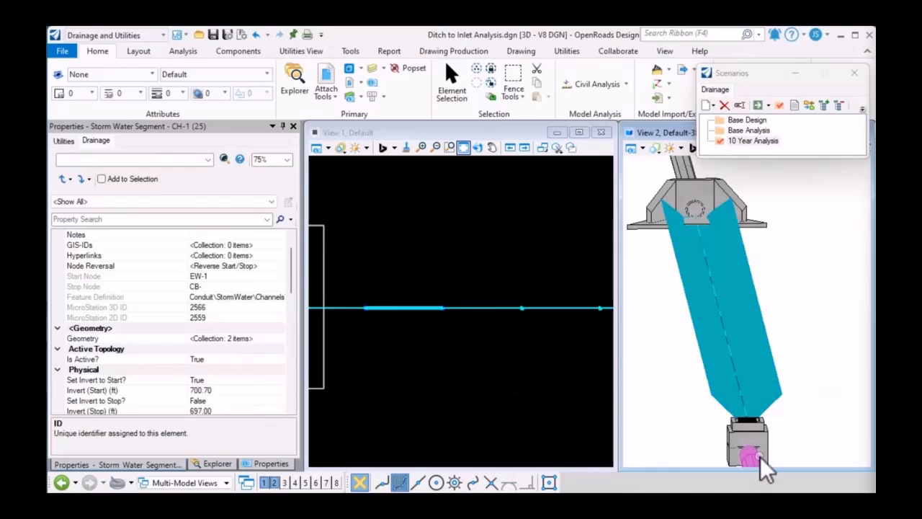
scroll("down", 3)
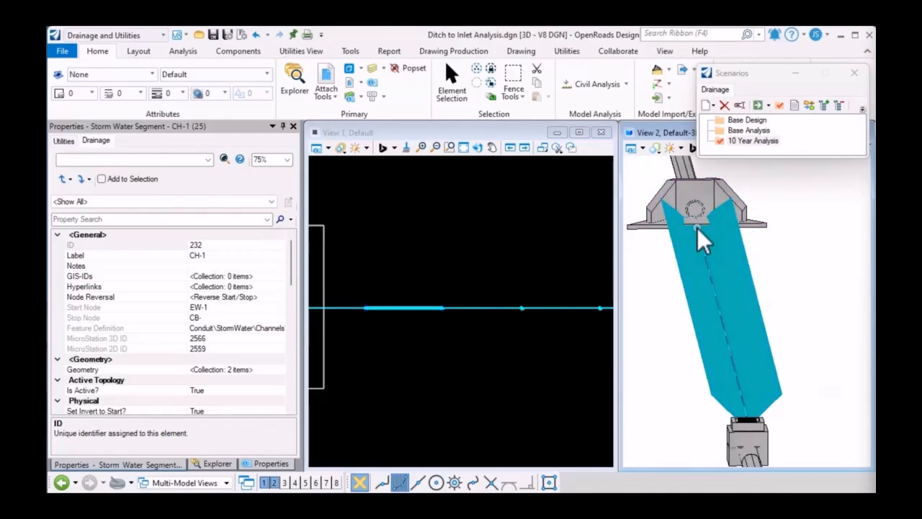
mouse_move(684, 396)
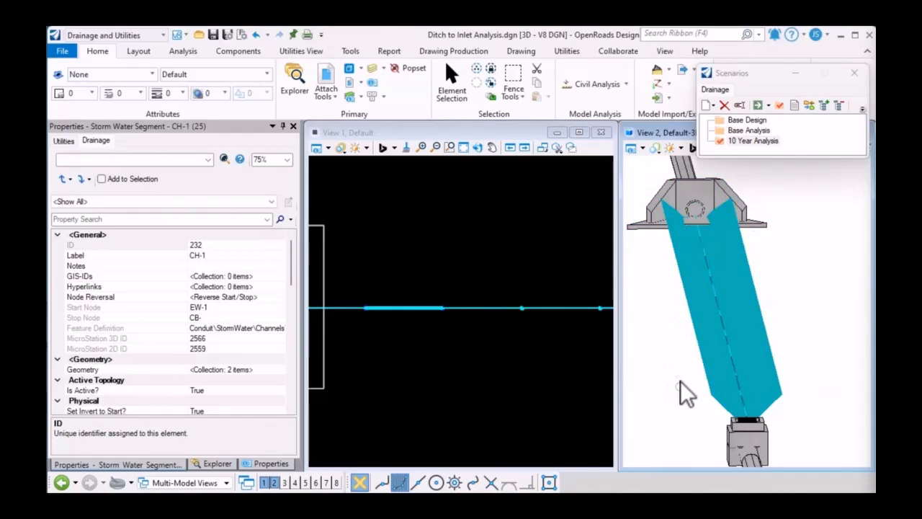
left_click(752, 141)
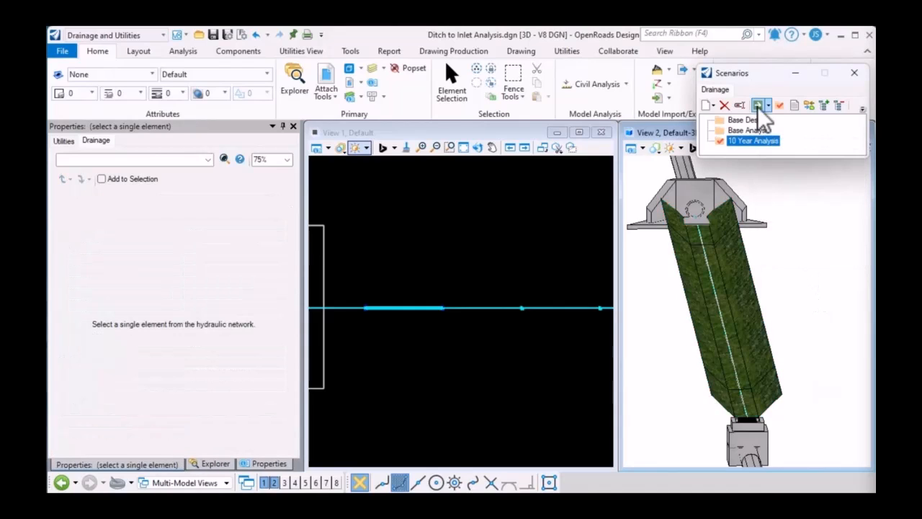
- Compute the 10 Year Analysis and review the detailed calculation summary
left_click(758, 105)
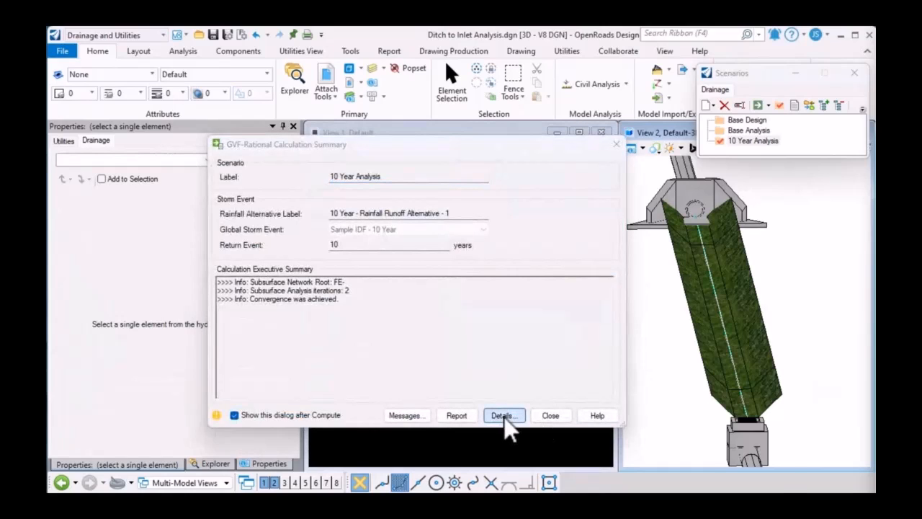
left_click(504, 415)
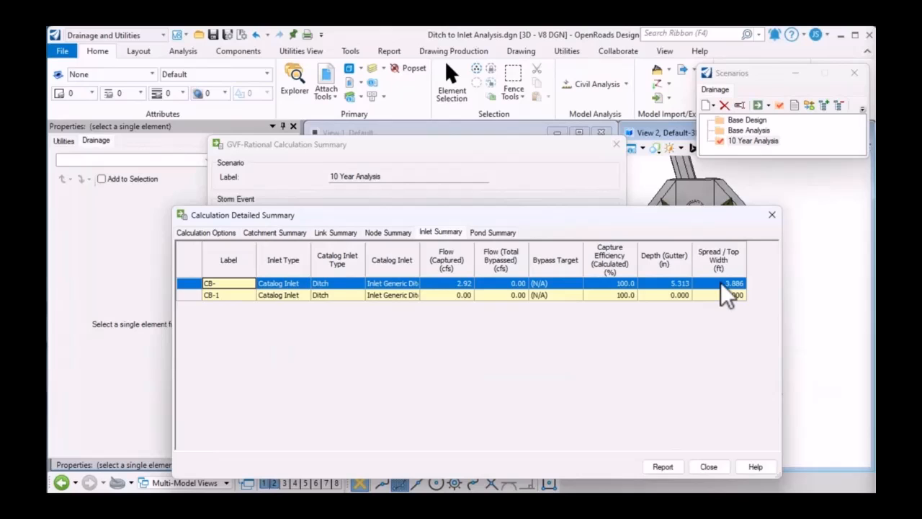
mouse_move(723, 298)
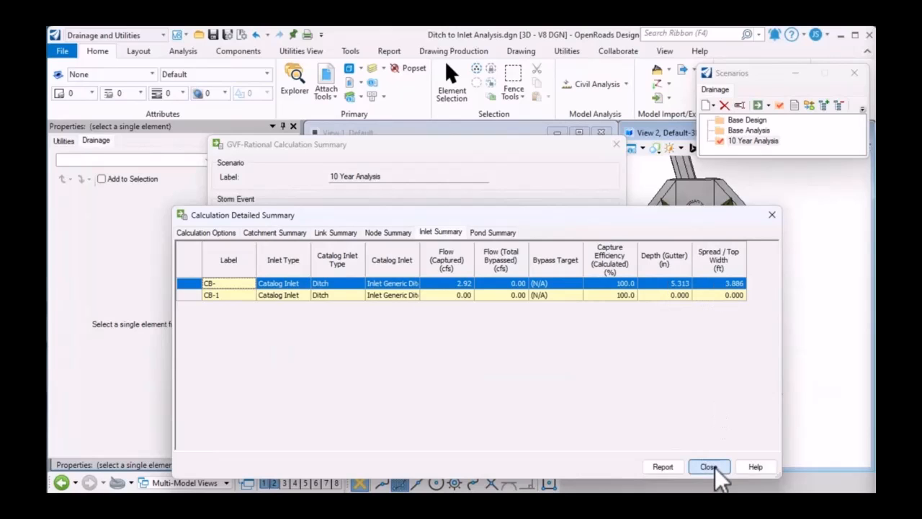
left_click(709, 467)
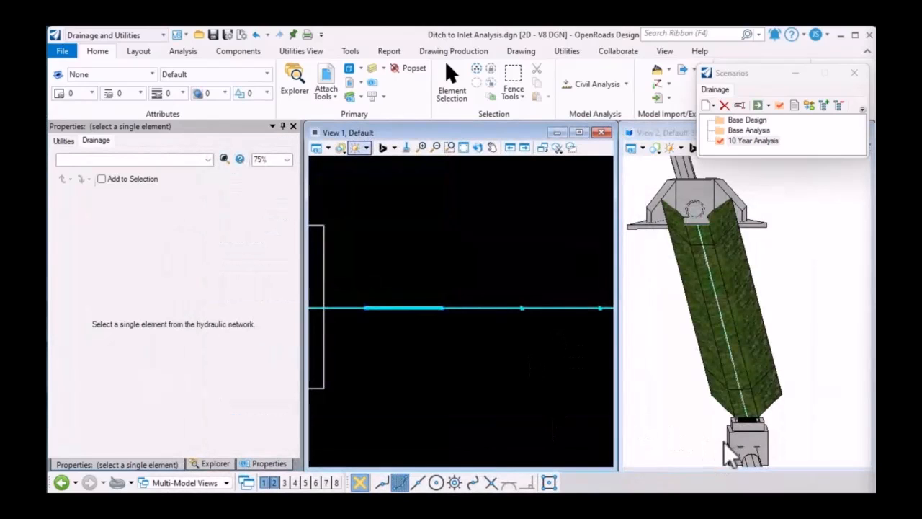
- Review CB- inlet capture results: 3.886 spread, 5.313 gutter depth, 2.92 captured flow
left_click(746, 443)
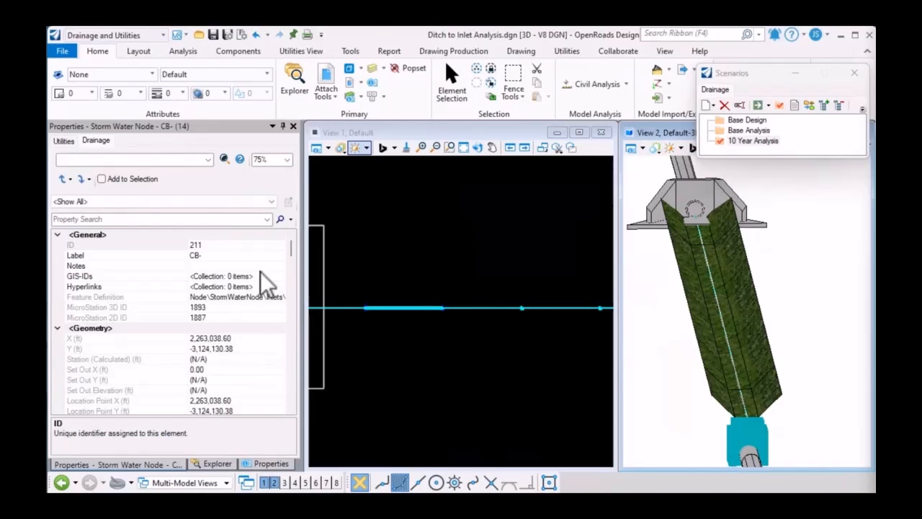
scroll("down", 3)
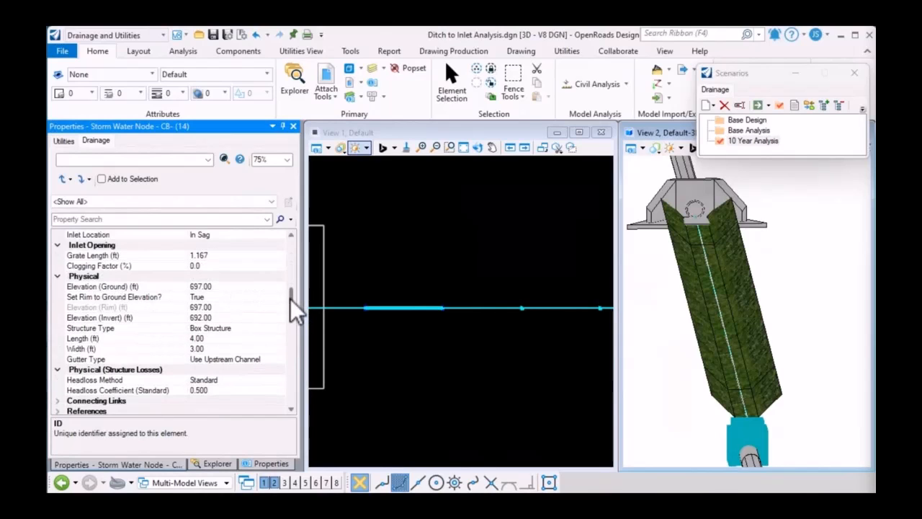
scroll("down", 3)
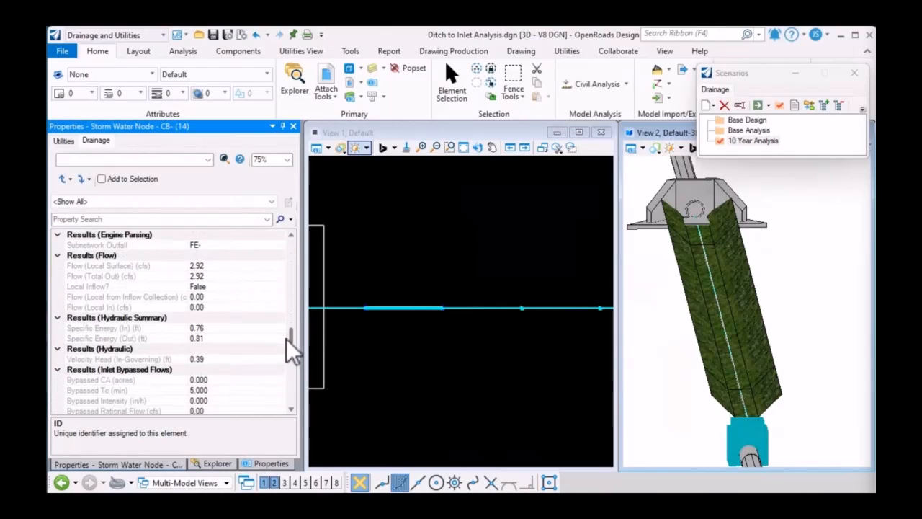
scroll("down", 3)
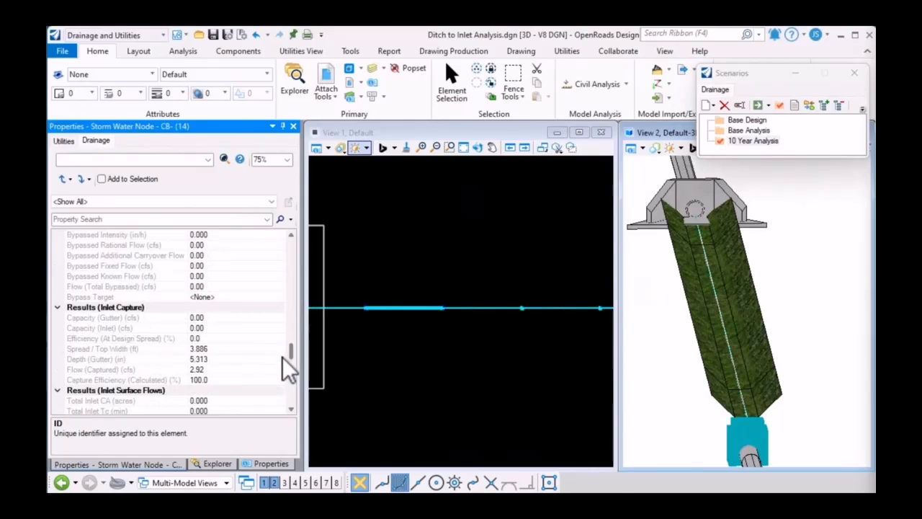
left_click(98, 359)
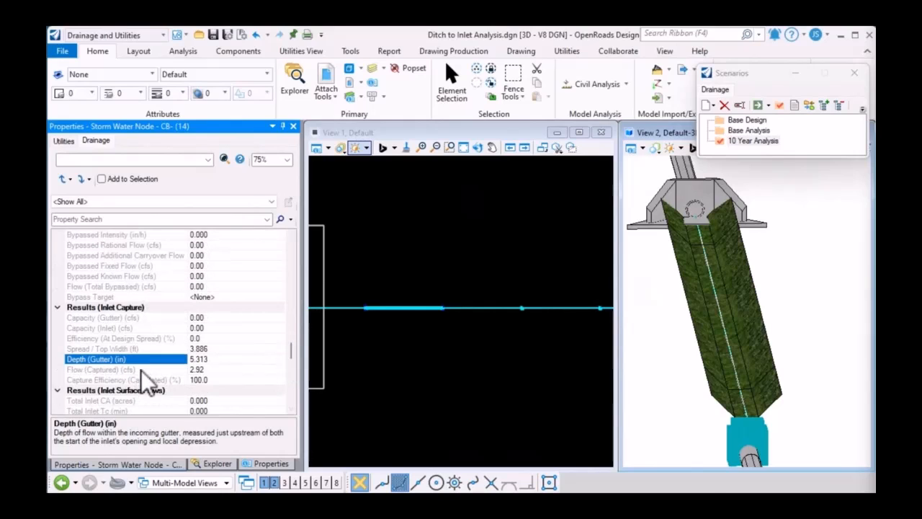
left_click(102, 348)
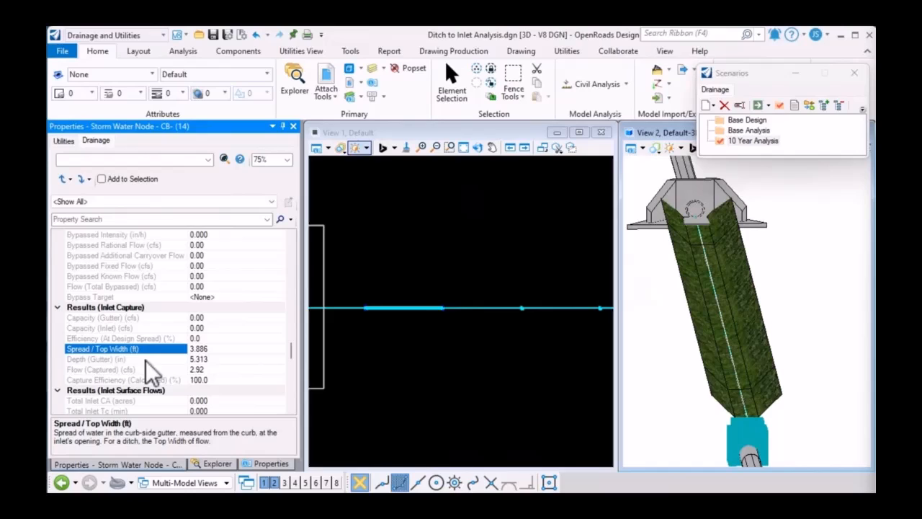
left_click(101, 369)
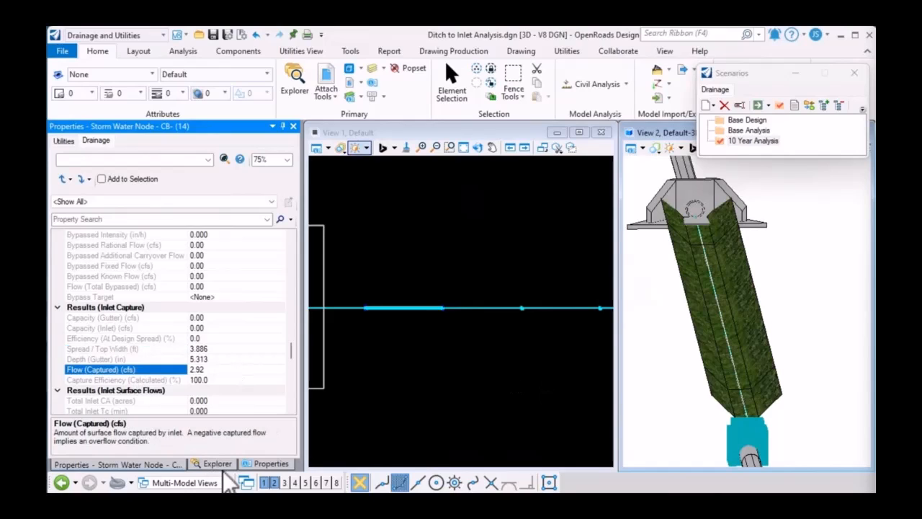
- Open the CS- to FE- analysis profile and zoom to the drop near station 290
left_click(219, 464)
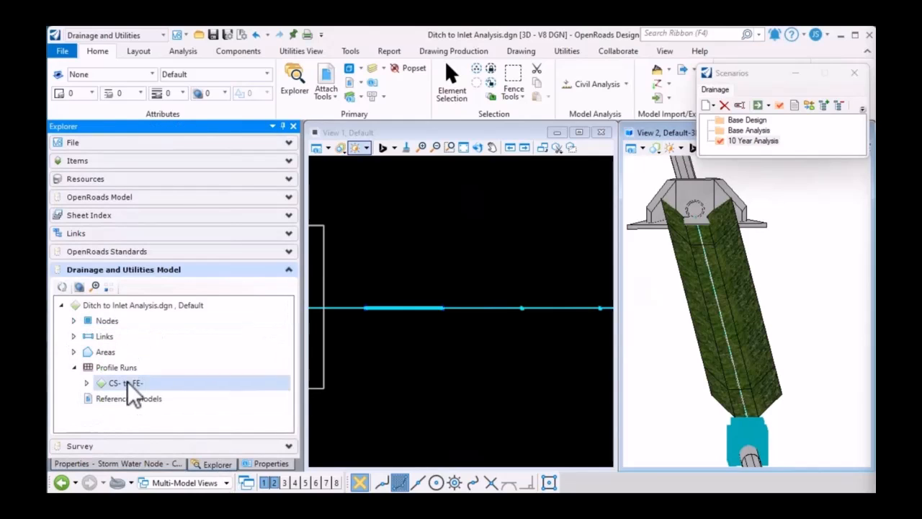
right_click(125, 383)
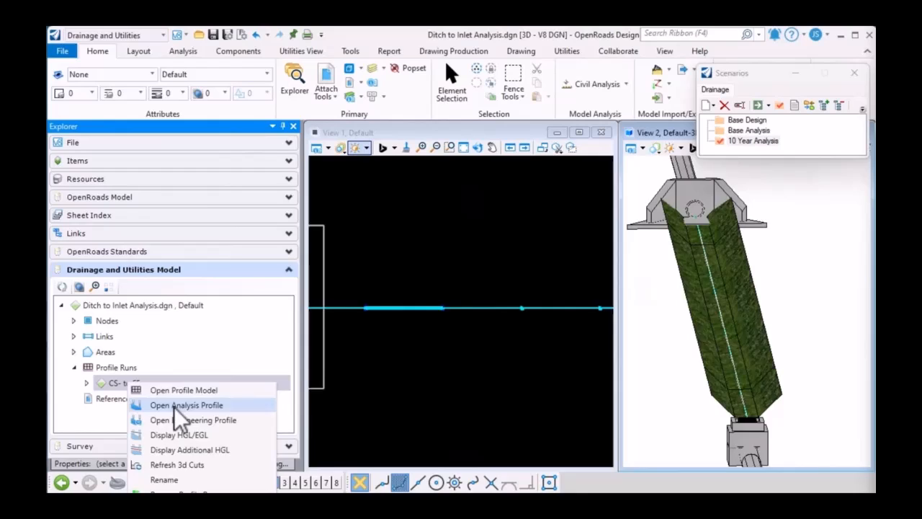
left_click(186, 405)
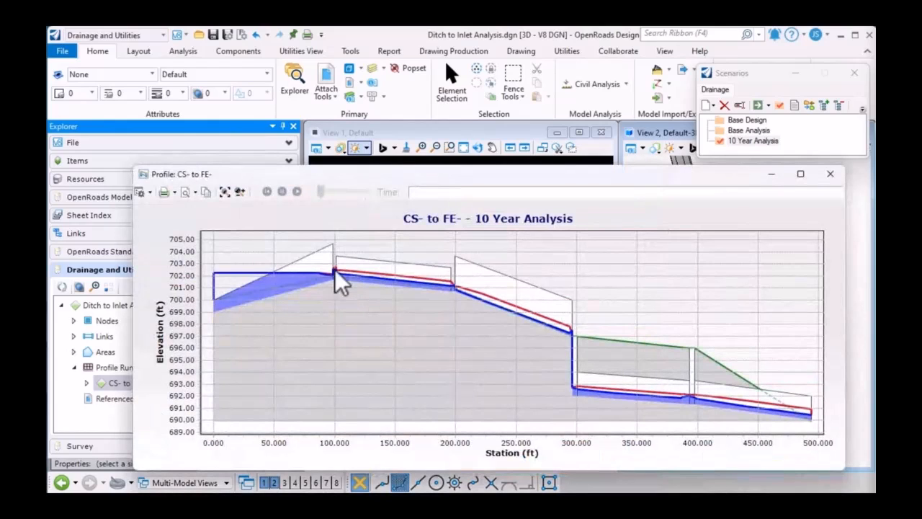
mouse_move(504, 314)
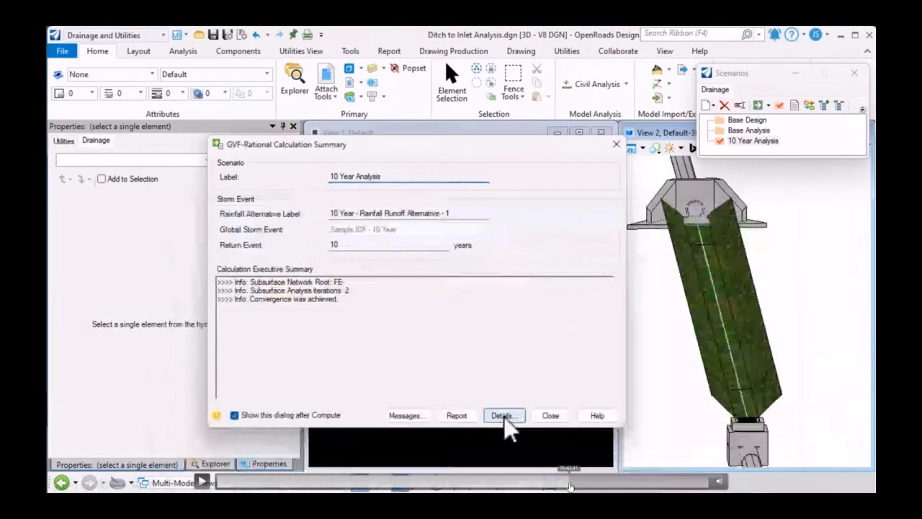
left_click(550, 414)
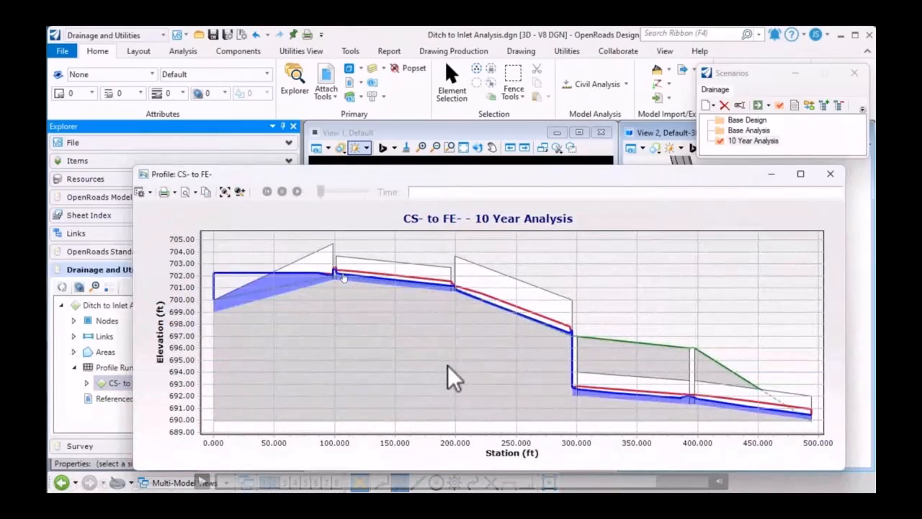
mouse_move(410, 290)
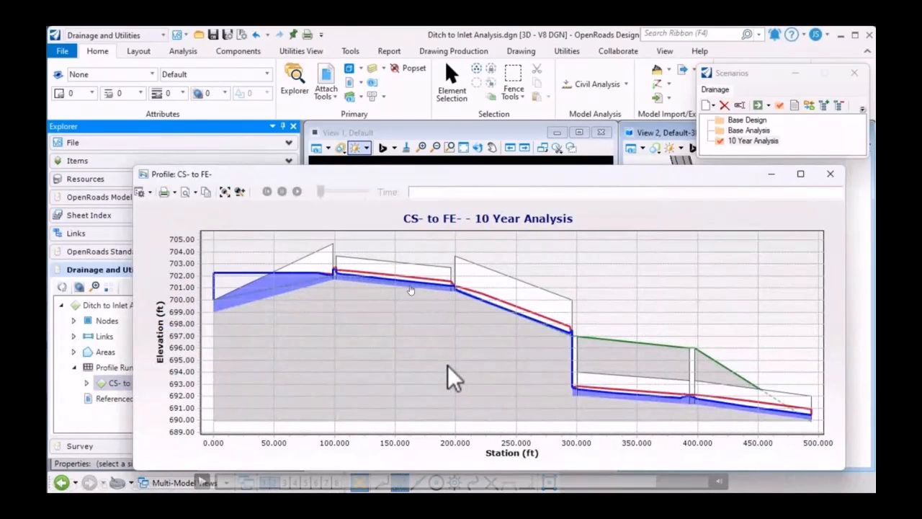
mouse_move(461, 298)
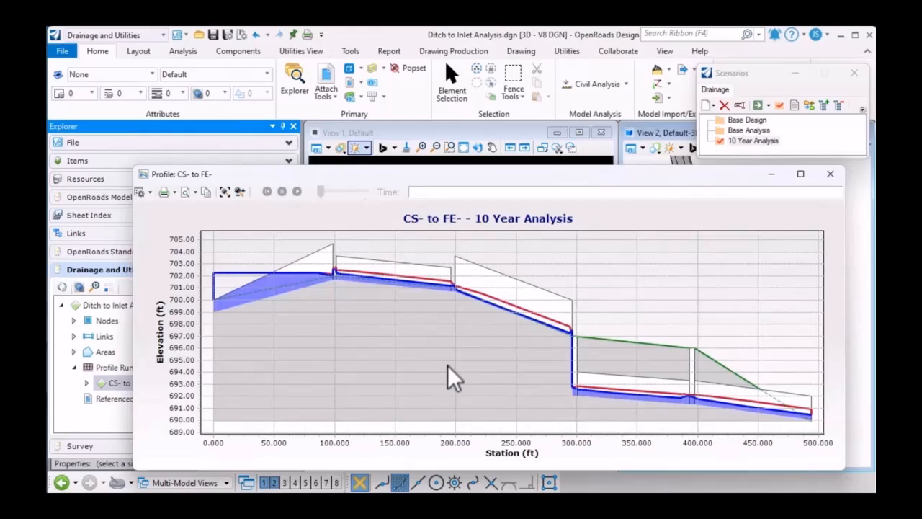
mouse_move(487, 363)
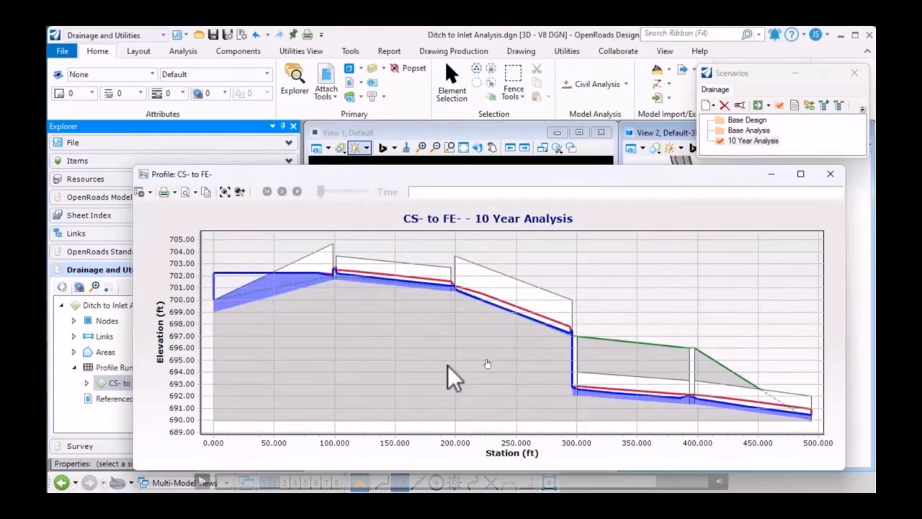
mouse_move(576, 331)
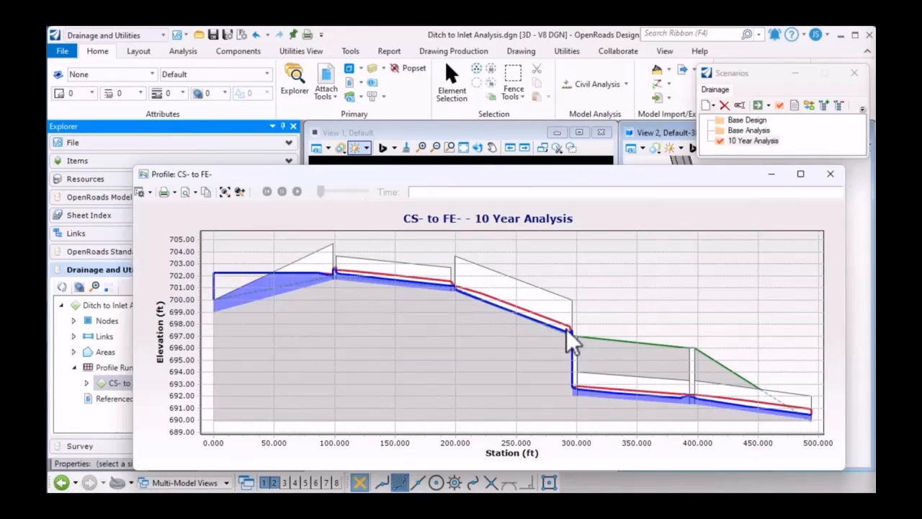
mouse_move(582, 350)
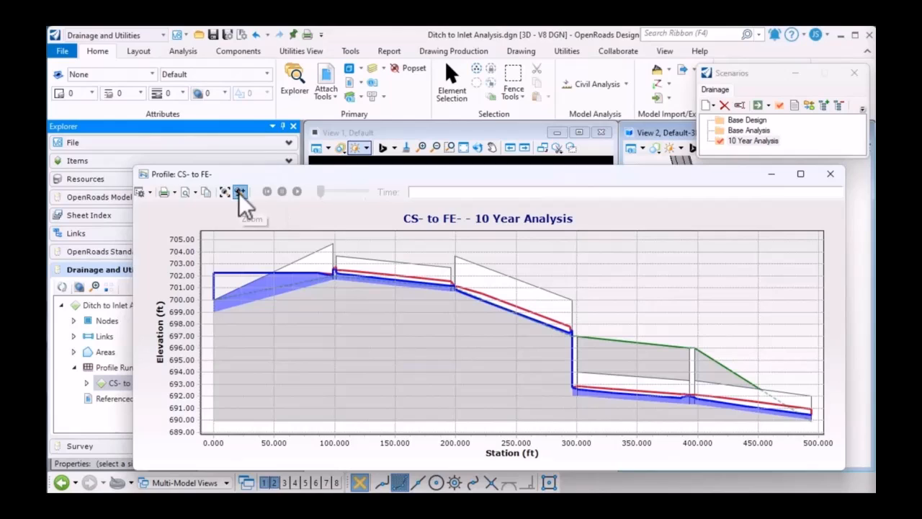
left_click(239, 191)
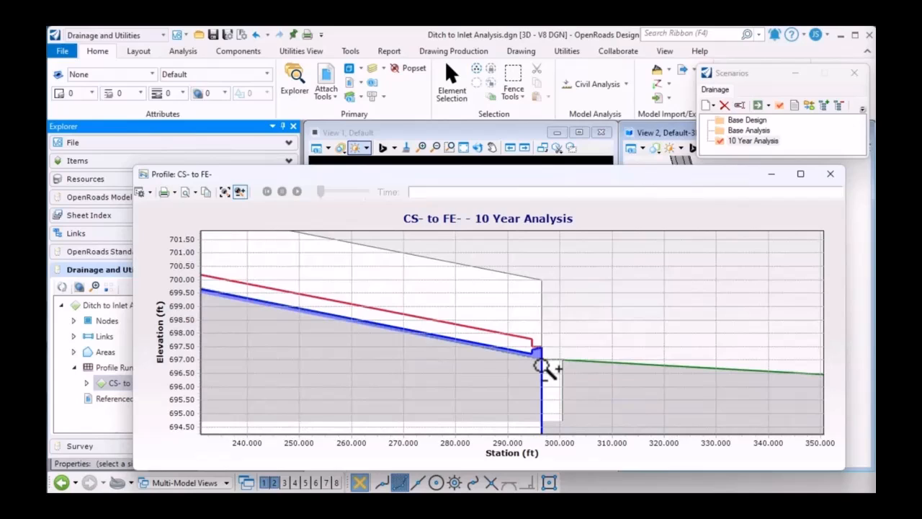
mouse_move(554, 367)
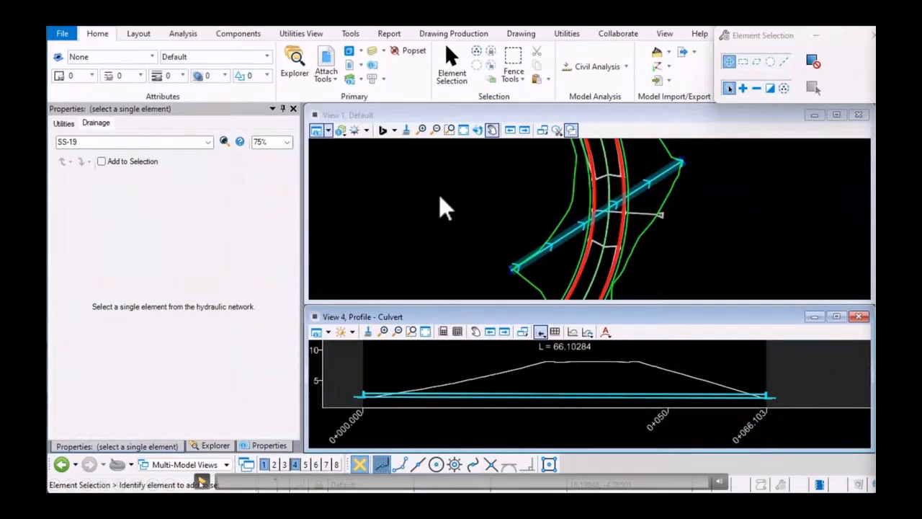
mouse_move(622, 216)
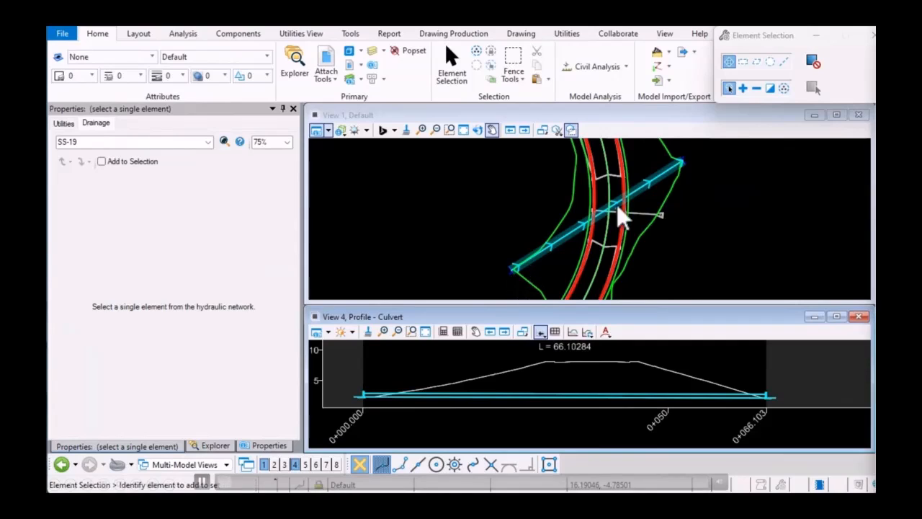
mouse_move(515, 331)
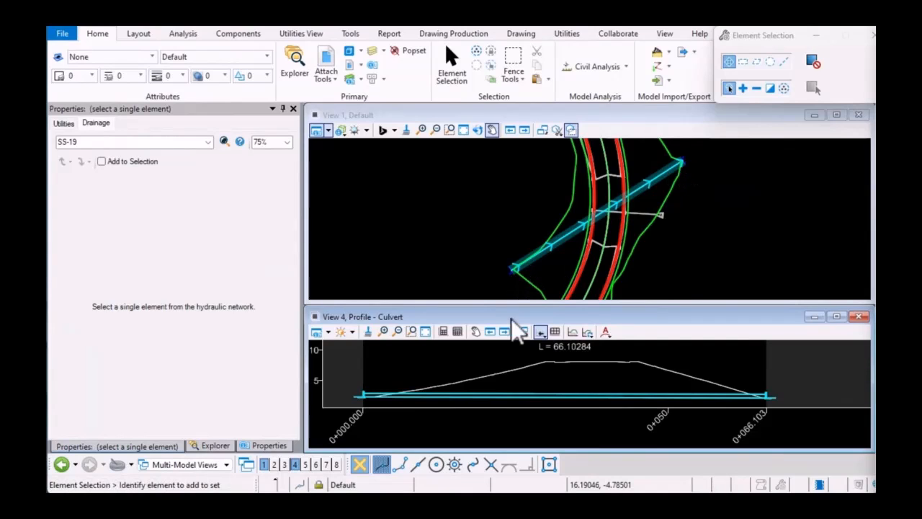
mouse_move(407, 367)
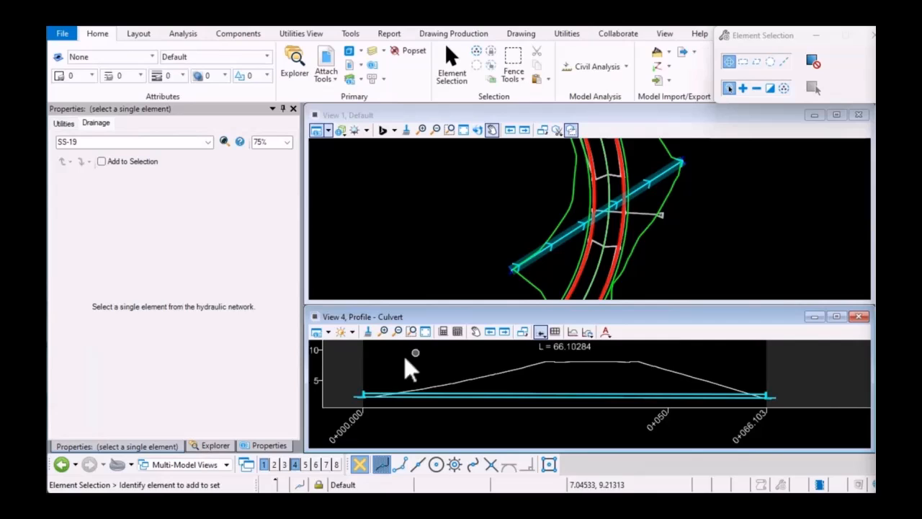
mouse_move(382, 391)
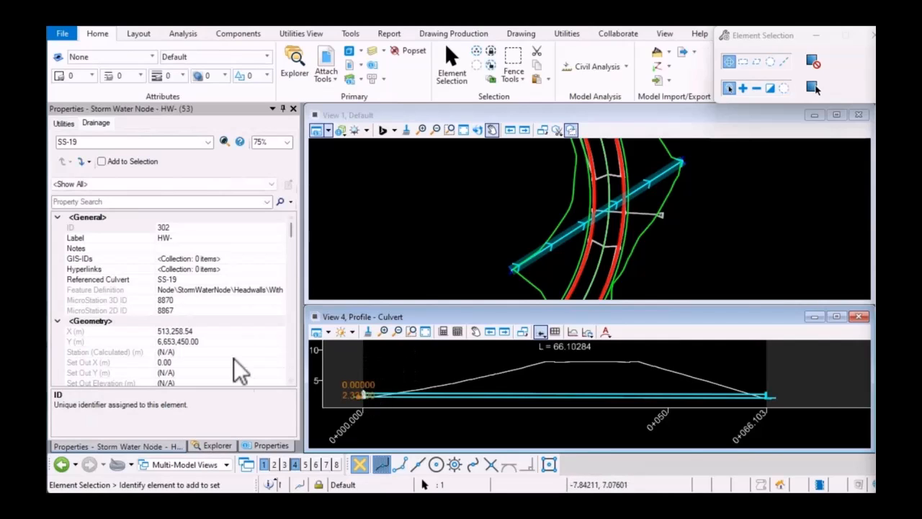
- Set culvert SS-19's Headwater Range Type to User Defined and edit its maximum headwater elevation
scroll("down", 3)
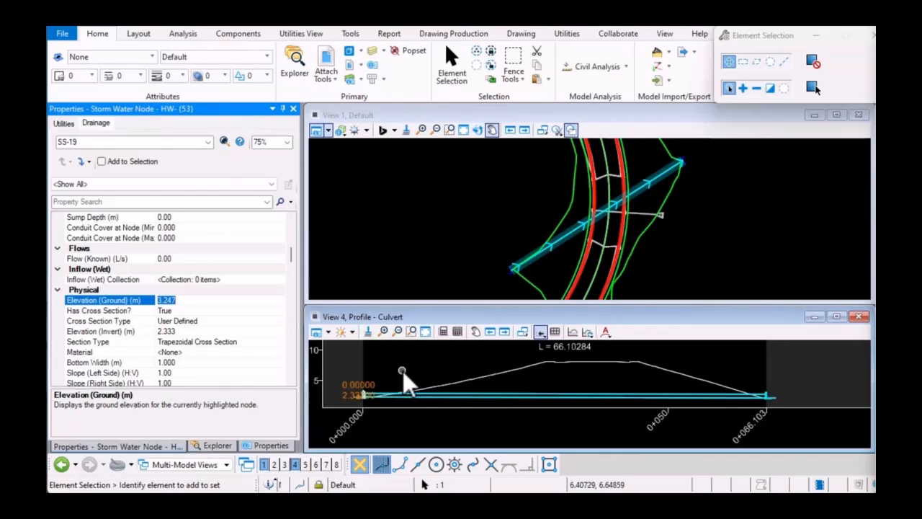
mouse_move(616, 375)
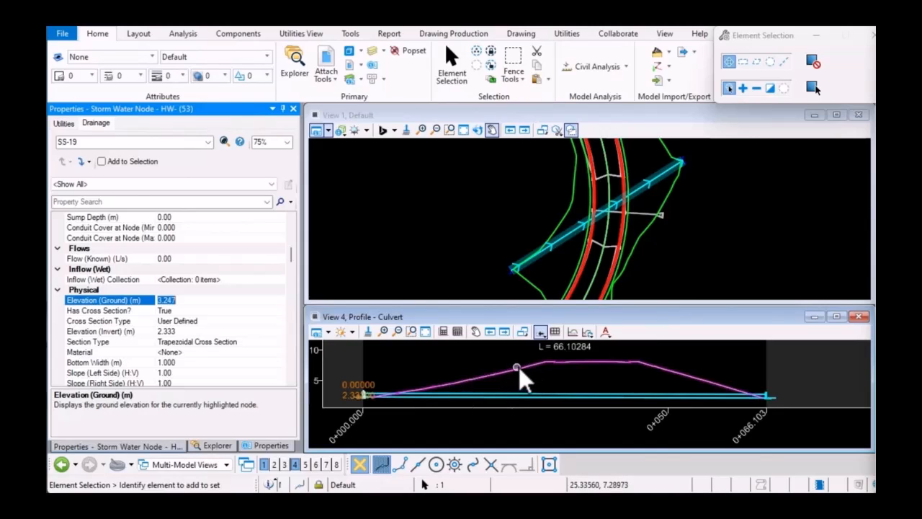
mouse_move(536, 377)
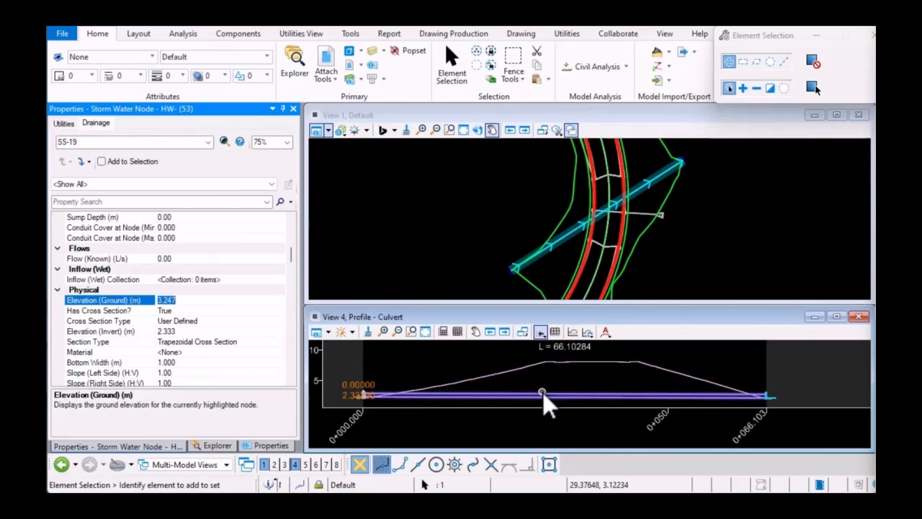
left_click(562, 395)
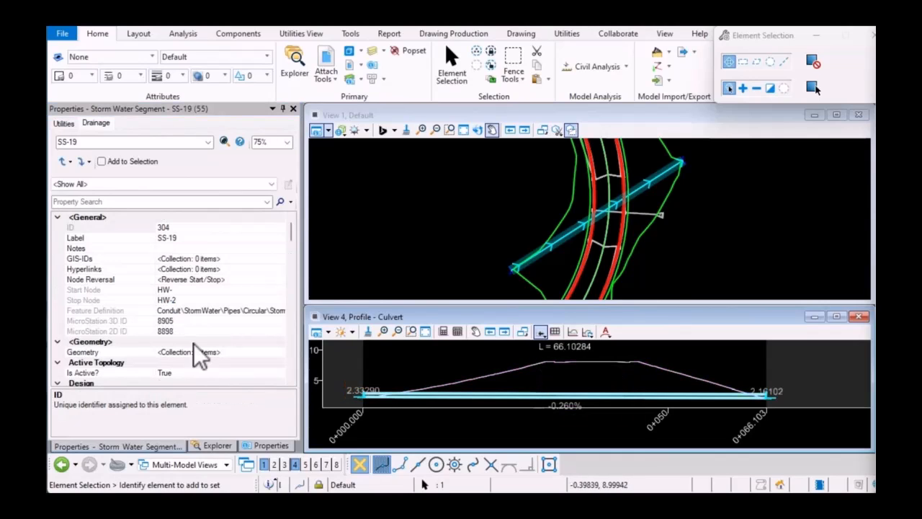
scroll("down", 3)
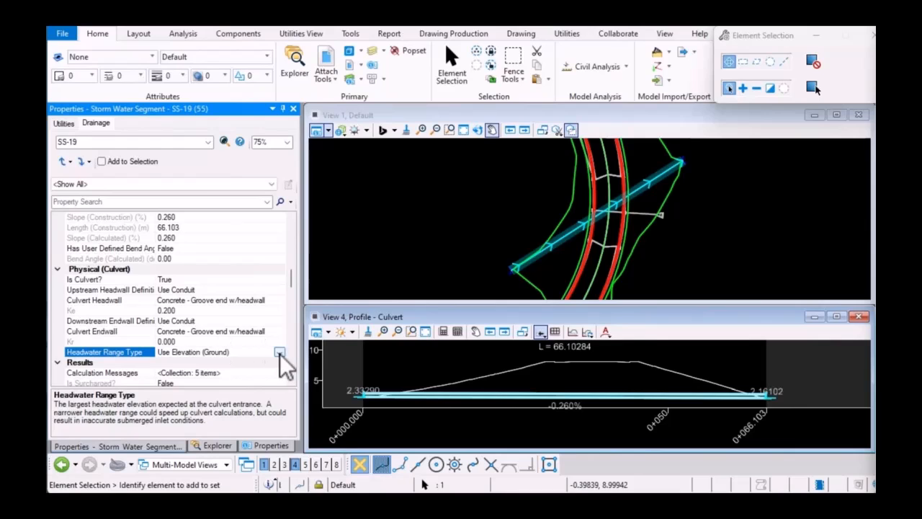
left_click(279, 352)
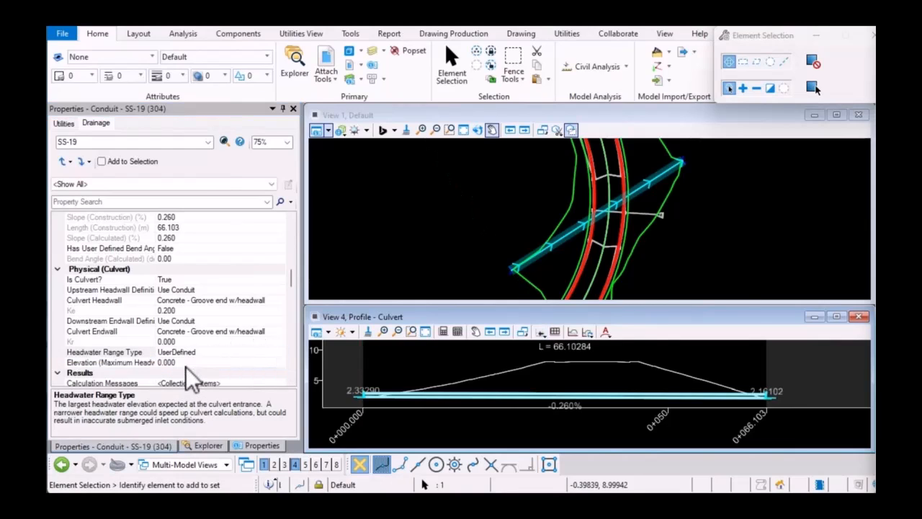
left_click(113, 361)
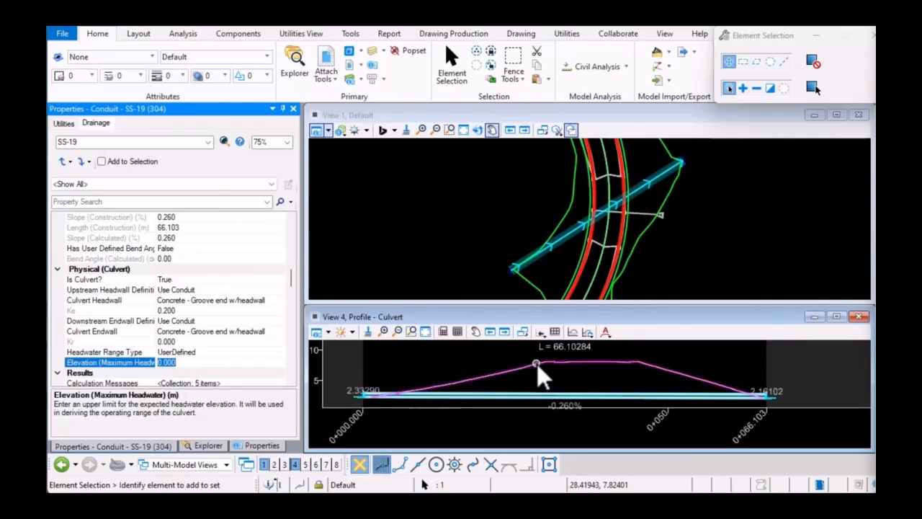
mouse_move(536, 363)
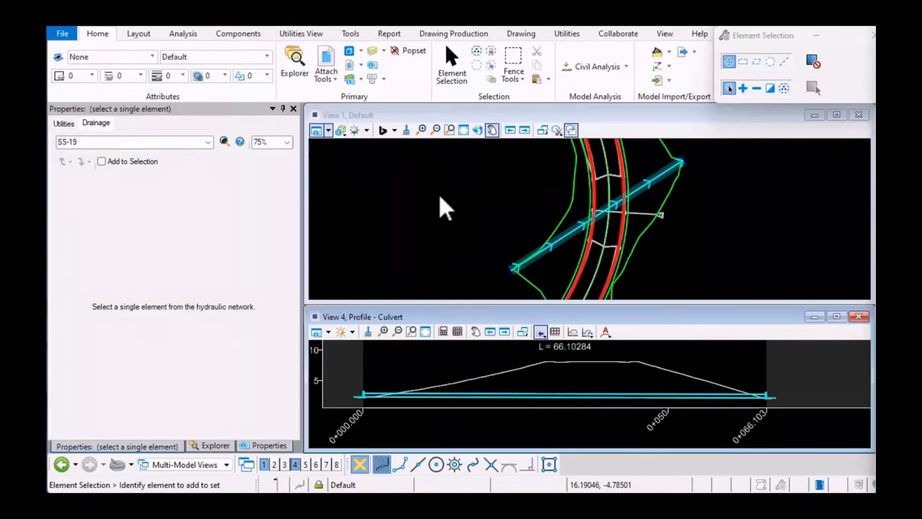
mouse_move(689, 173)
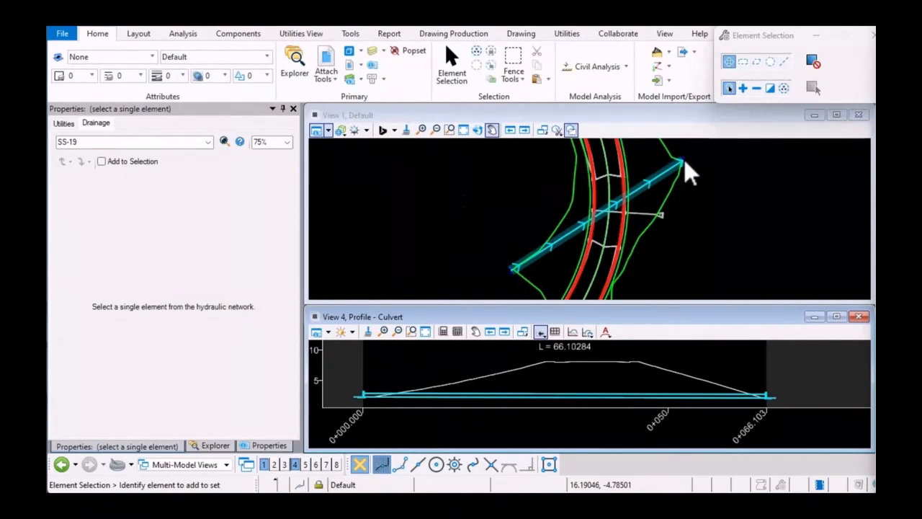
mouse_move(649, 331)
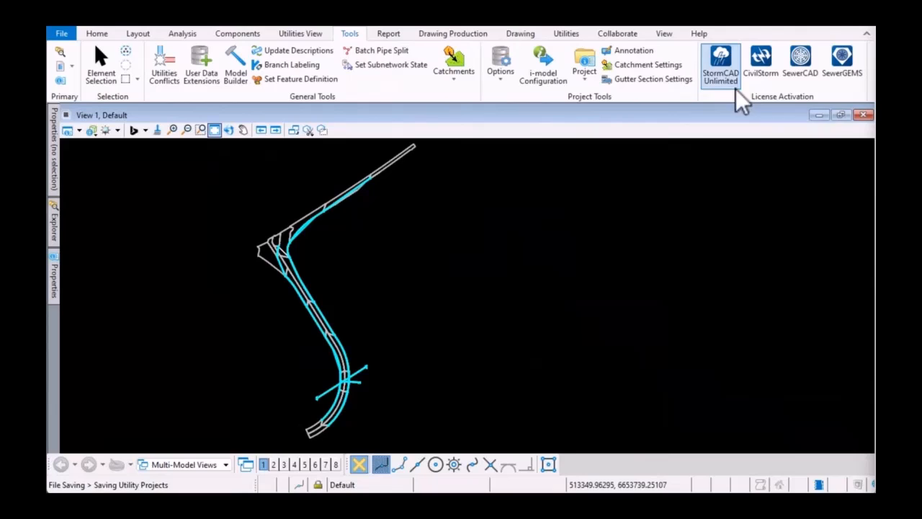
mouse_move(841, 63)
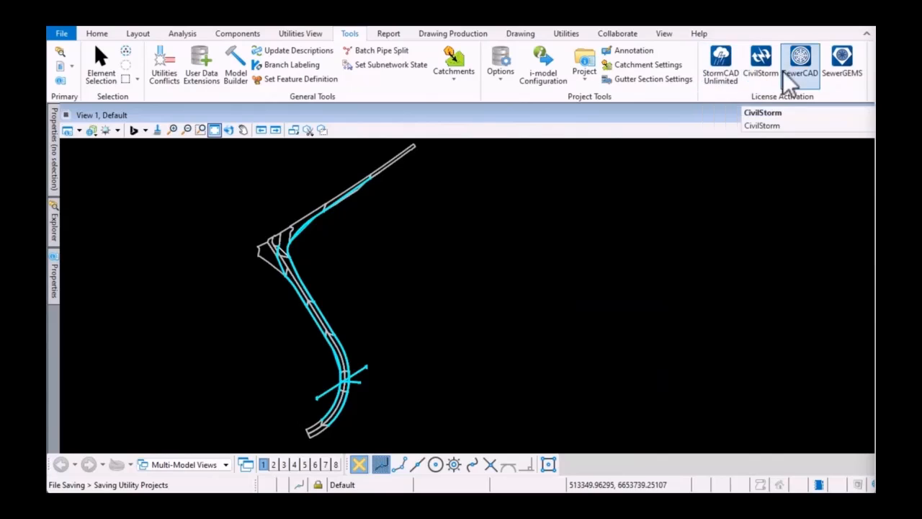
mouse_move(720, 65)
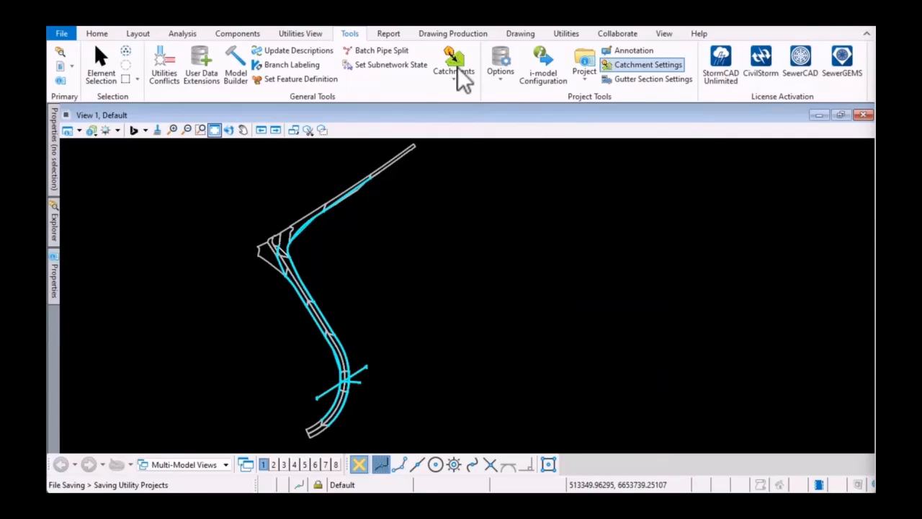
- Start a new configuration variable from File > Settings > Configuration Variables
left_click(61, 33)
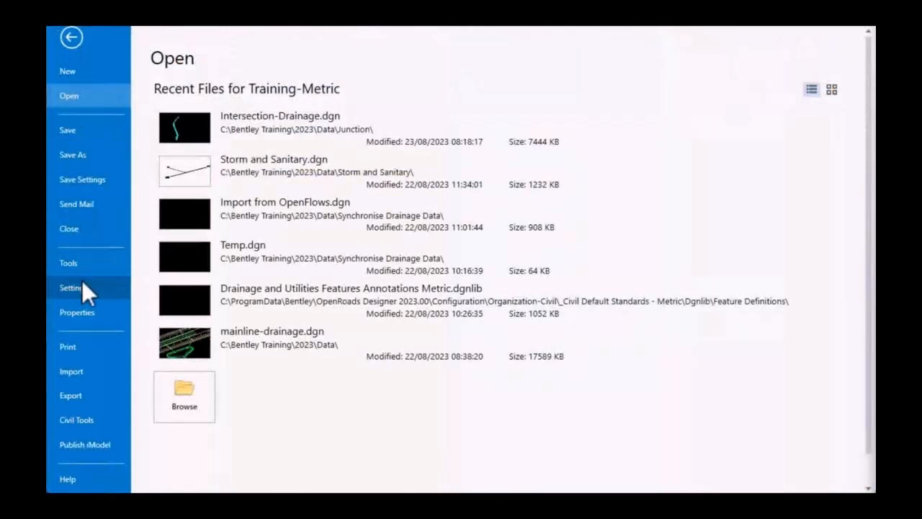
left_click(70, 288)
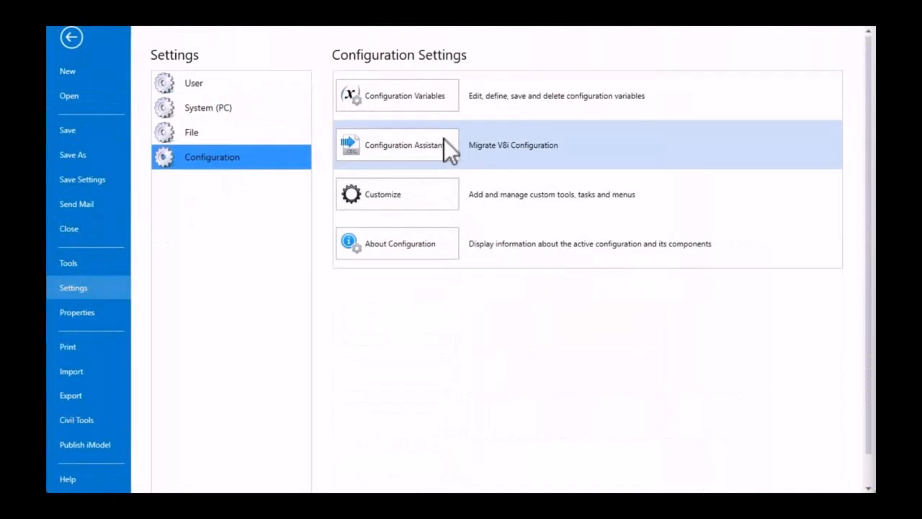
left_click(396, 95)
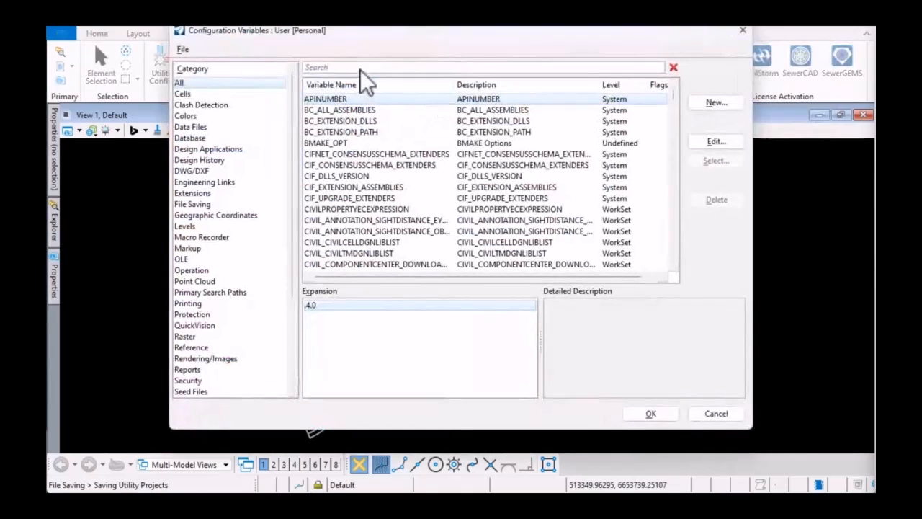
left_click(715, 101)
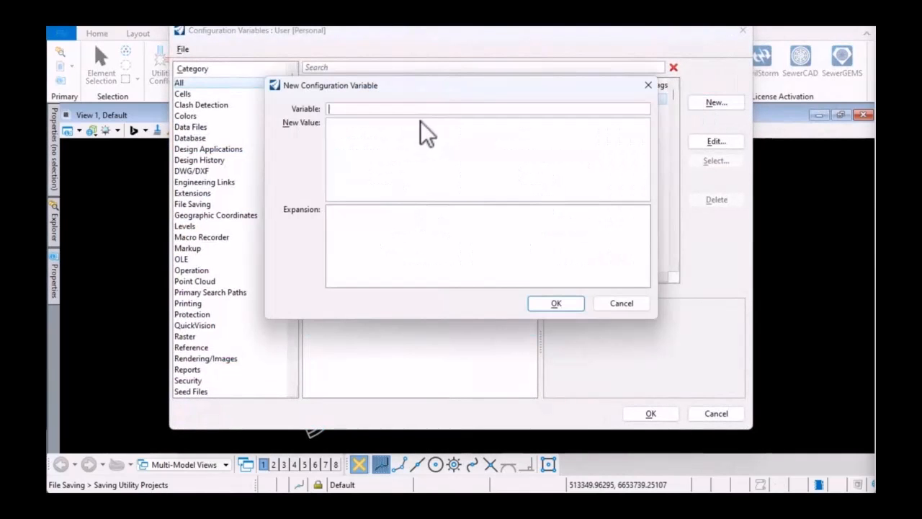
- Define SUDA_DEFAULT_LICENSE = civilstorm and save it to the personal configuration file
type("SUDA_")
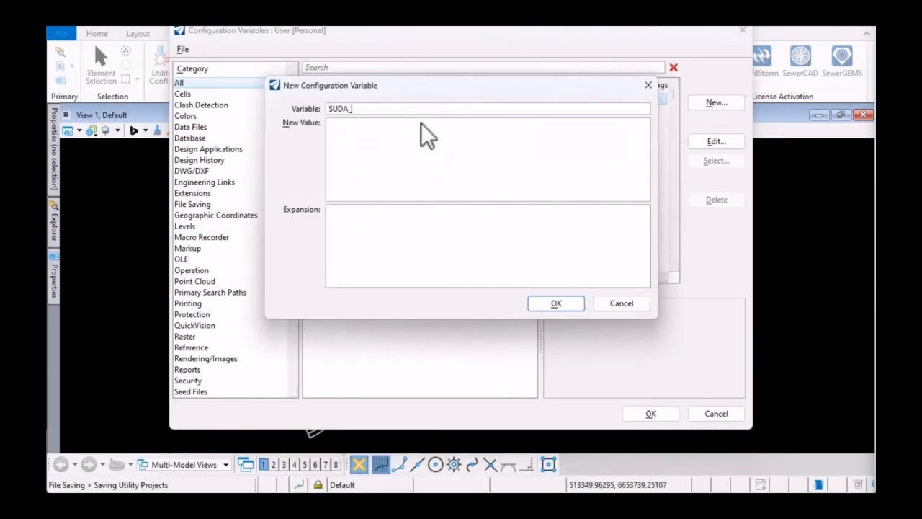
type("DEFAULT")
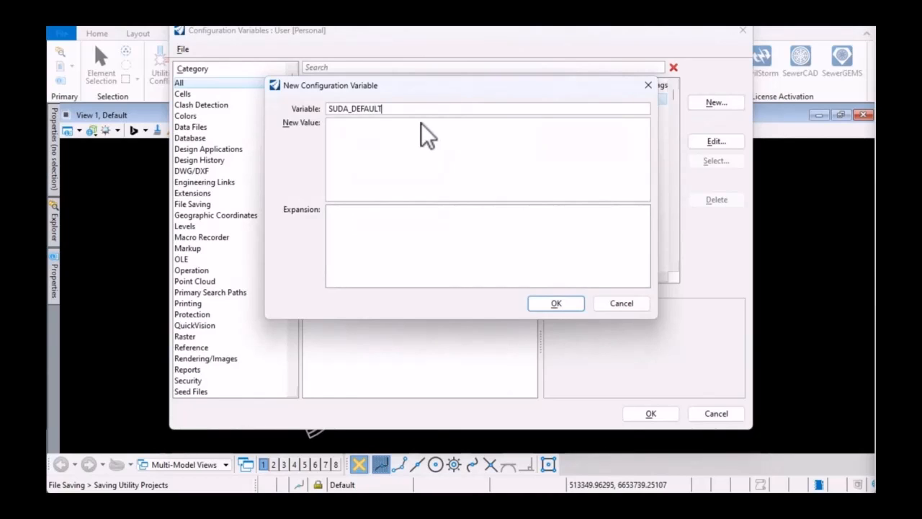
type("_LI")
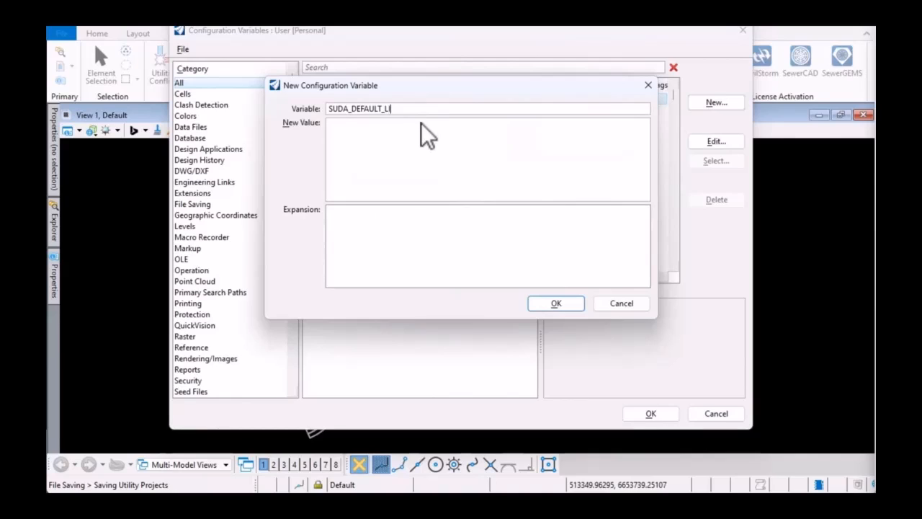
type("CENSE")
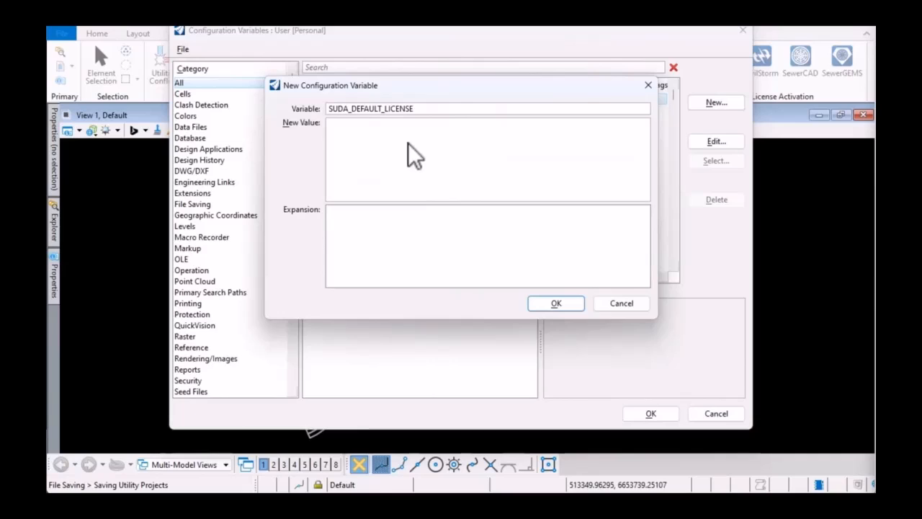
type("stor")
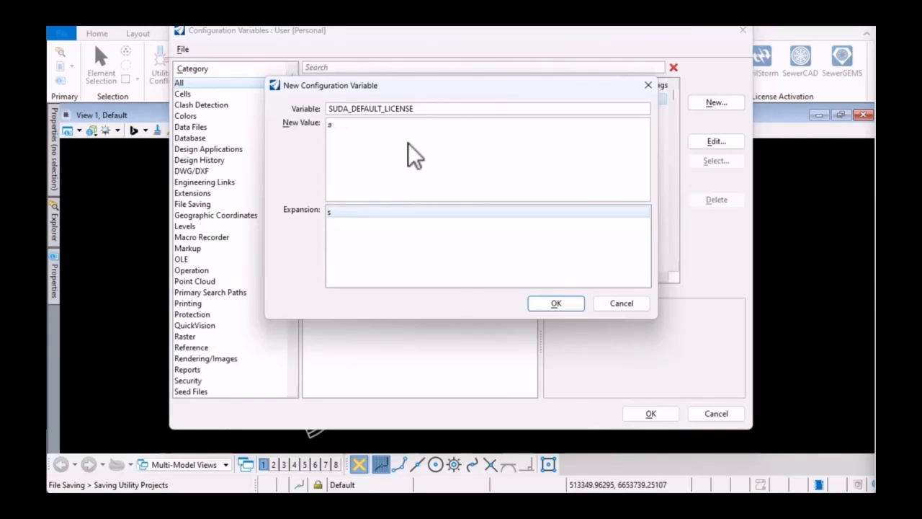
type("ewe")
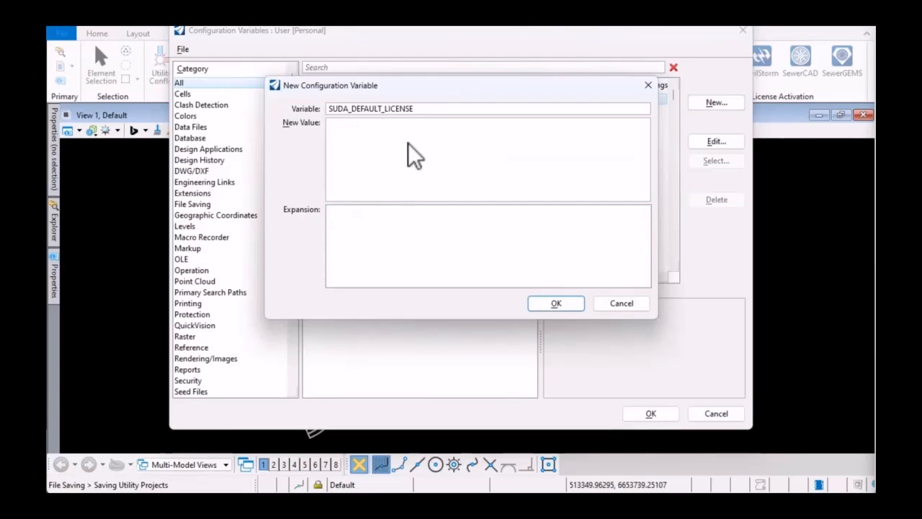
type("civilstorm")
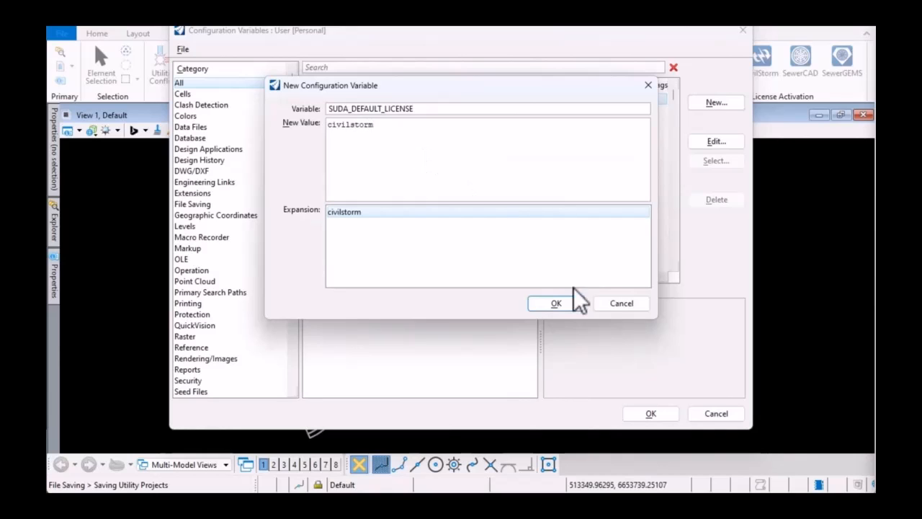
left_click(556, 302)
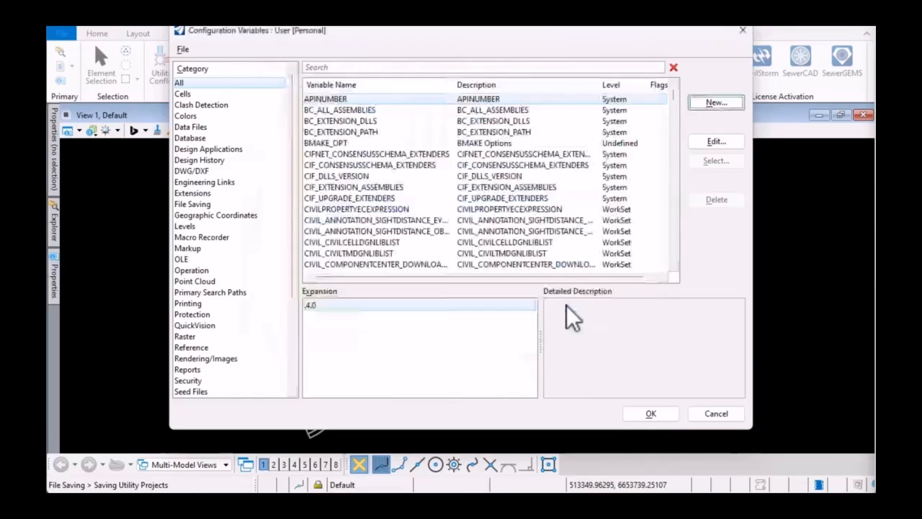
left_click(649, 412)
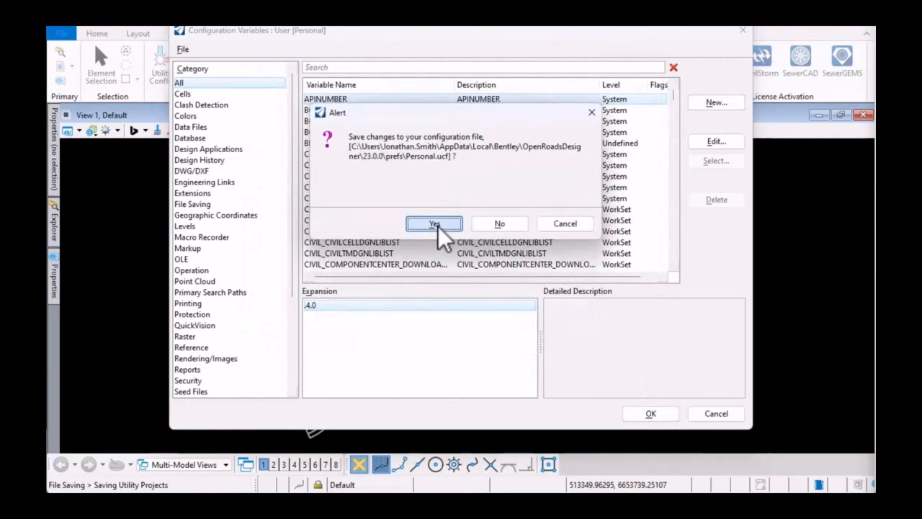
left_click(434, 224)
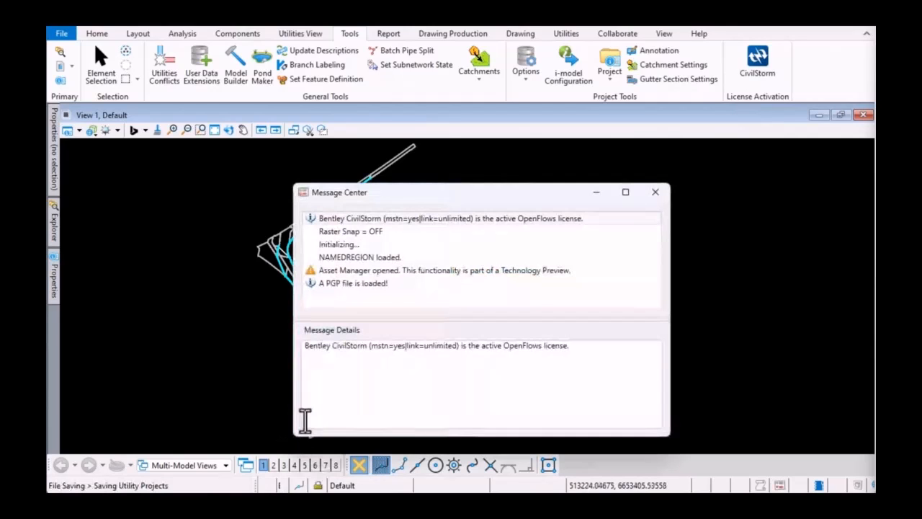
mouse_move(375, 231)
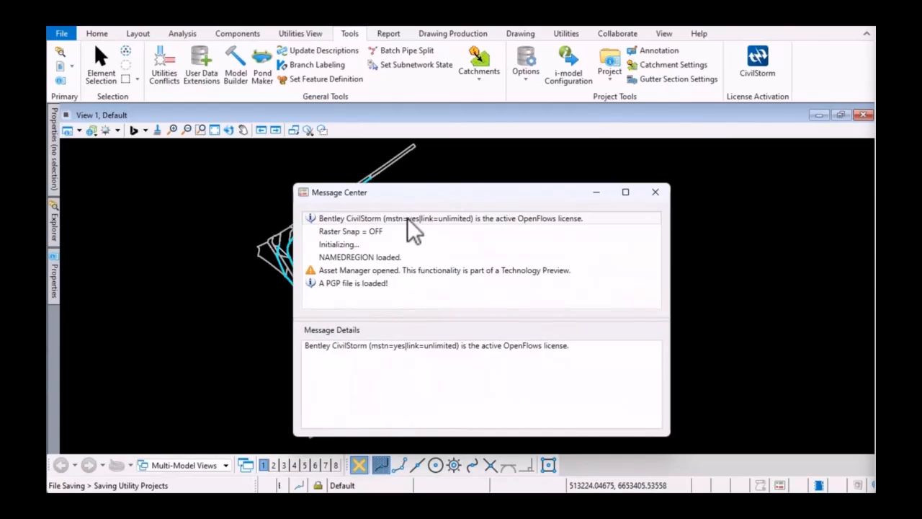
mouse_move(454, 230)
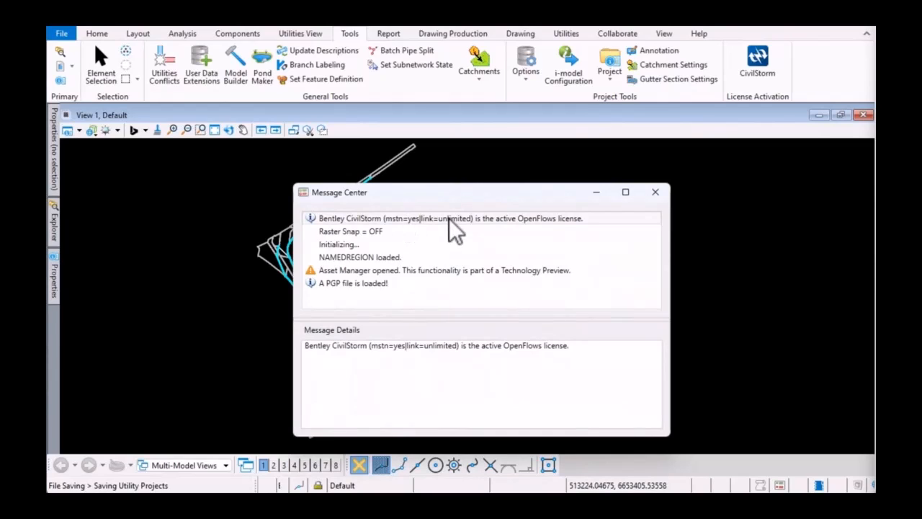
- Review the OpenFlows CivilStorm feature levels with the unlimited-links standalone MicroStation level selected
left_click(654, 192)
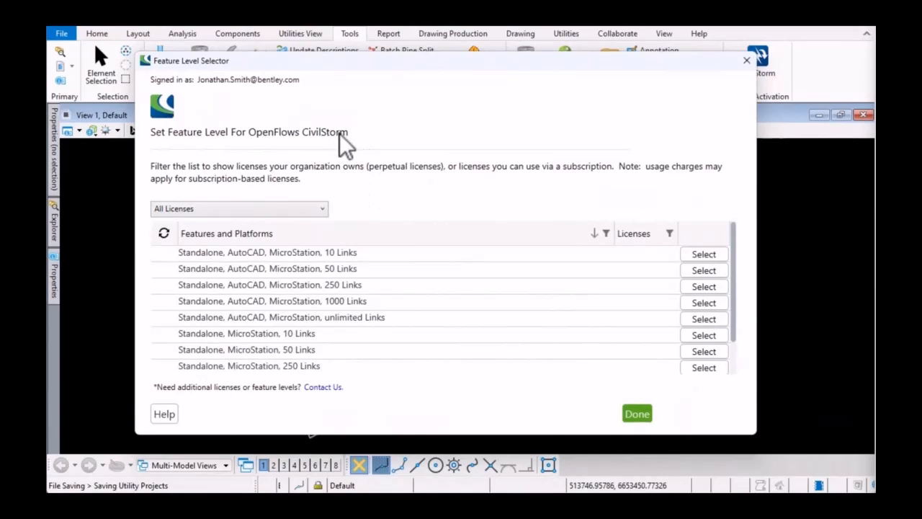
mouse_move(317, 147)
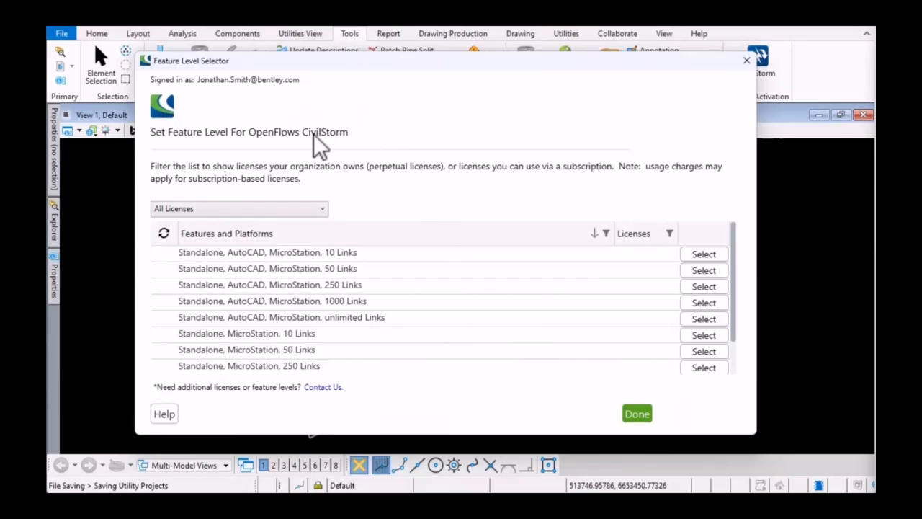
mouse_move(187, 82)
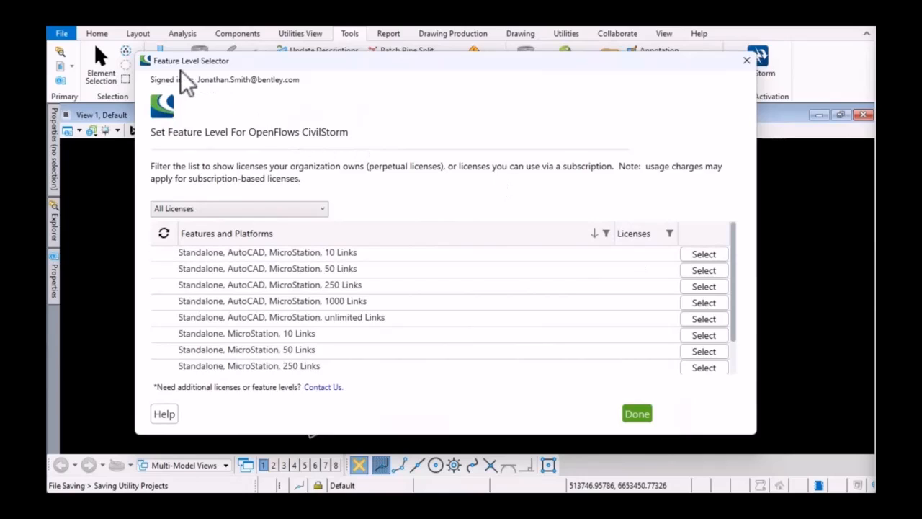
mouse_move(740, 277)
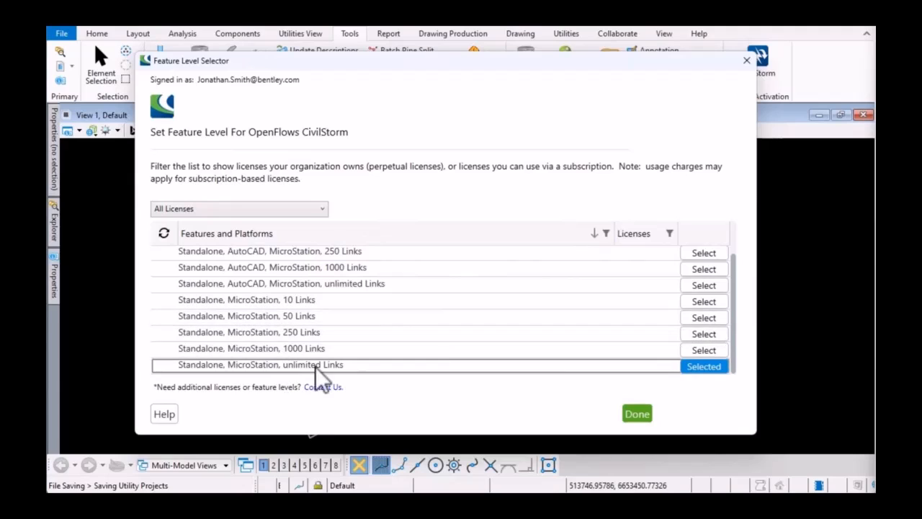
mouse_move(703, 366)
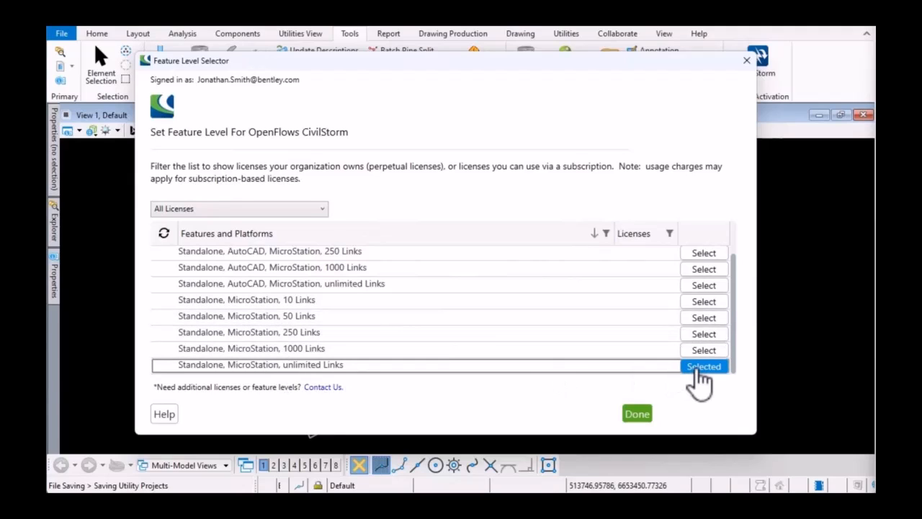